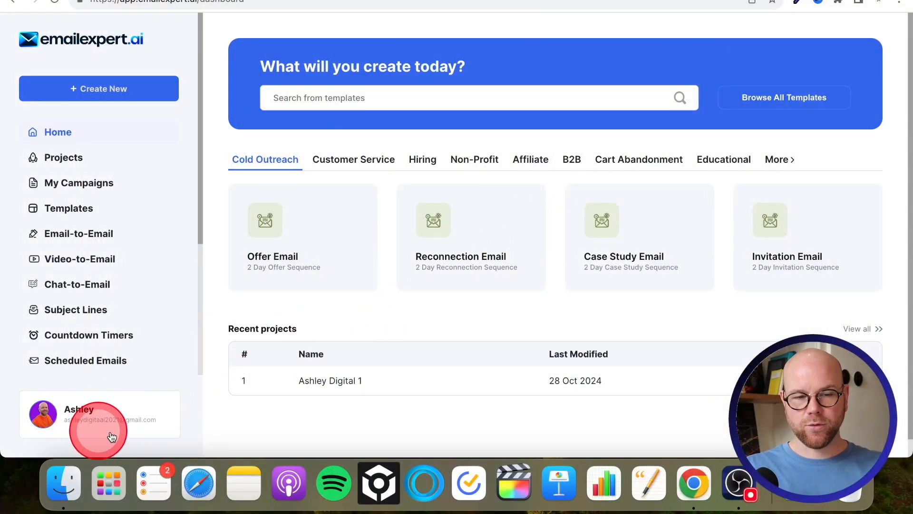
pyautogui.moveTo(202, 268)
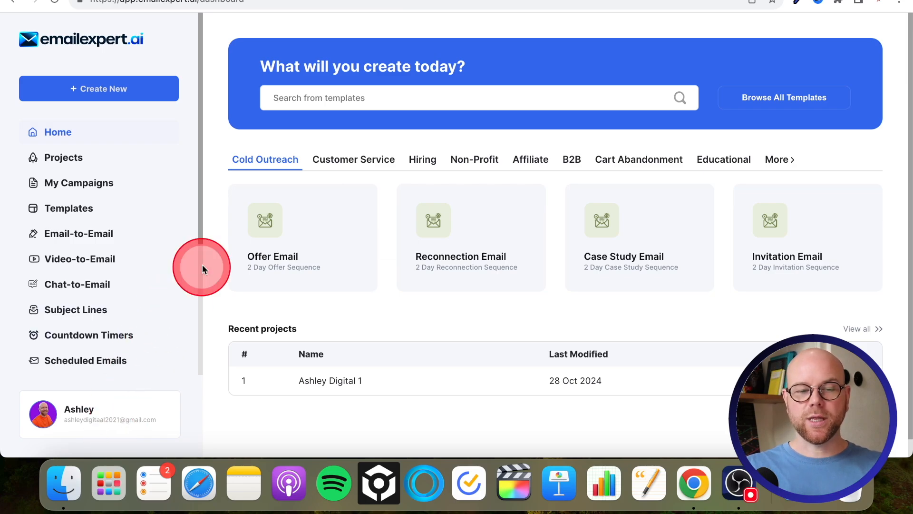
pyautogui.moveTo(211, 173)
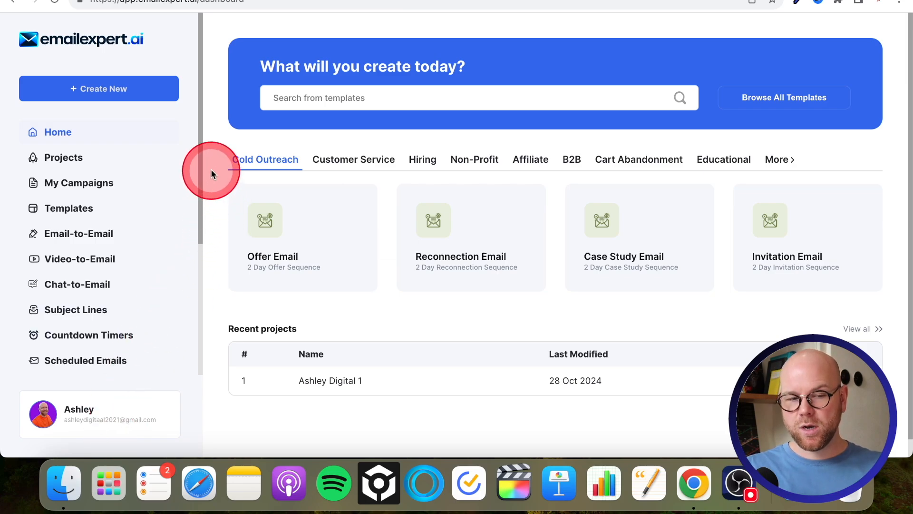
pyautogui.moveTo(215, 236)
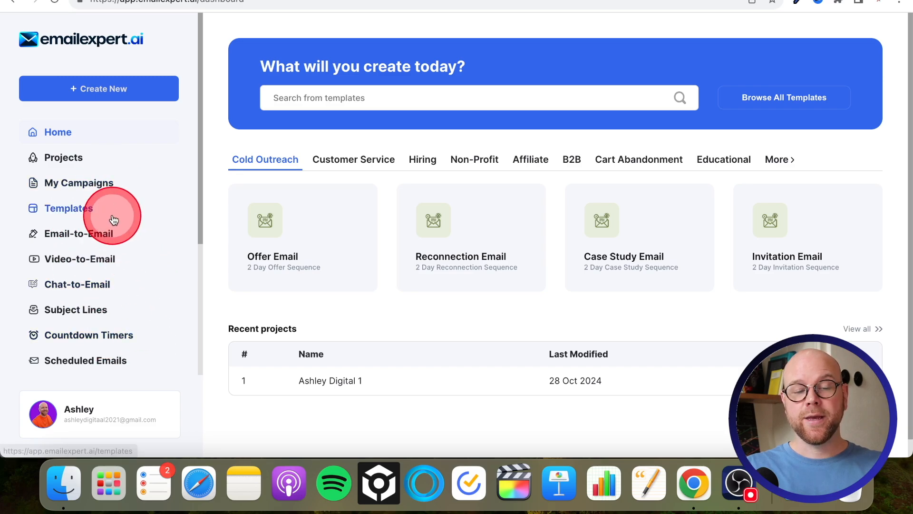
pyautogui.moveTo(217, 106)
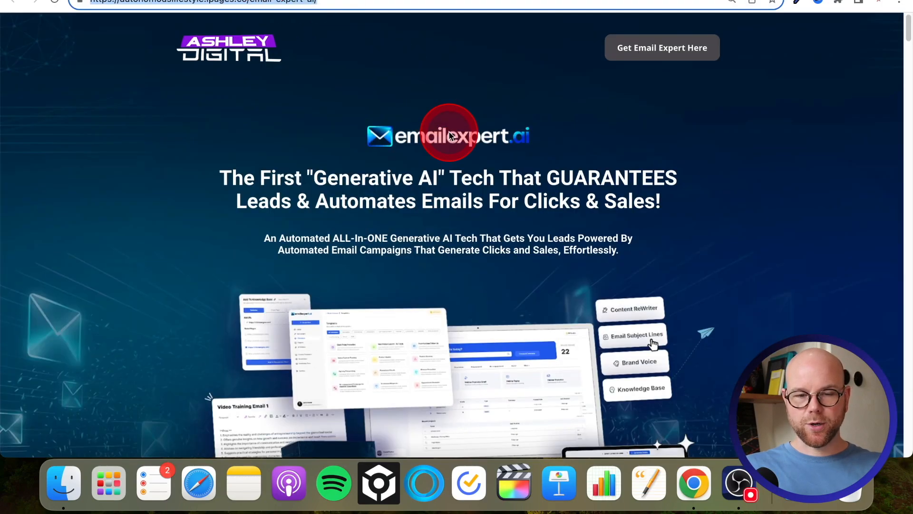
# Browse the bonus page and the emailexpert.ai sales page, then return to the bonus page
pyautogui.scroll(-3)
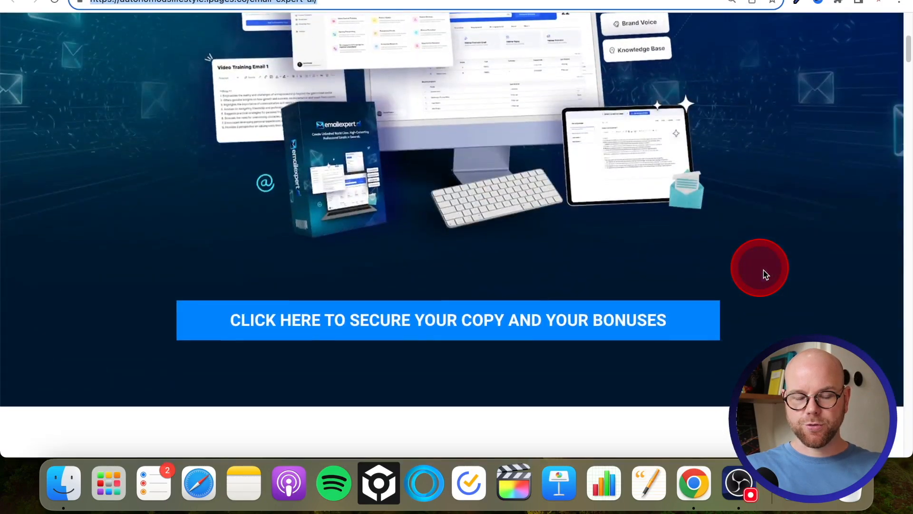
pyautogui.scroll(-3)
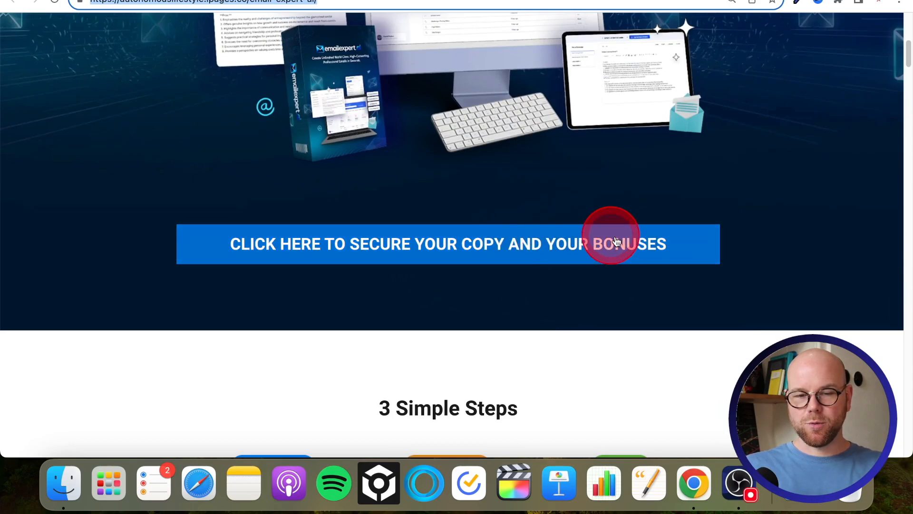
pyautogui.moveTo(763, 293)
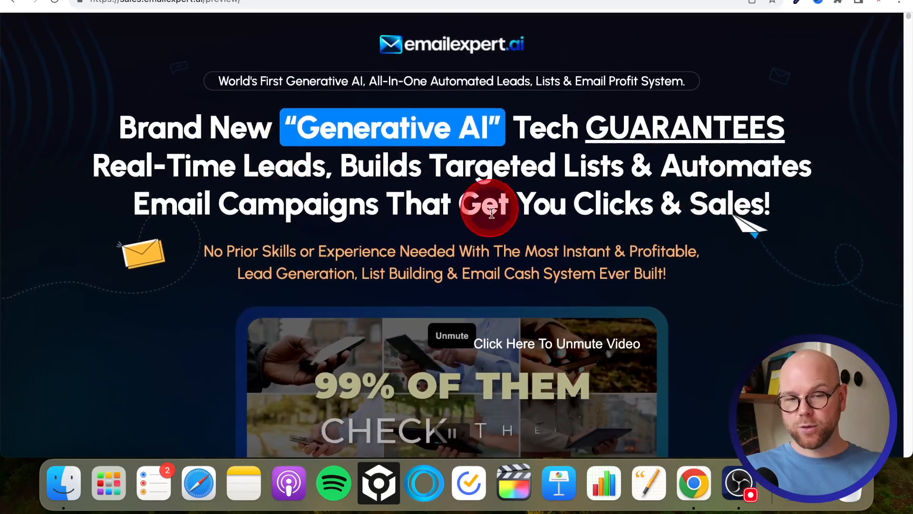
pyautogui.scroll(-3)
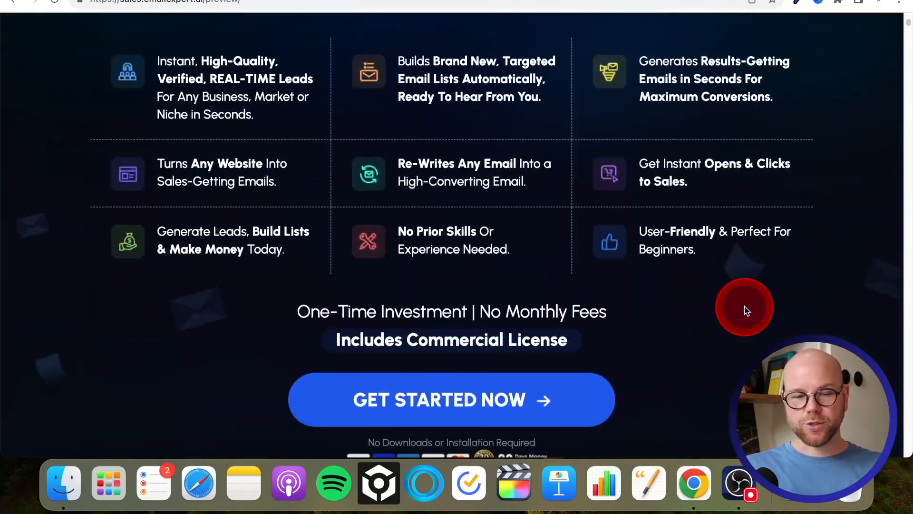
pyautogui.scroll(-3)
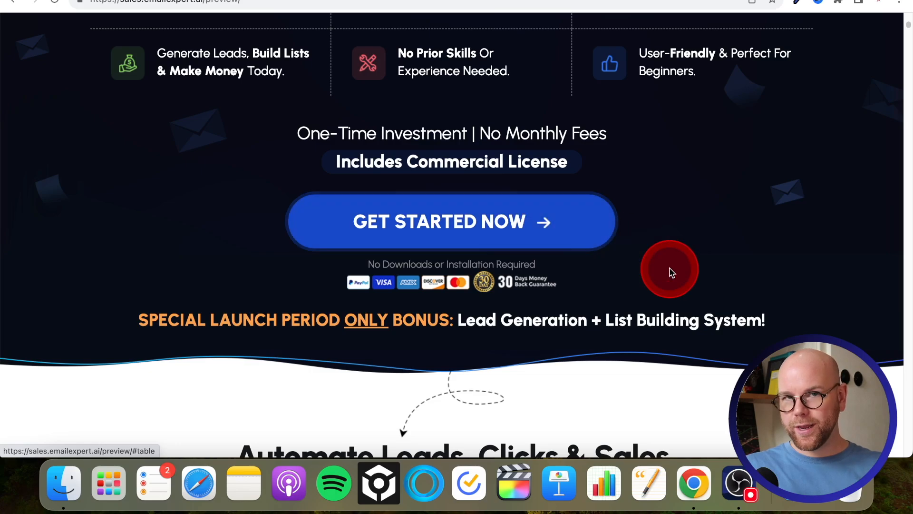
pyautogui.click(452, 221)
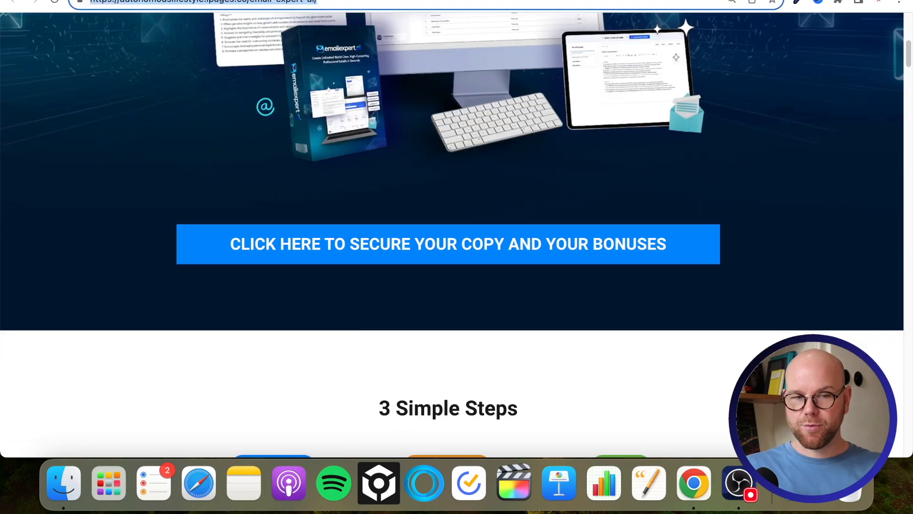
# Scroll past the Email Expert Pro price and four upgrade tier cards to Bonus #1
pyautogui.scroll(-3)
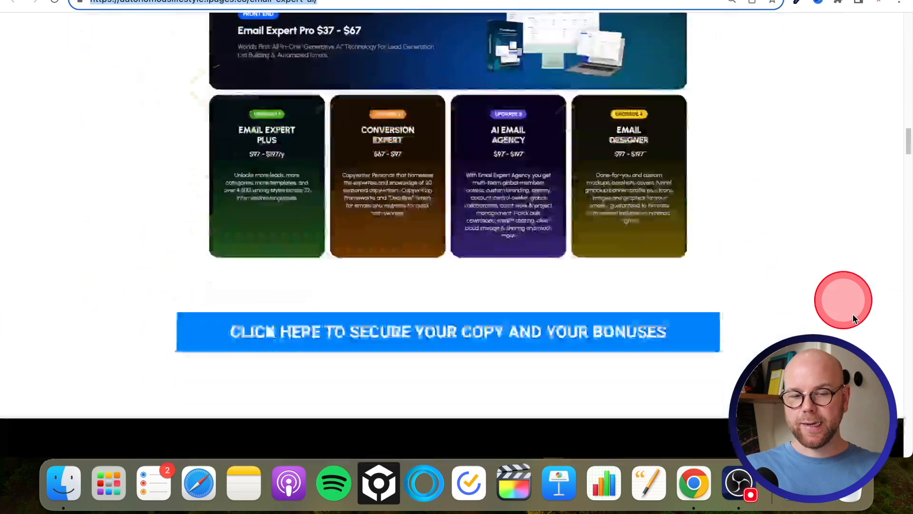
pyautogui.scroll(-3)
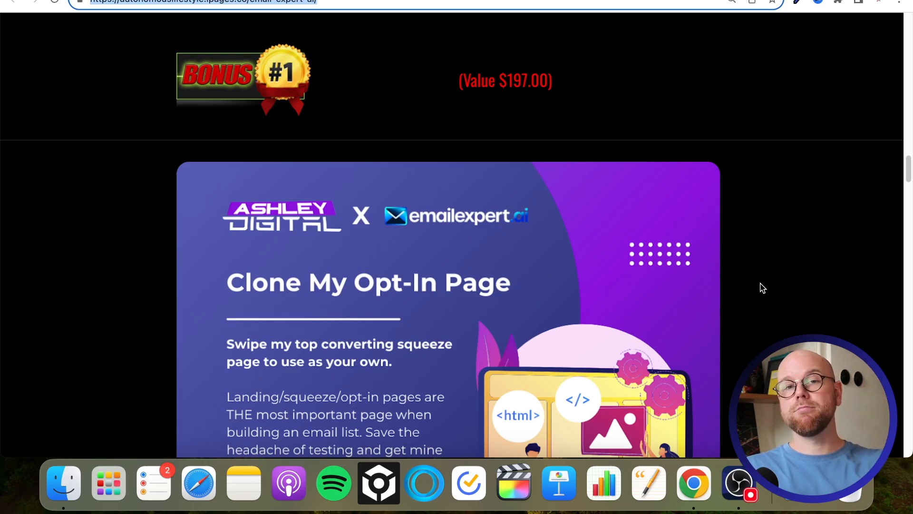
# Show the Clone My Opt-In Page bonus card down to its Claim Now button
pyautogui.click(527, 262)
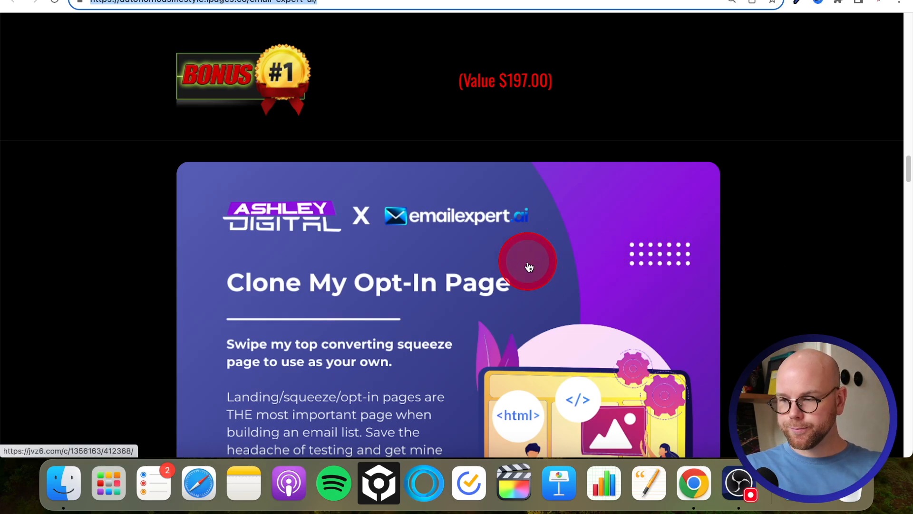
pyautogui.moveTo(255, 306)
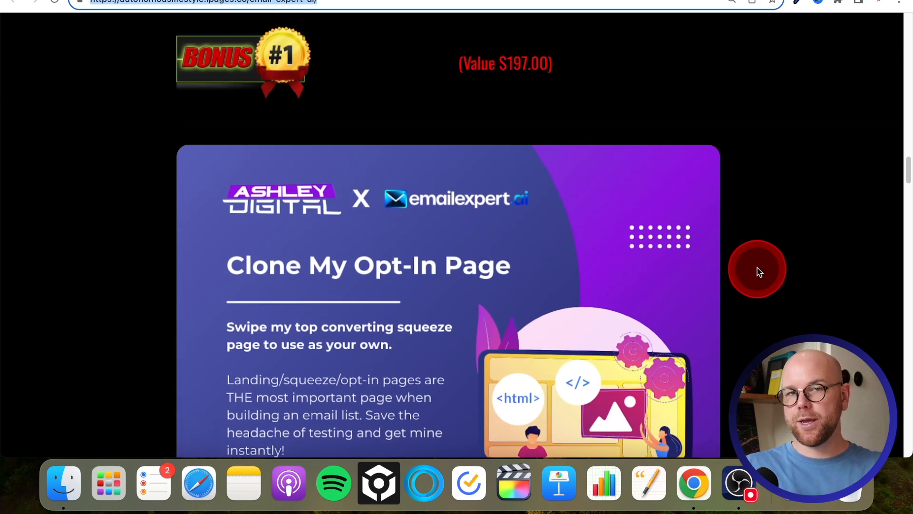
pyautogui.moveTo(768, 274)
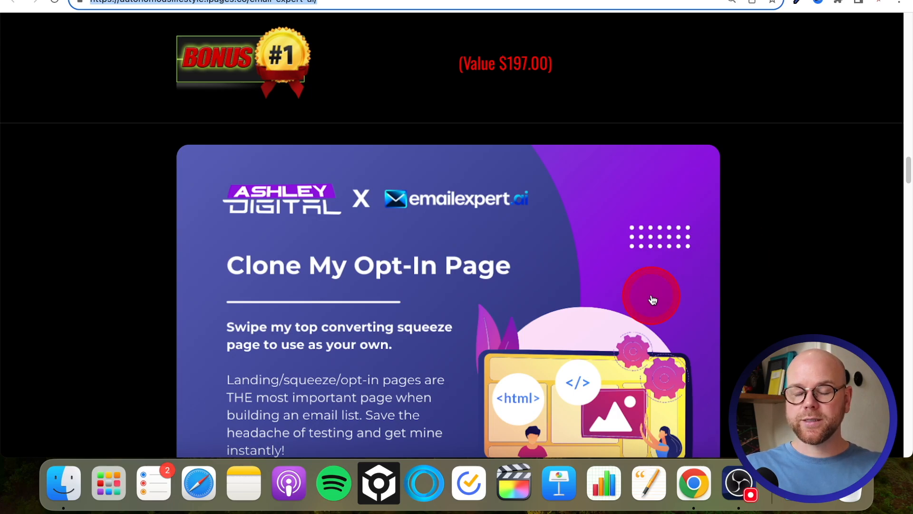
pyautogui.scroll(-3)
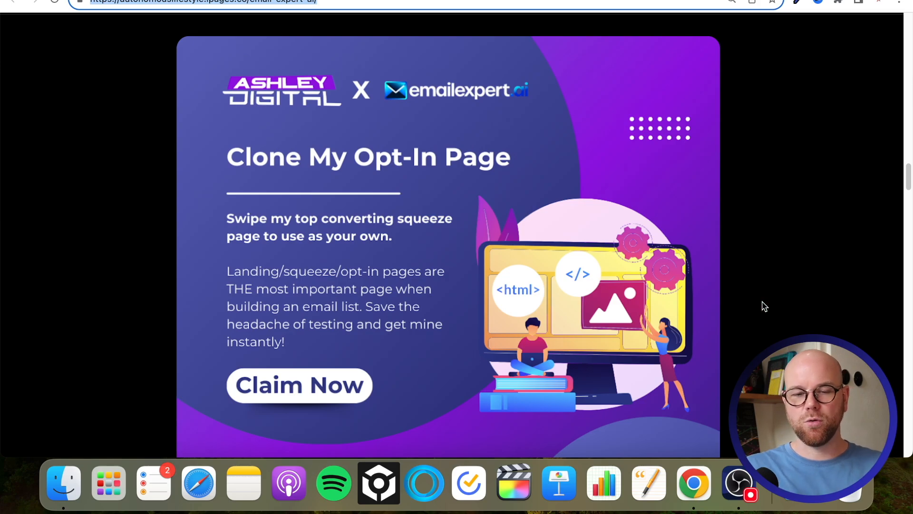
# Compare the 1000+ Email Subject Line Swipes bonus with the dashboard's Subject Lines feature
pyautogui.scroll(-3)
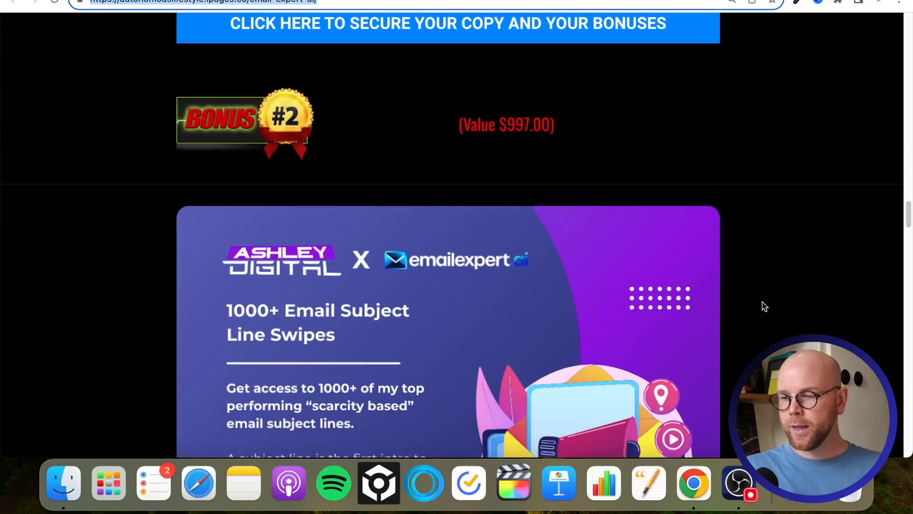
pyautogui.scroll(-3)
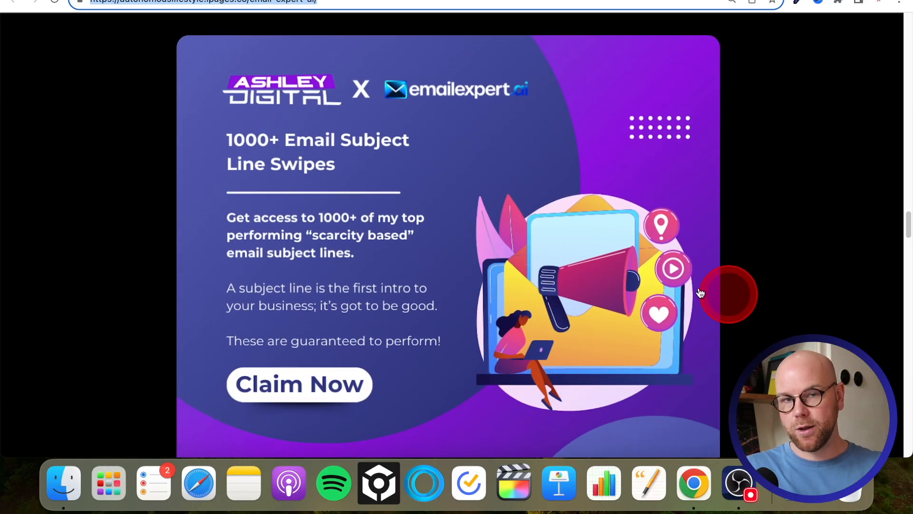
pyautogui.moveTo(262, 294)
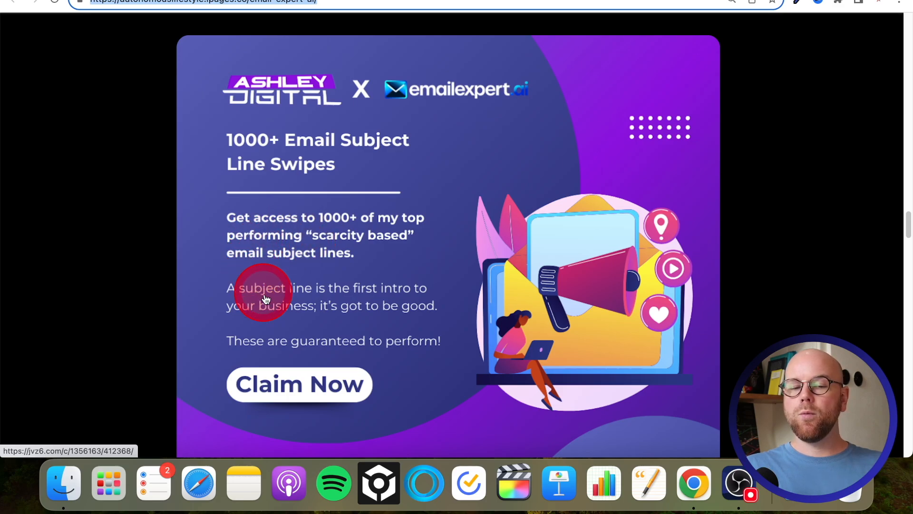
pyautogui.moveTo(315, 293)
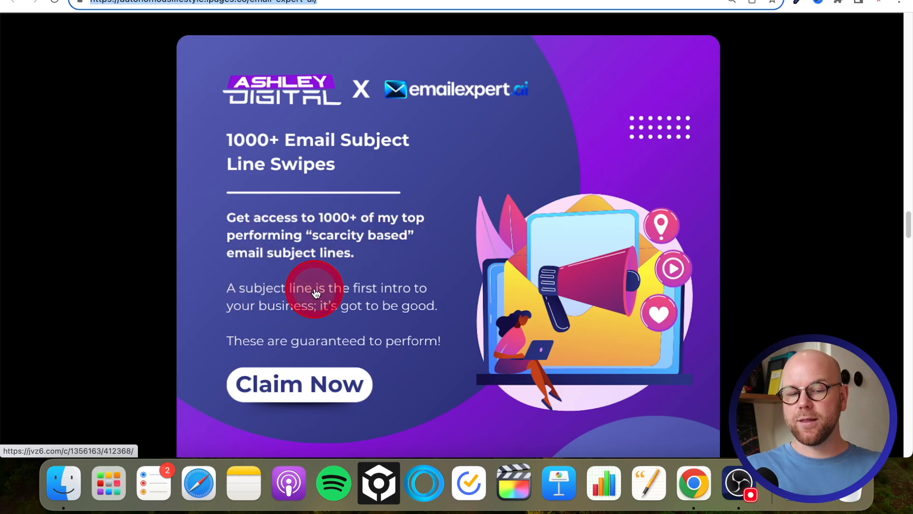
pyautogui.moveTo(710, 297)
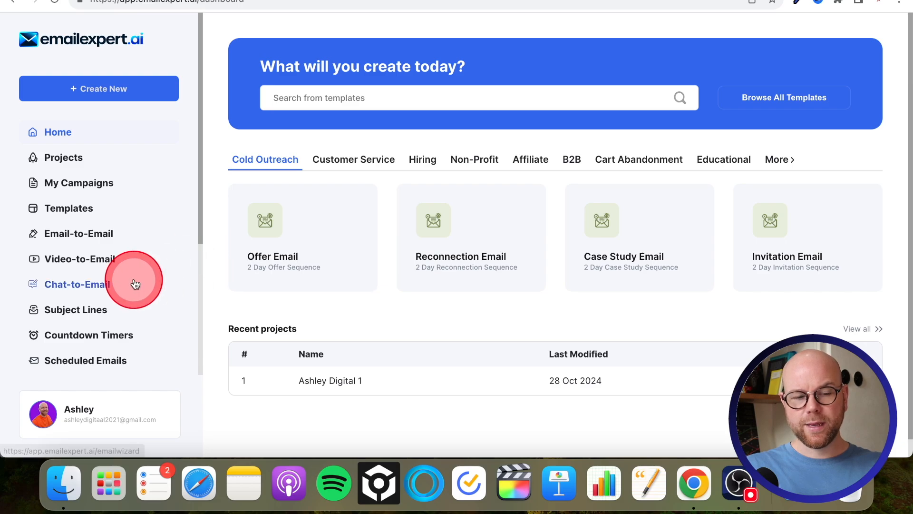
pyautogui.scroll(-3)
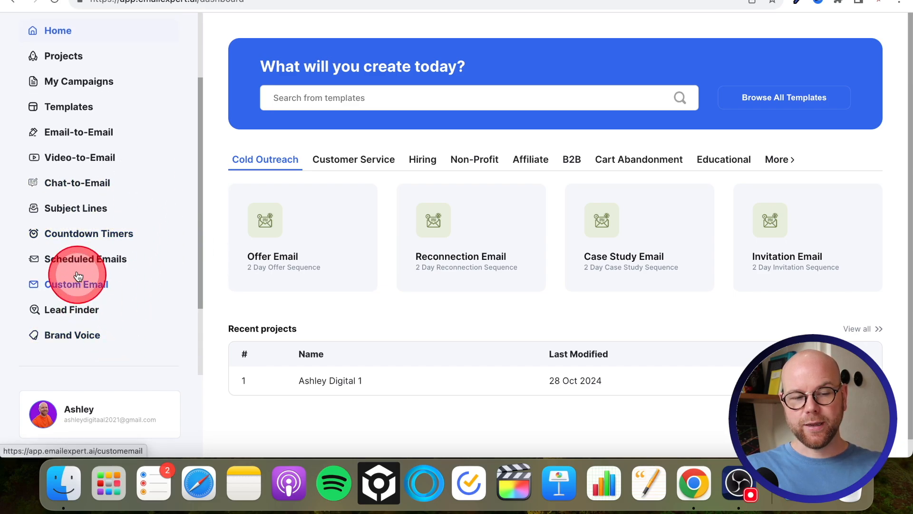
pyautogui.moveTo(80, 211)
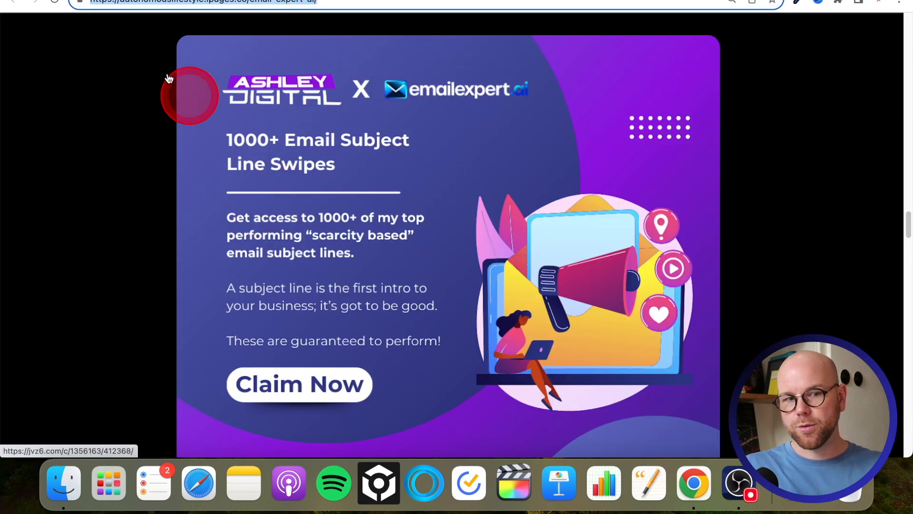
pyautogui.moveTo(346, 73)
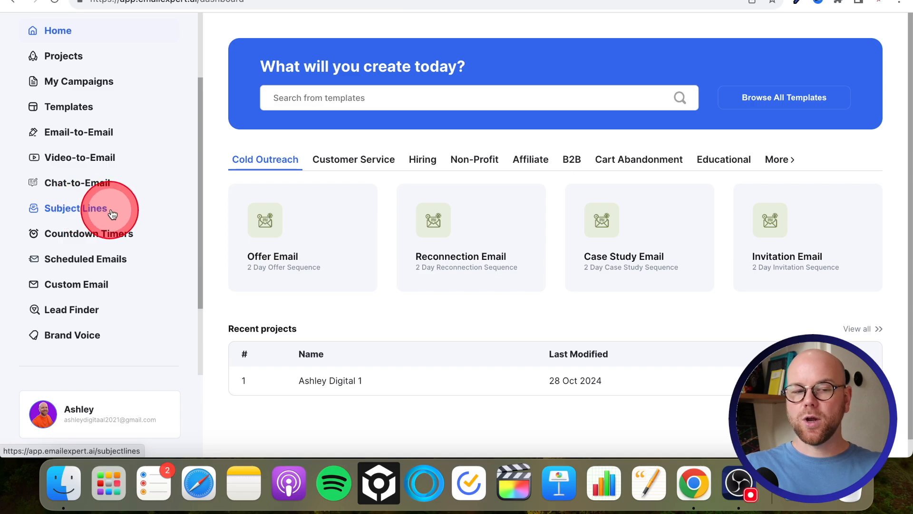
pyautogui.click(74, 208)
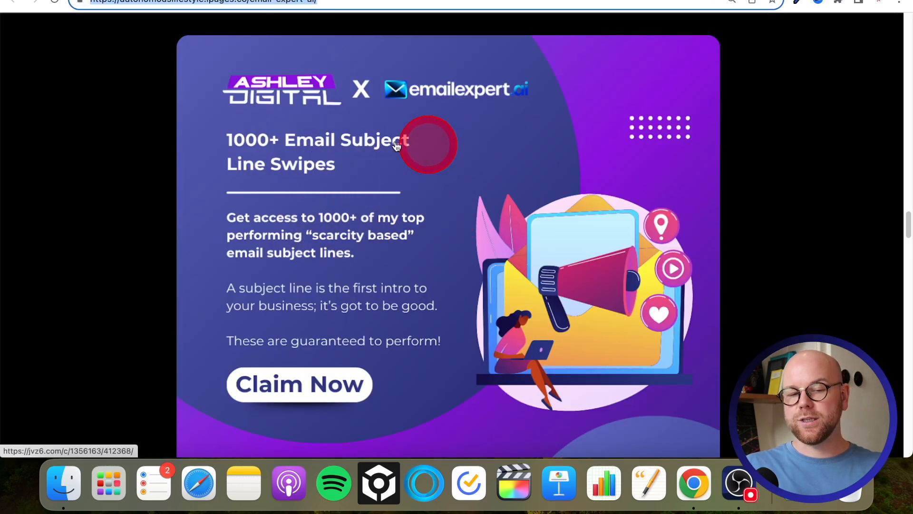
pyautogui.moveTo(858, 226)
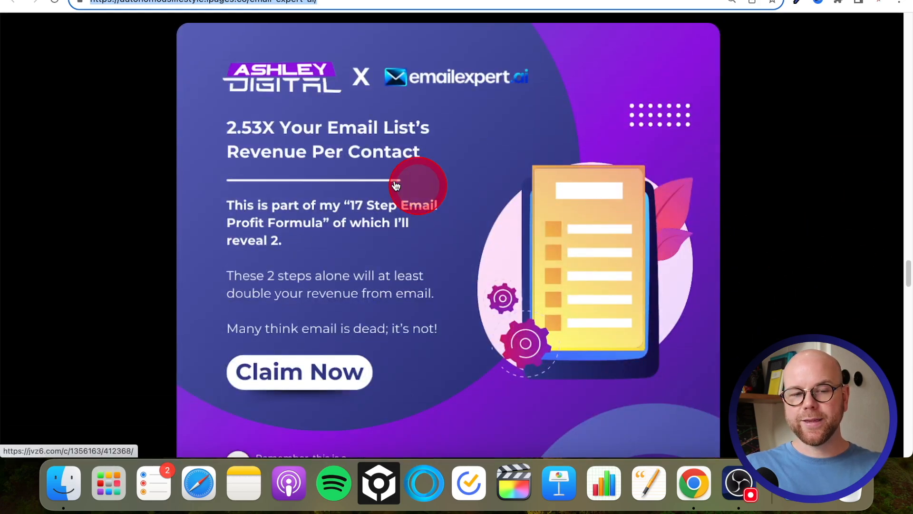
pyautogui.moveTo(290, 171)
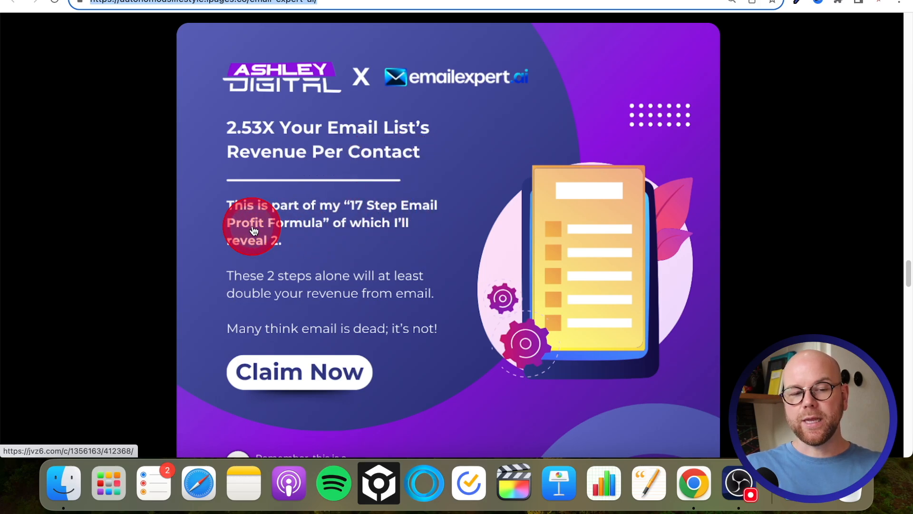
pyautogui.moveTo(238, 262)
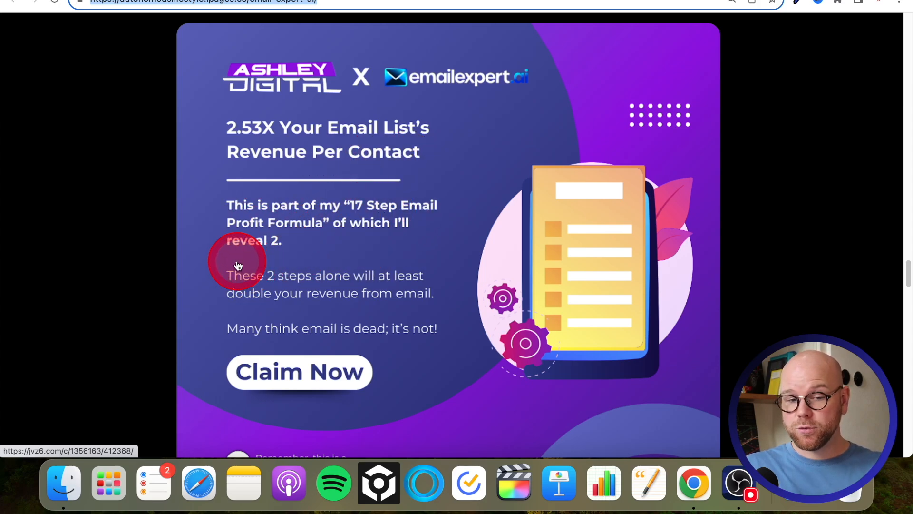
pyautogui.moveTo(382, 314)
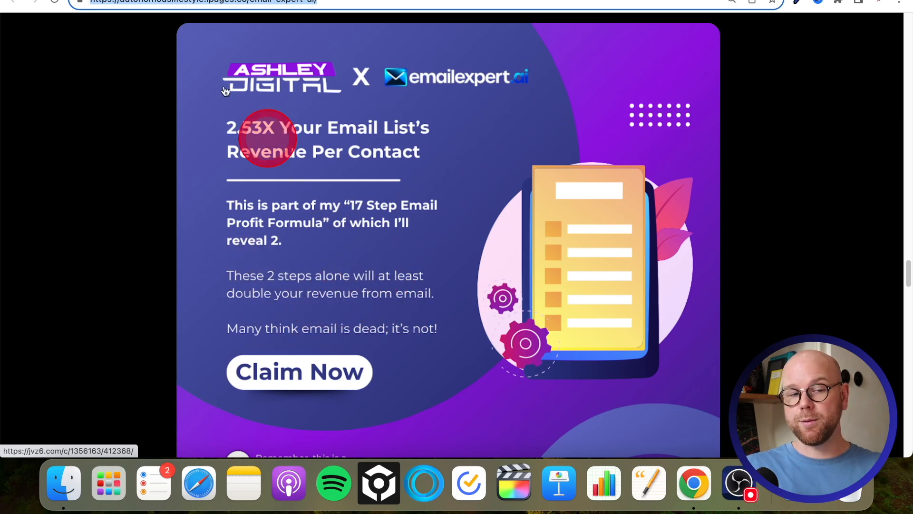
pyautogui.click(298, 371)
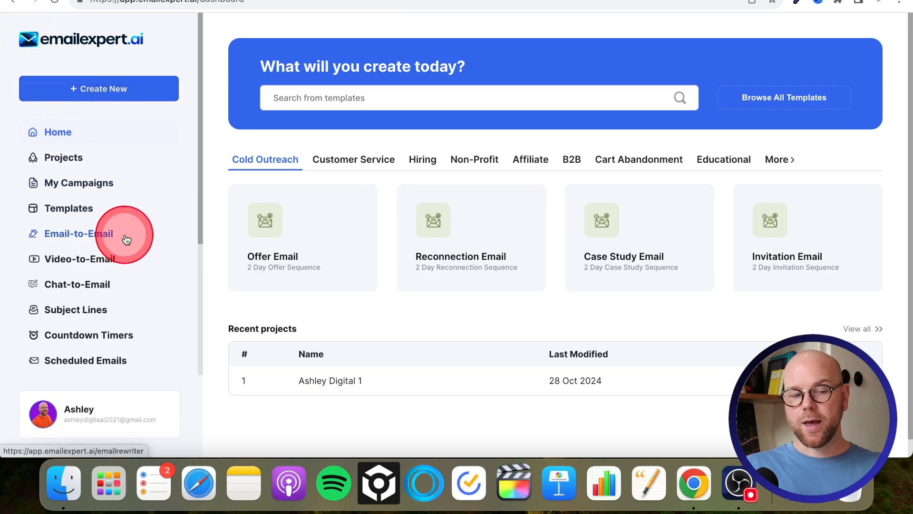
pyautogui.scroll(-3)
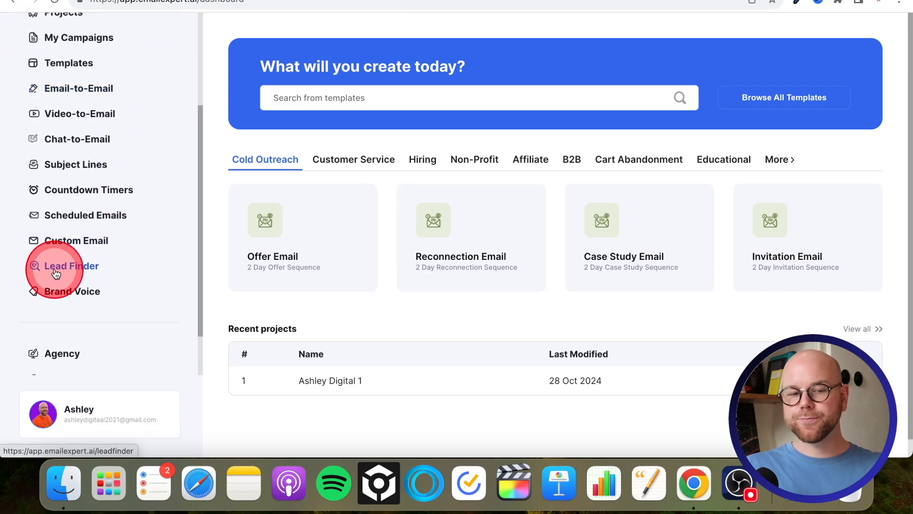
pyautogui.click(73, 266)
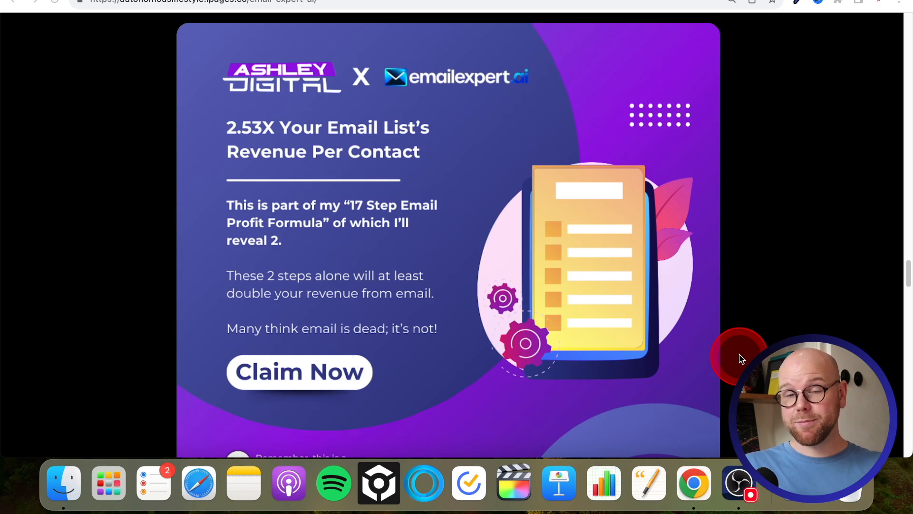
pyautogui.moveTo(741, 358)
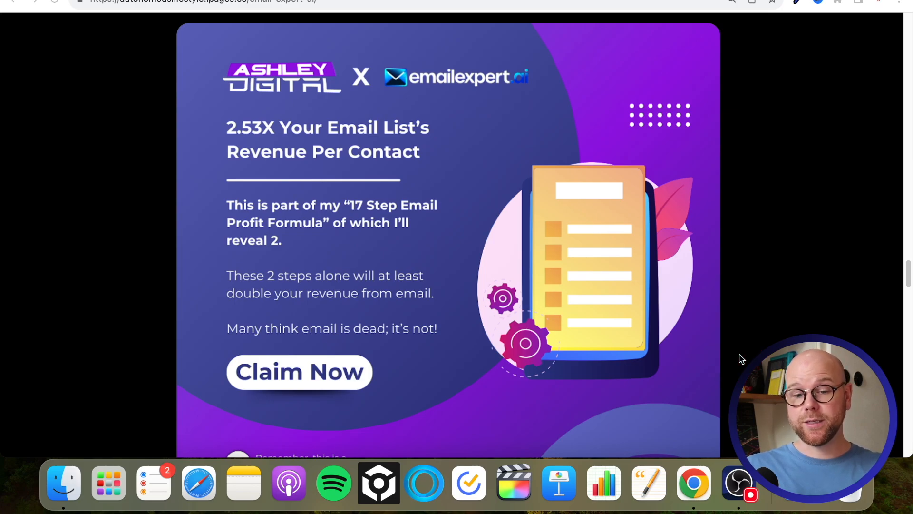
pyautogui.click(743, 268)
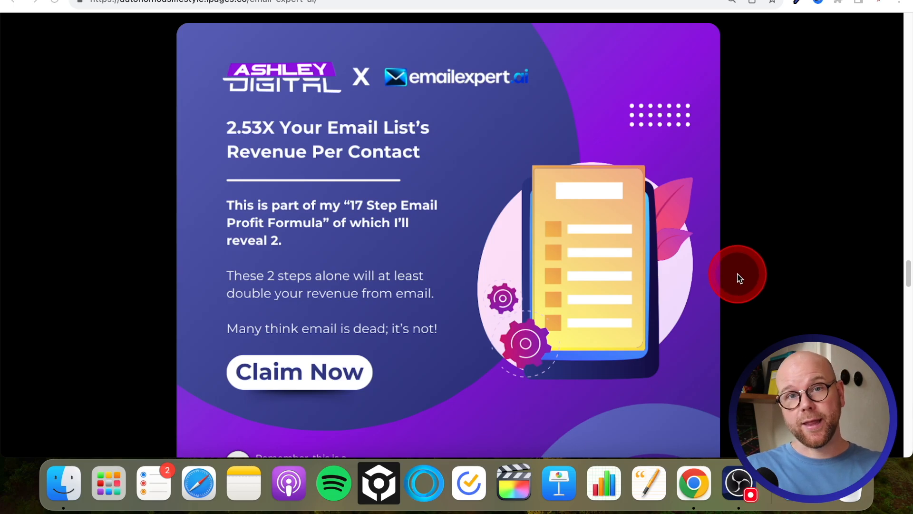
# Scroll to the Bonus #4 'Never Land In The Spam Folder Ever Again!' card and claim offer
pyautogui.scroll(-3)
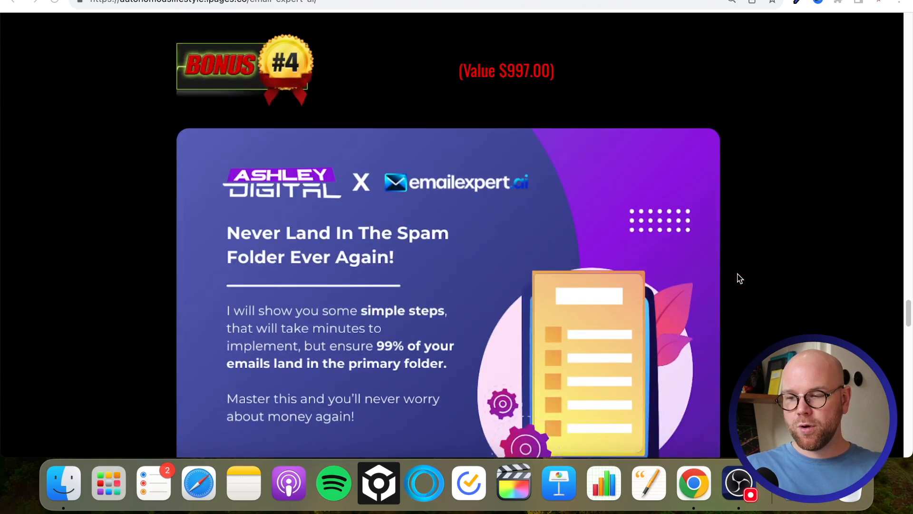
pyautogui.scroll(-3)
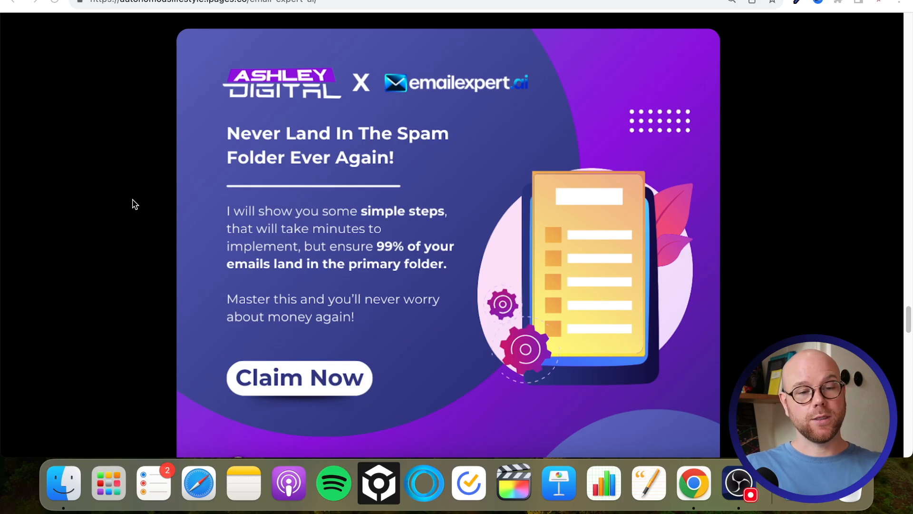
pyautogui.click(151, 224)
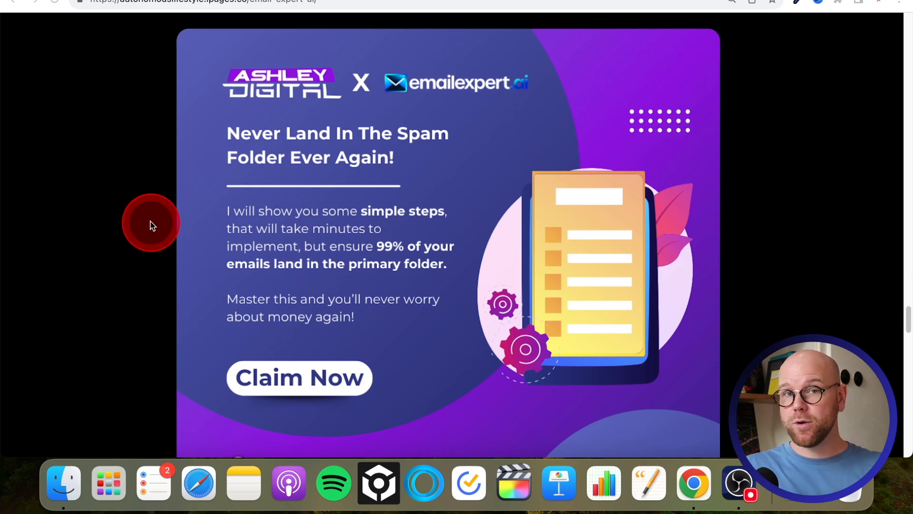
# Open emailexpert.ai Settings from the sidebar and view the email service Integrations tab
pyautogui.click(299, 377)
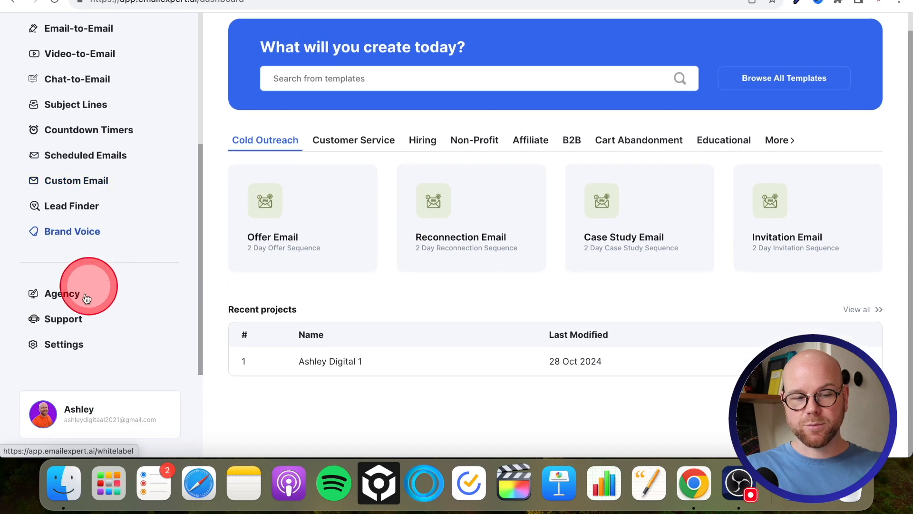
pyautogui.click(63, 343)
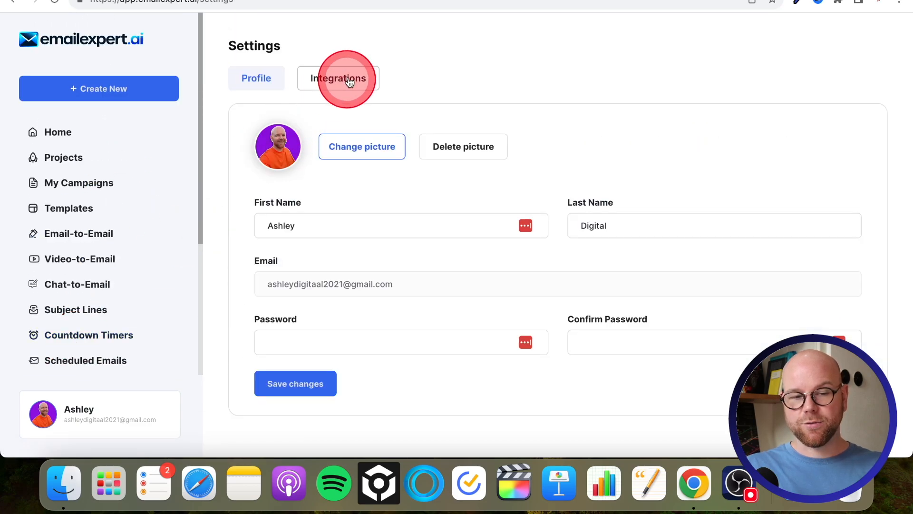
pyautogui.click(337, 78)
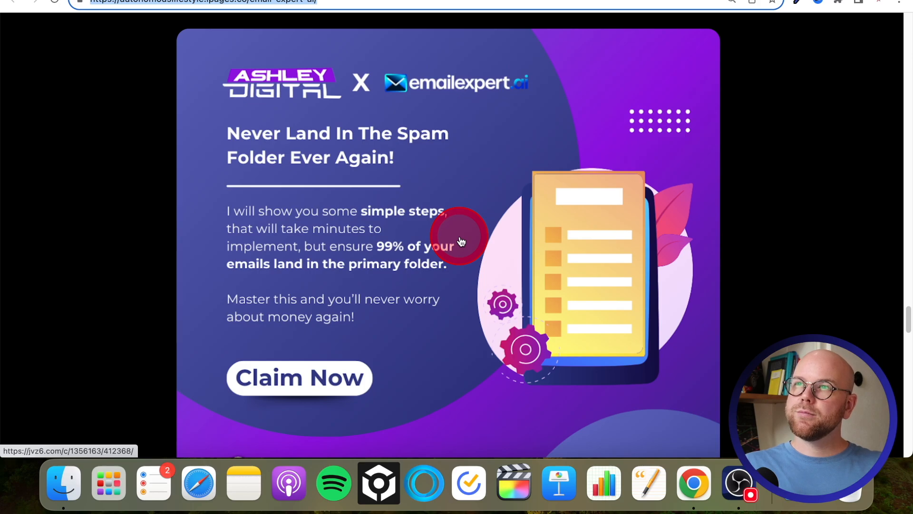
pyautogui.moveTo(449, 286)
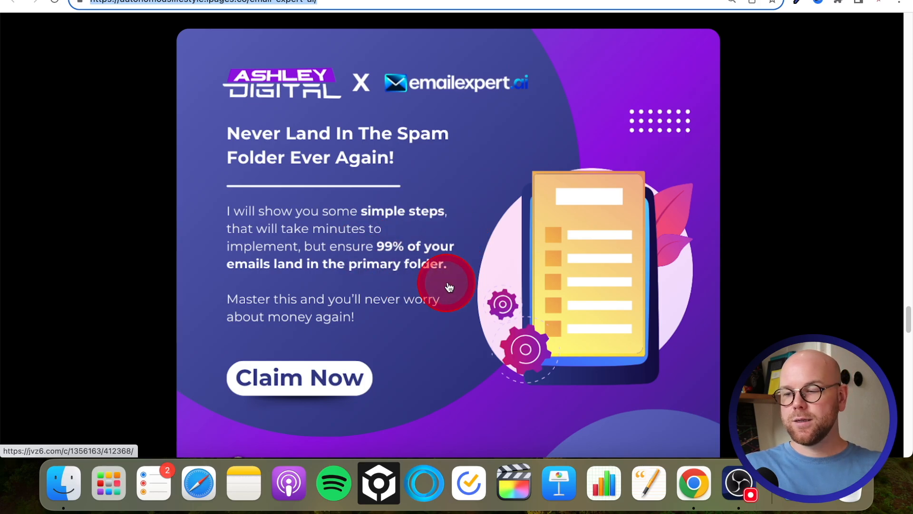
pyautogui.moveTo(473, 158)
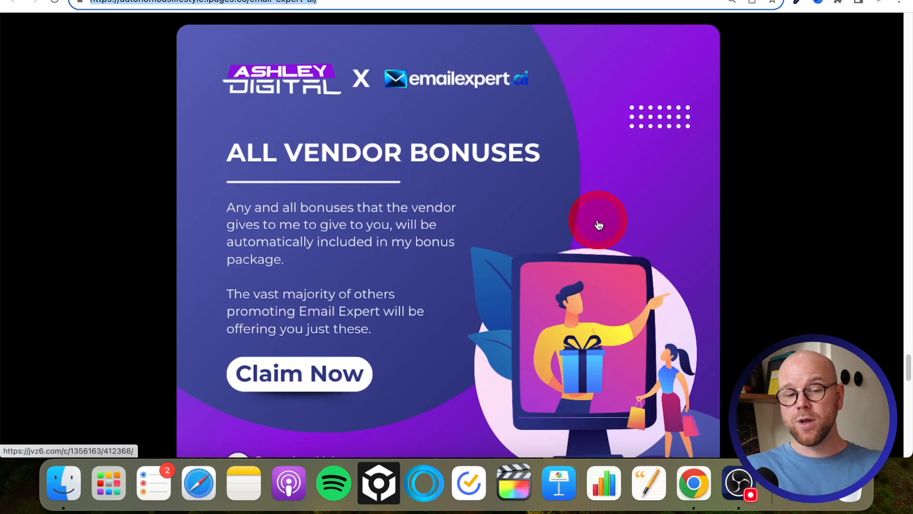
pyautogui.moveTo(710, 219)
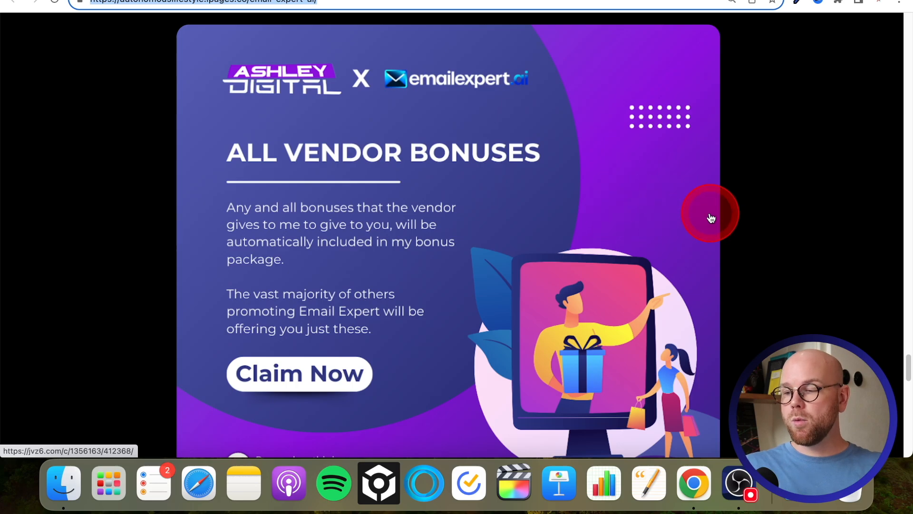
pyautogui.moveTo(772, 268)
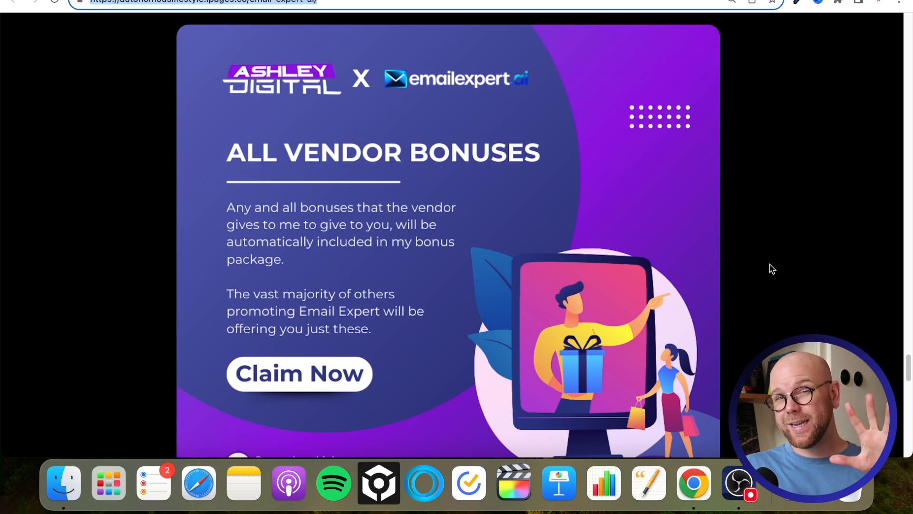
# Review Bonus #5 All Vendor Bonuses and Clone My Opt-In Page, then revisit the integrations list
pyautogui.scroll(3)
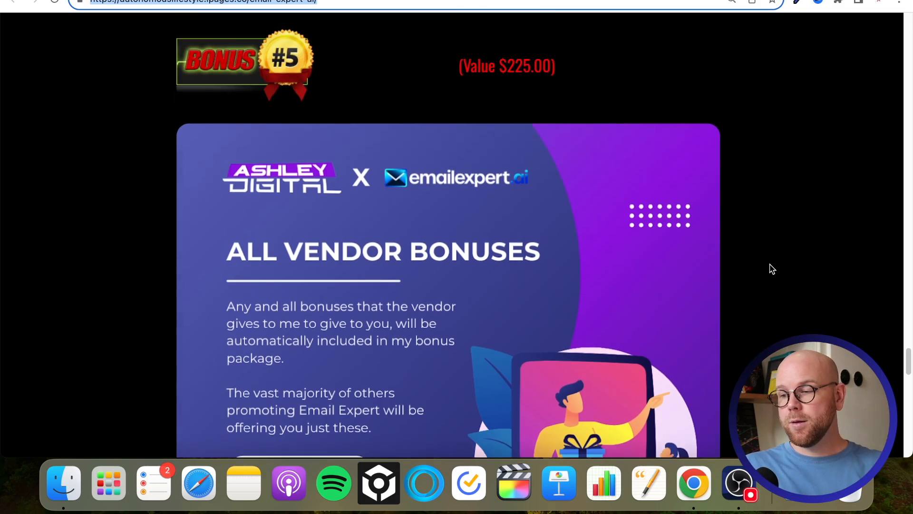
pyautogui.scroll(3)
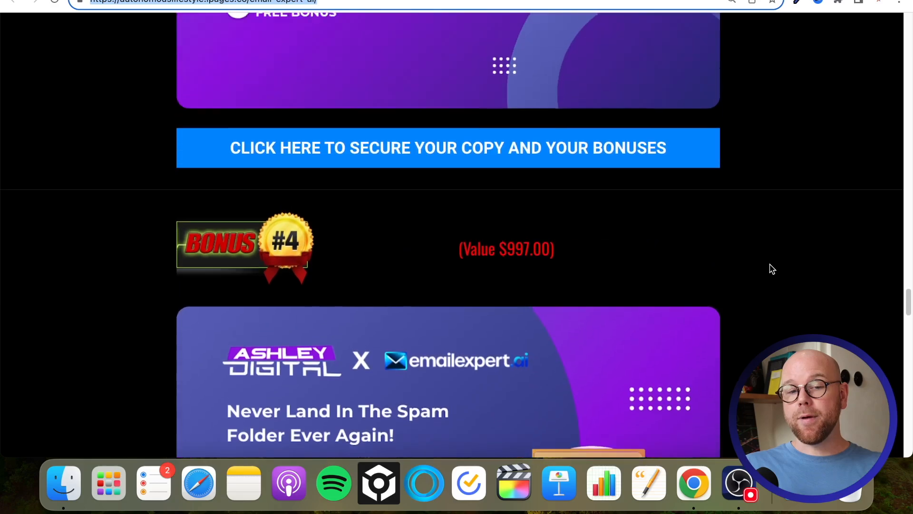
pyautogui.scroll(-3)
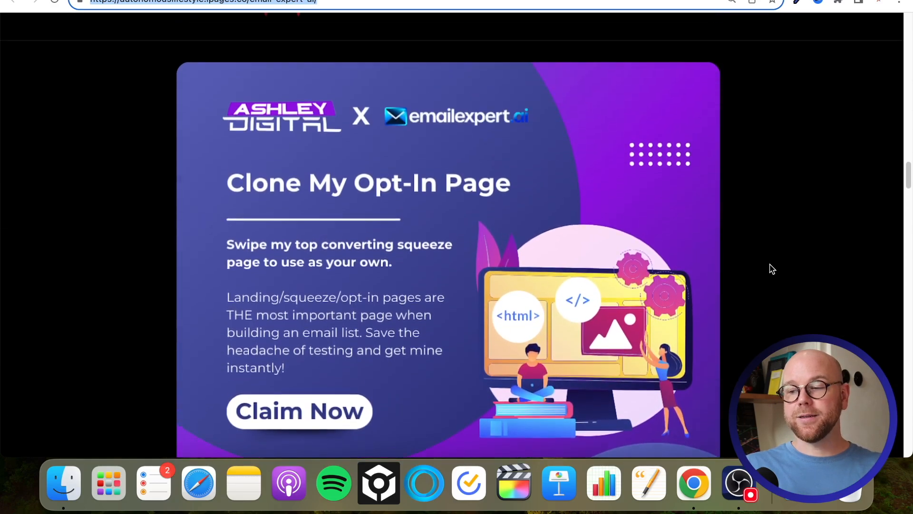
pyautogui.scroll(3)
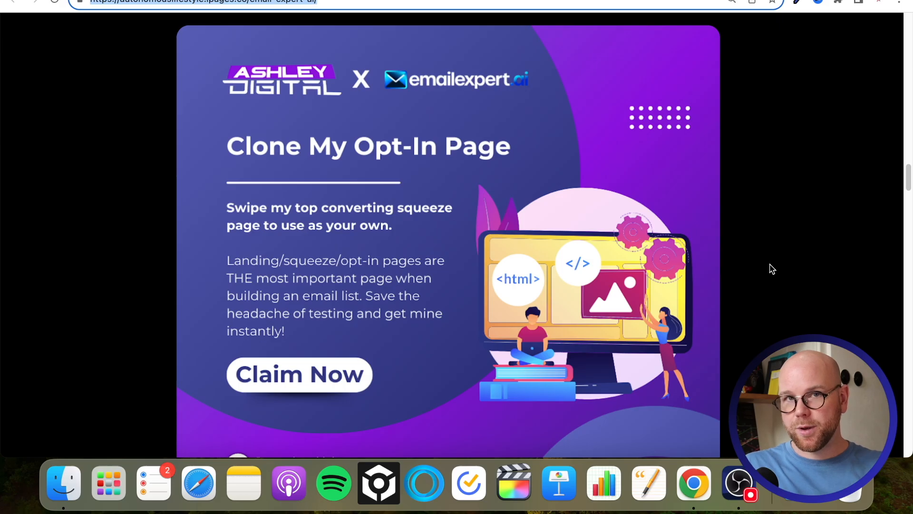
pyautogui.scroll(-3)
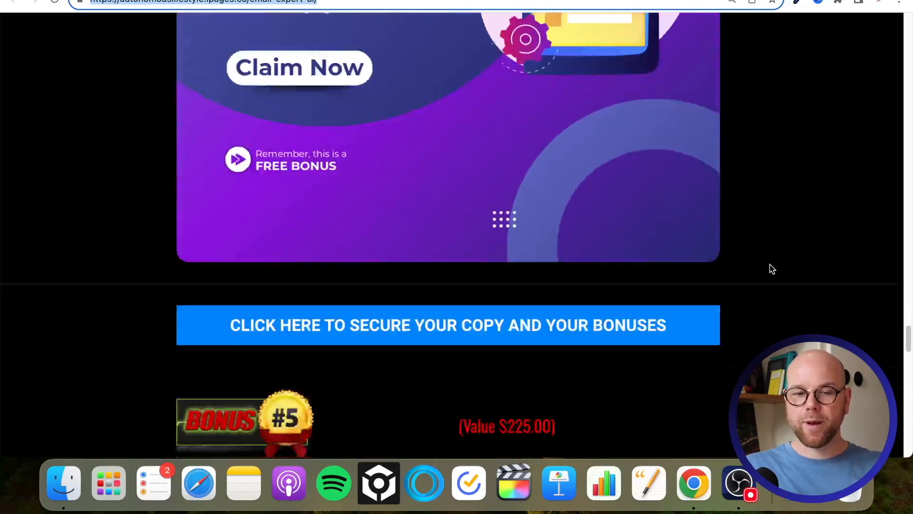
pyautogui.scroll(-3)
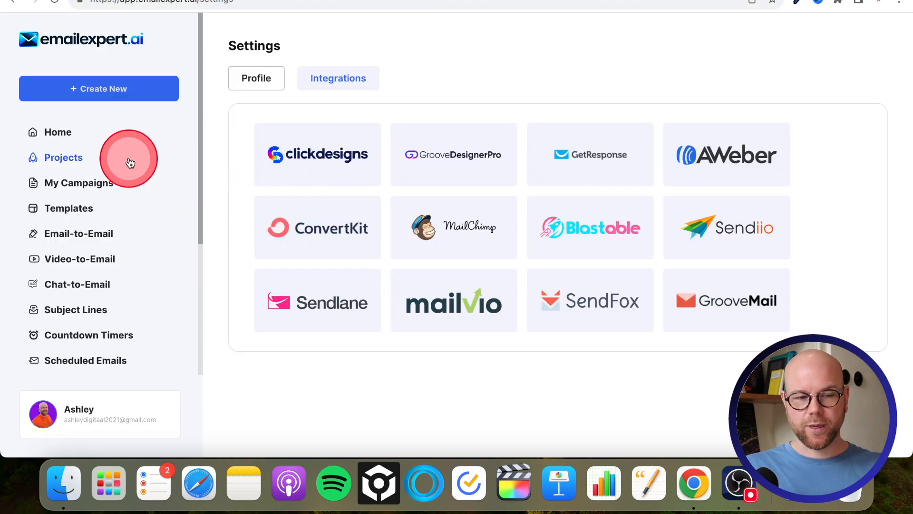
# Go to Home, then open Lead Finder listing lead lists like Chiropractor Denver and Day Spas
pyautogui.click(58, 132)
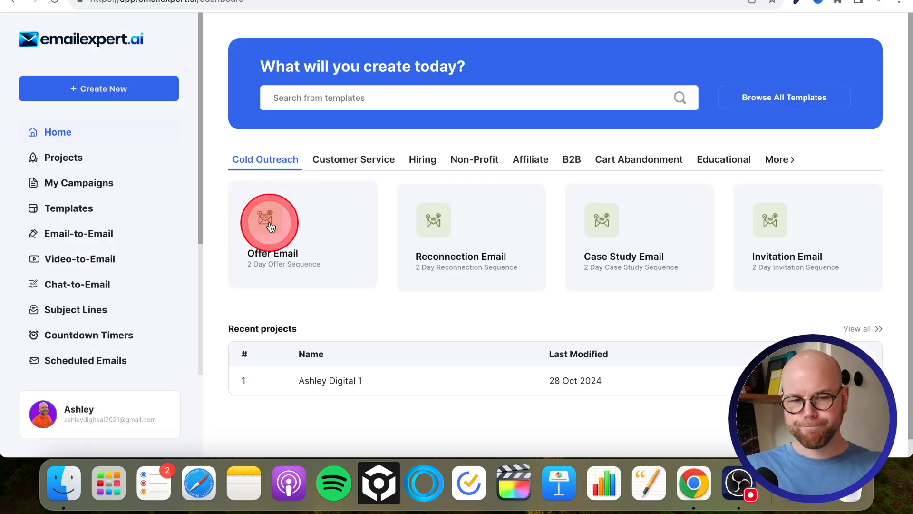
pyautogui.scroll(-3)
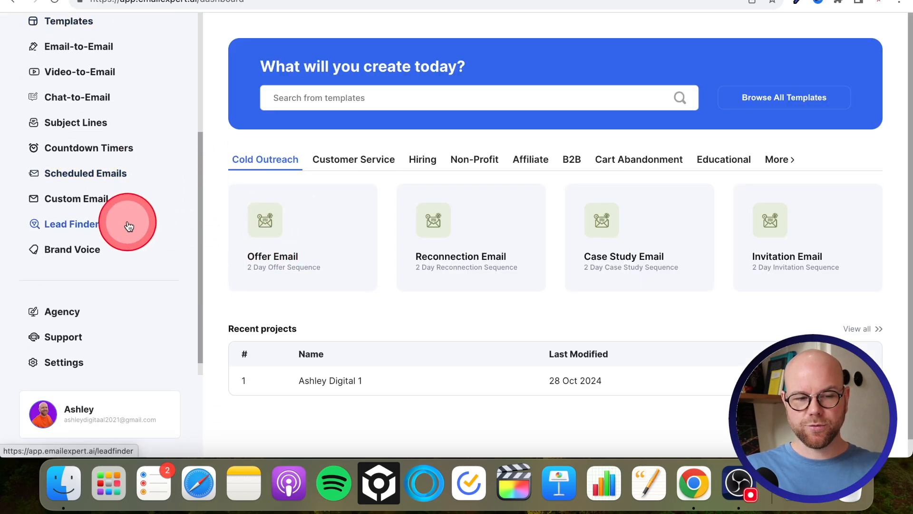
pyautogui.click(73, 223)
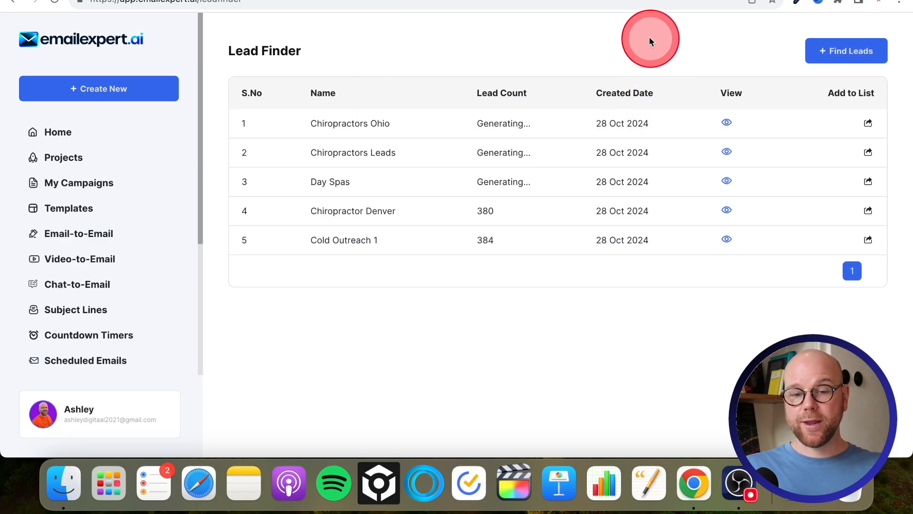
pyautogui.moveTo(785, 62)
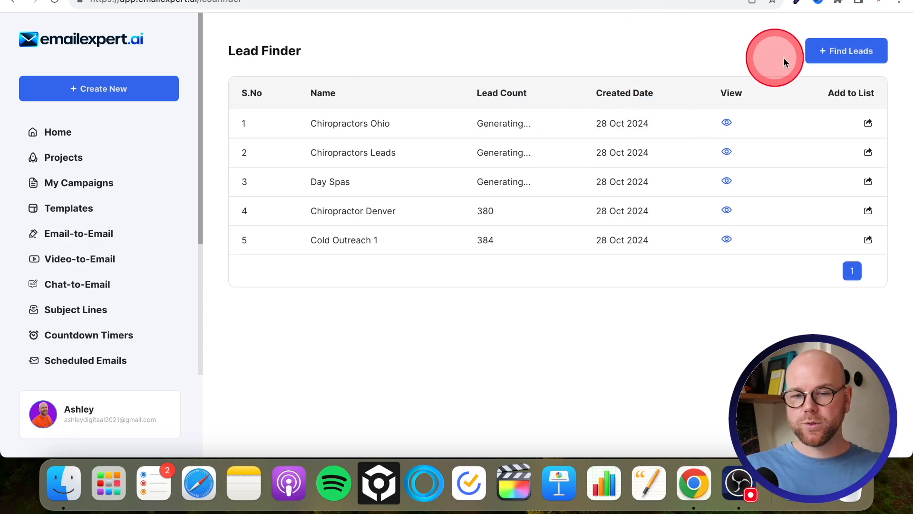
# Fill a new Find Leads form: niche Chiropractors, location Ohio, IL, USA, campaign 'Chiropractors Leads 2'
pyautogui.click(845, 51)
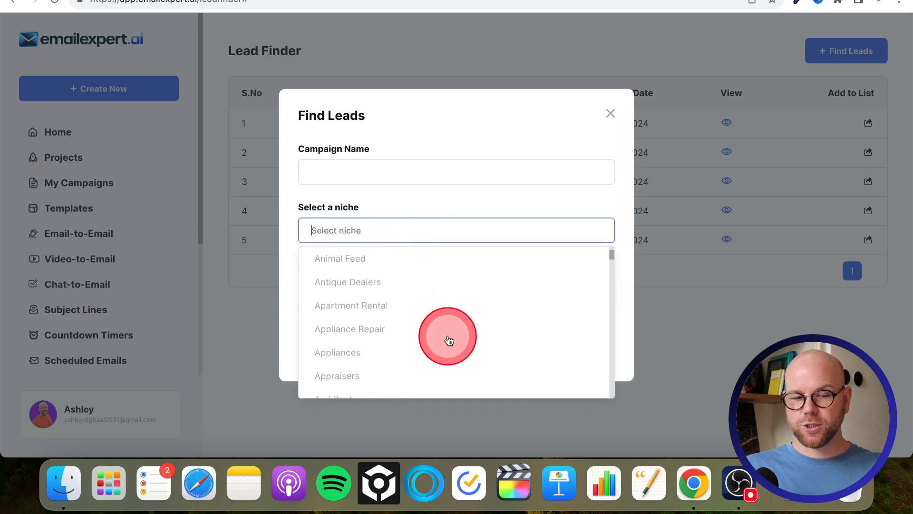
pyautogui.moveTo(448, 340)
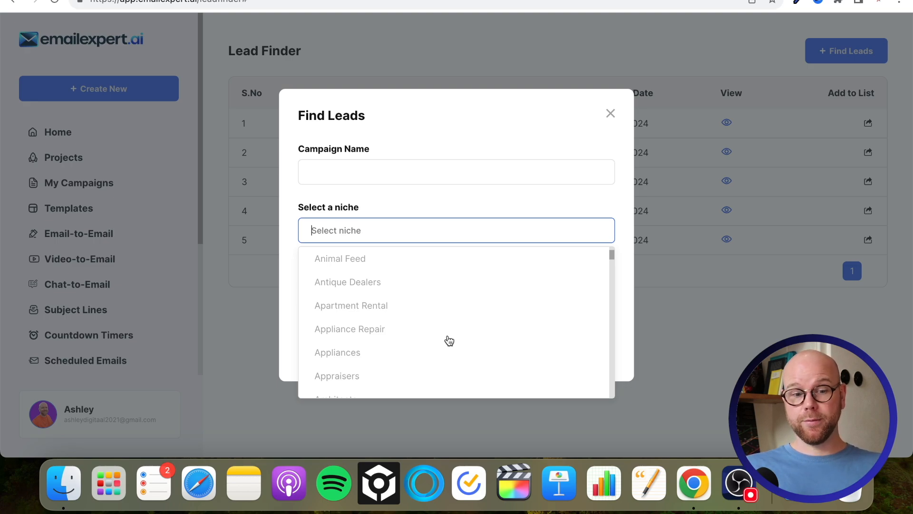
pyautogui.write('ch')
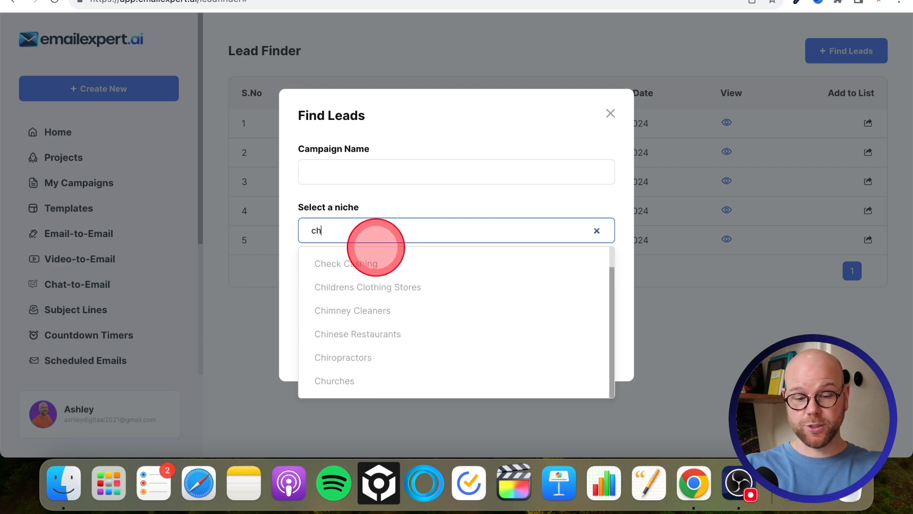
pyautogui.click(343, 357)
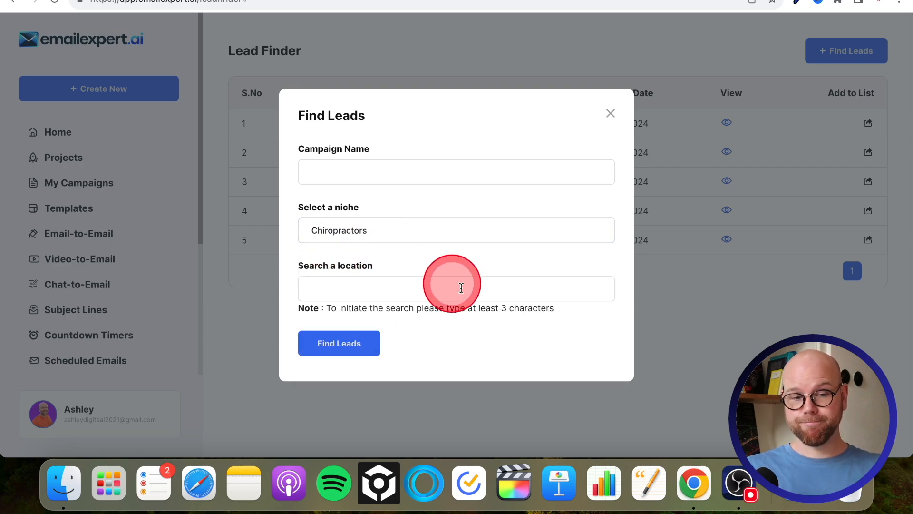
pyautogui.click(456, 288)
pyautogui.write('ohio')
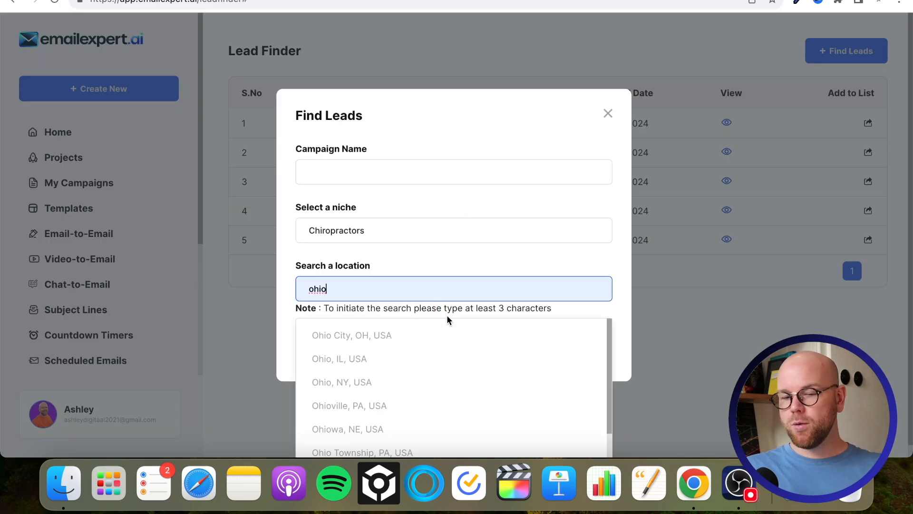
pyautogui.click(339, 358)
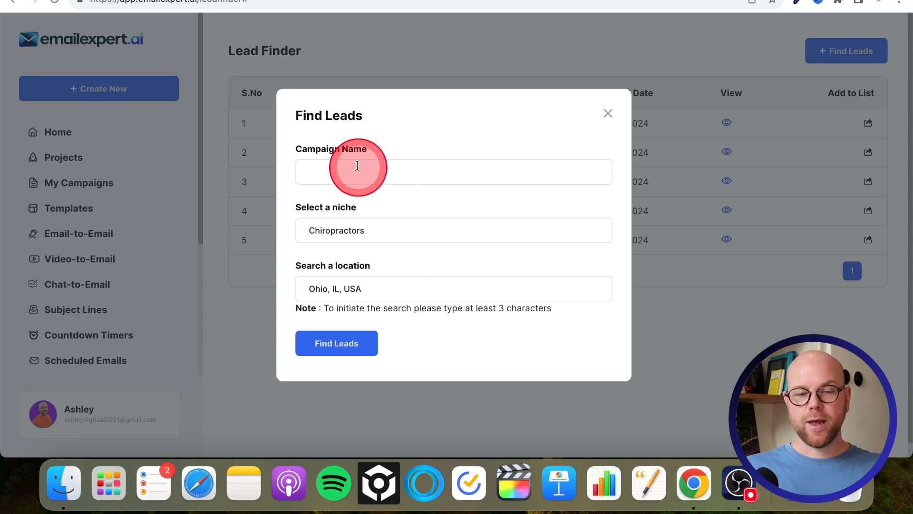
pyautogui.write('Chiropractors')
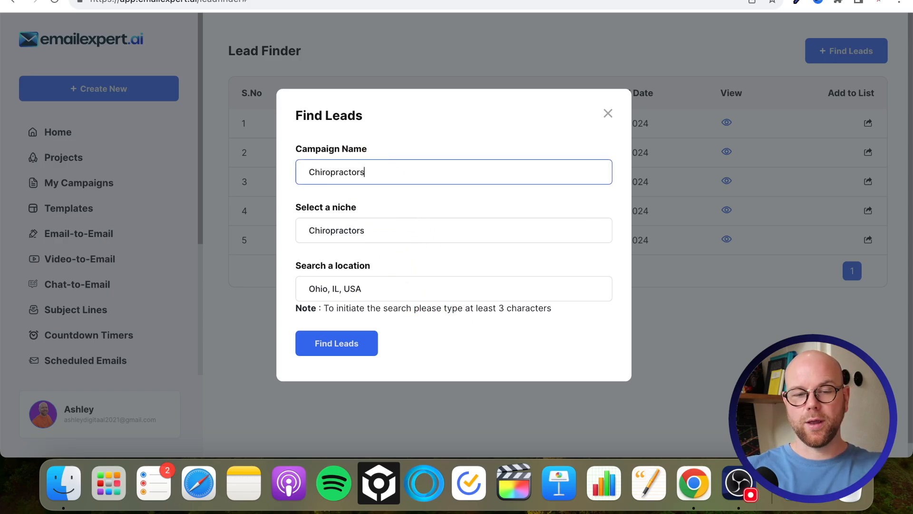
pyautogui.write('Leads 2')
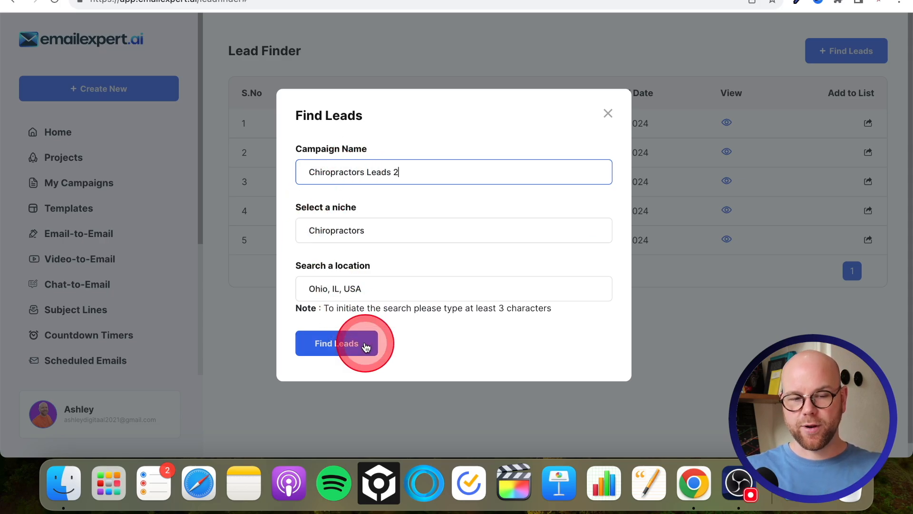
# Submit the Find Leads search so 'Chiropractors Leads 2' starts generating leads
pyautogui.click(336, 343)
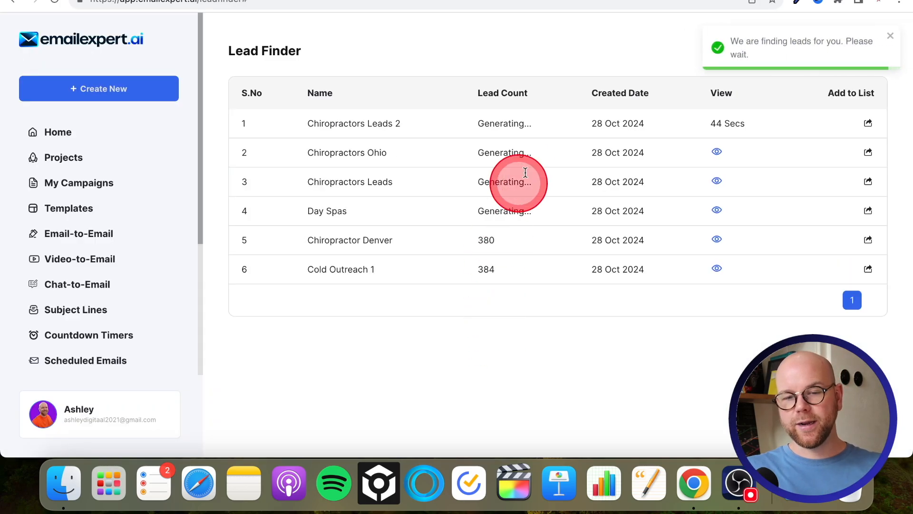
pyautogui.moveTo(730, 123)
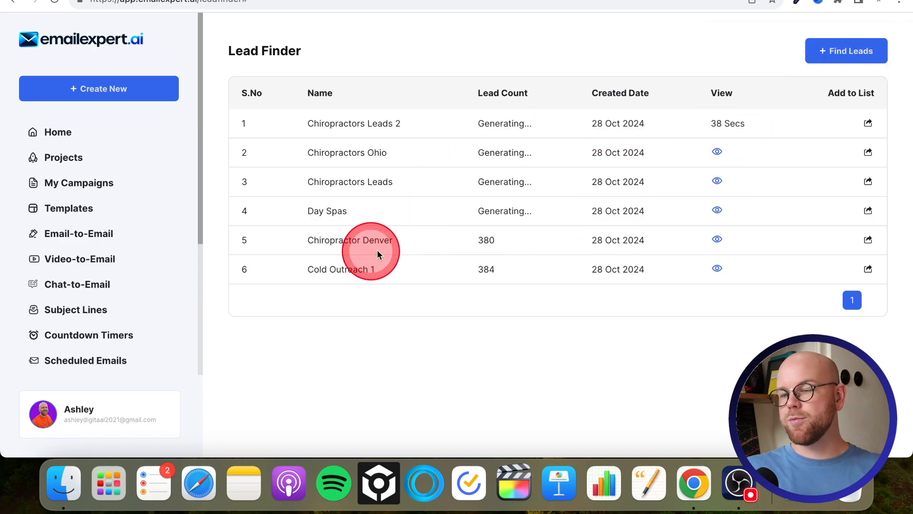
# Open the Chiropractor Denver list's 380 leads and scroll across the table's columns
pyautogui.click(717, 238)
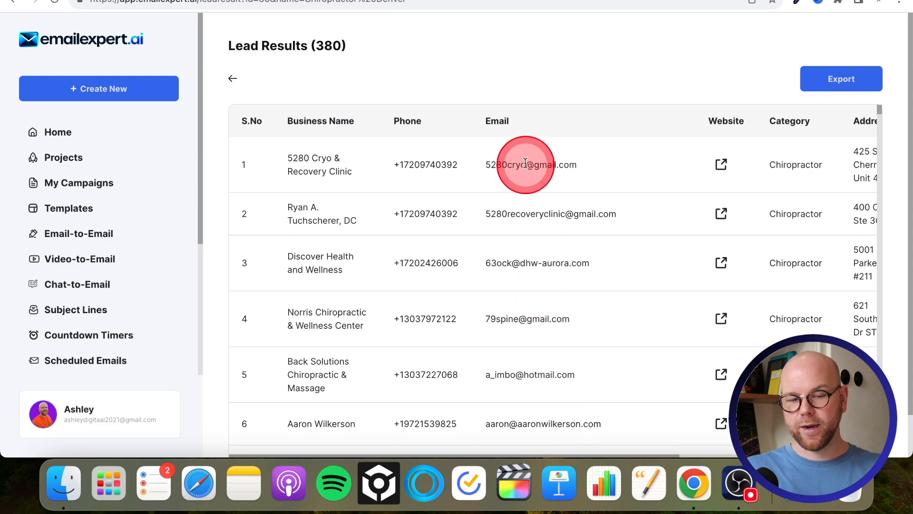
pyautogui.moveTo(516, 255)
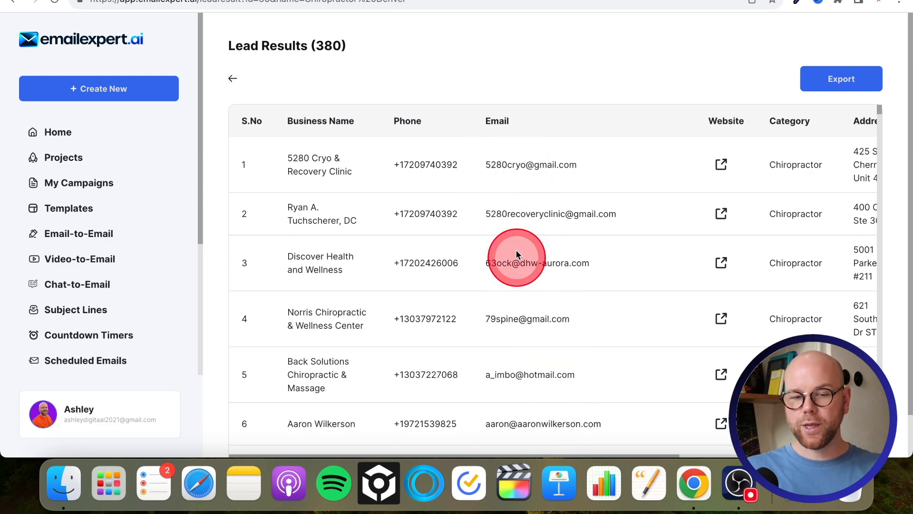
pyautogui.moveTo(441, 207)
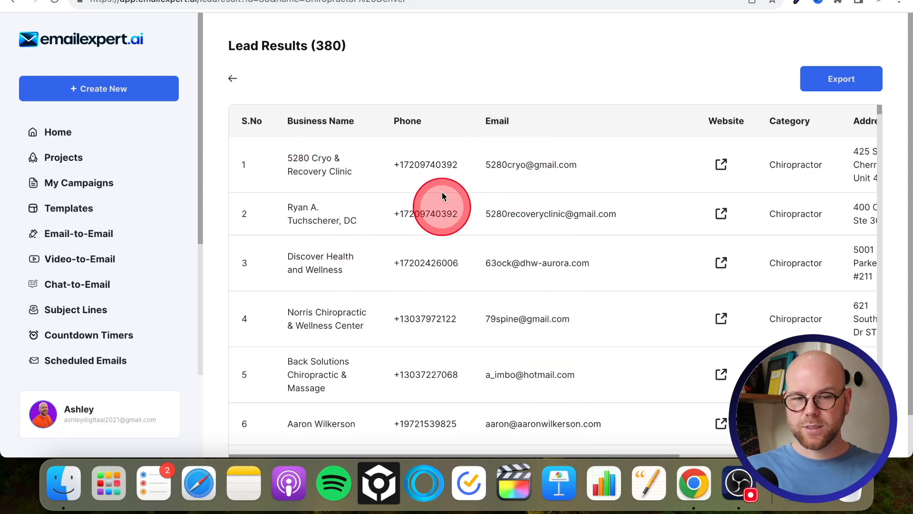
pyautogui.hscroll(3)
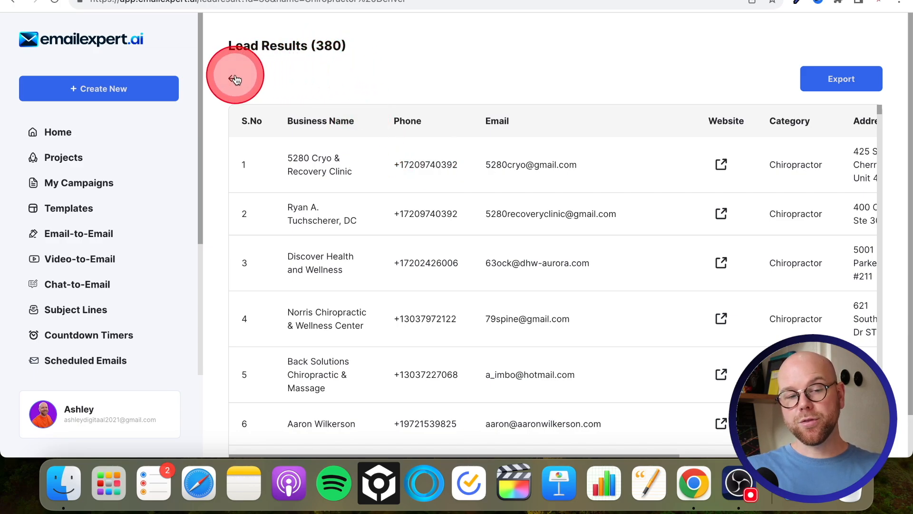
# Leave the Chiropractor Denver results and return to the Lead Finder search list
pyautogui.click(236, 79)
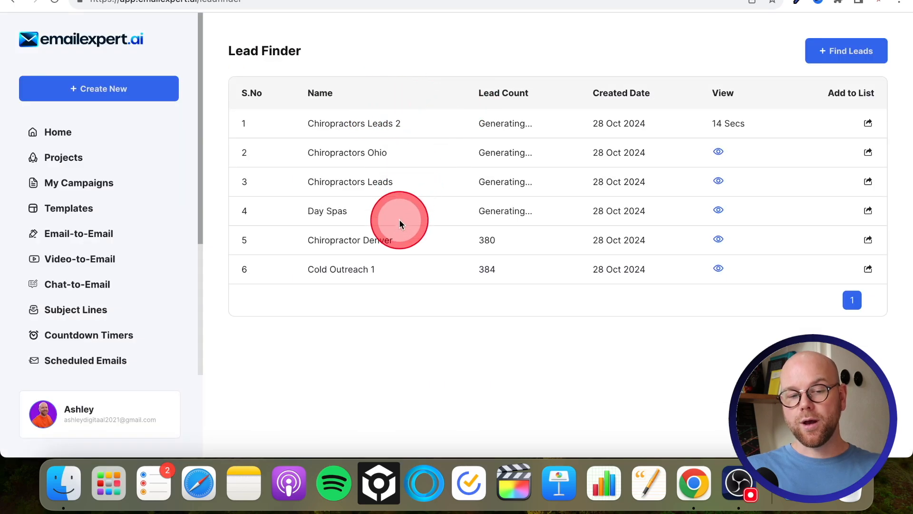
pyautogui.moveTo(415, 243)
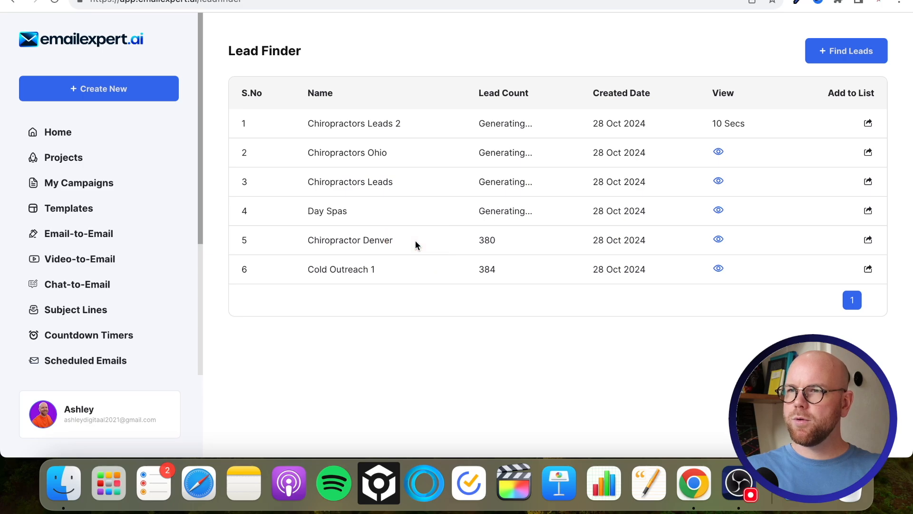
pyautogui.click(416, 243)
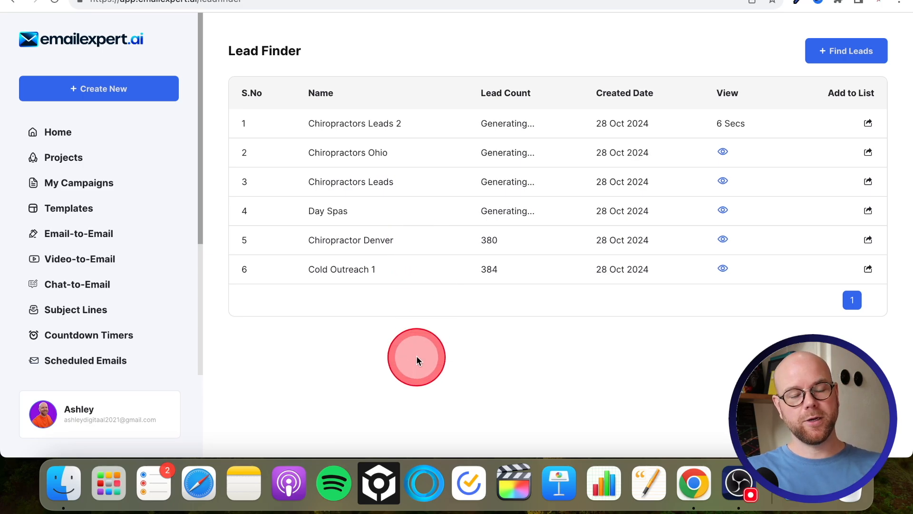
pyautogui.moveTo(428, 243)
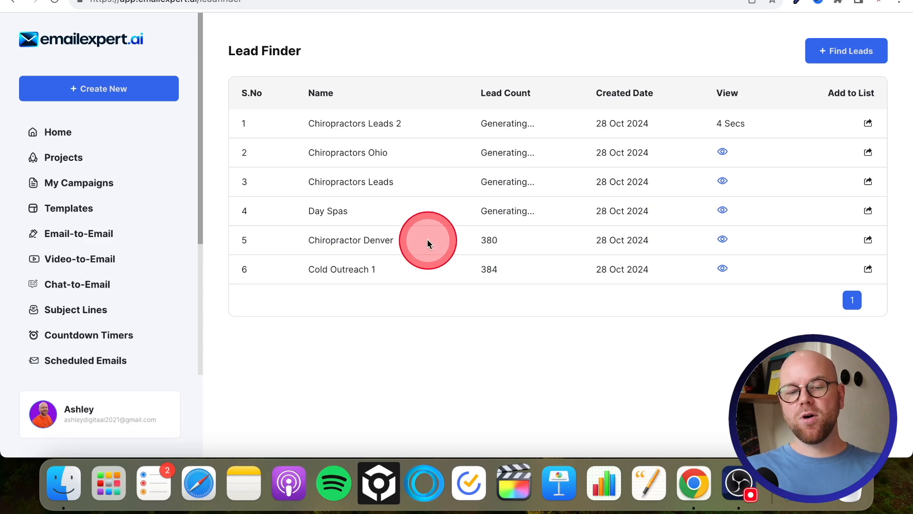
pyautogui.moveTo(390, 368)
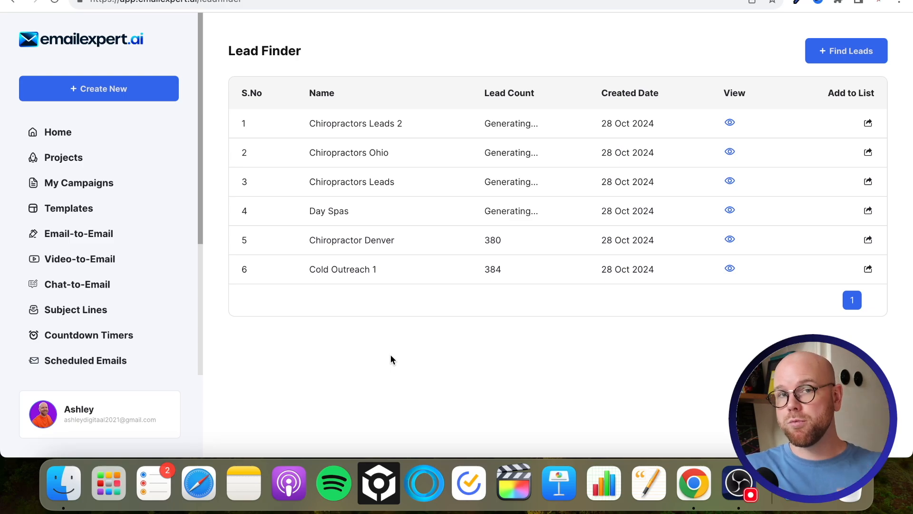
pyautogui.click(371, 347)
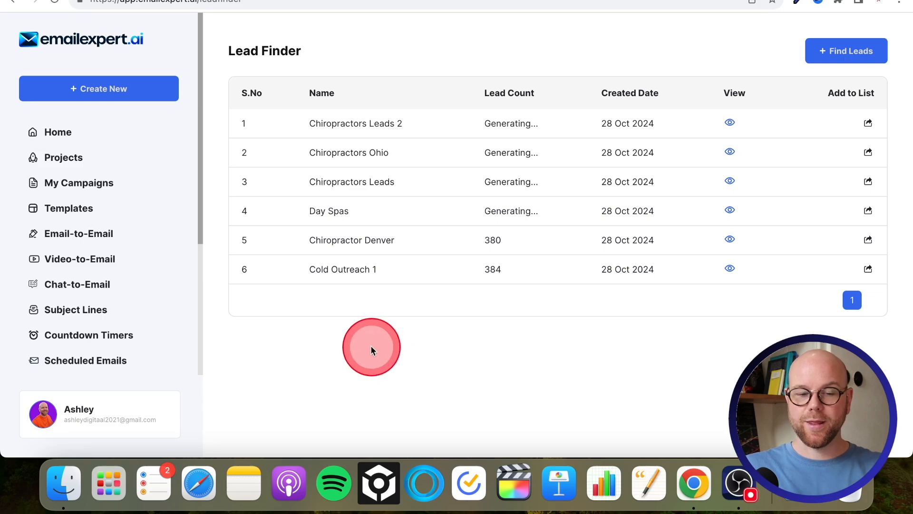
pyautogui.moveTo(348, 368)
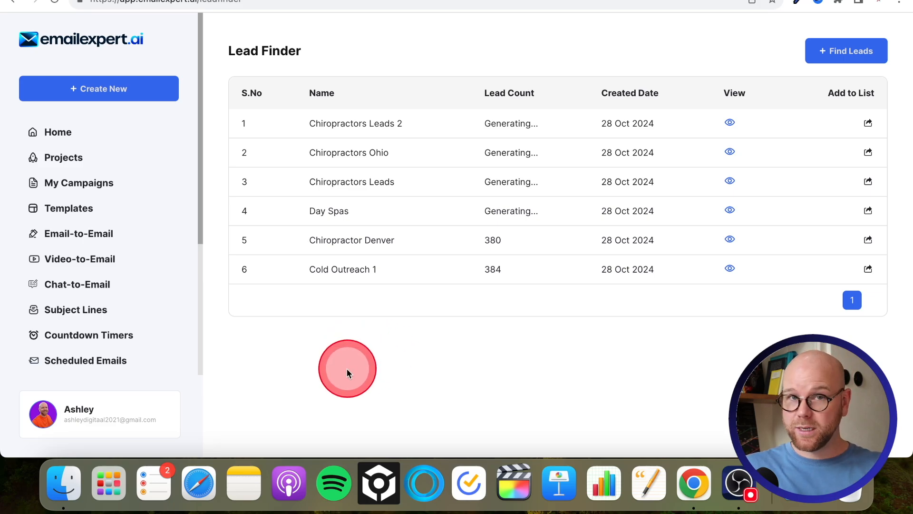
pyautogui.moveTo(424, 254)
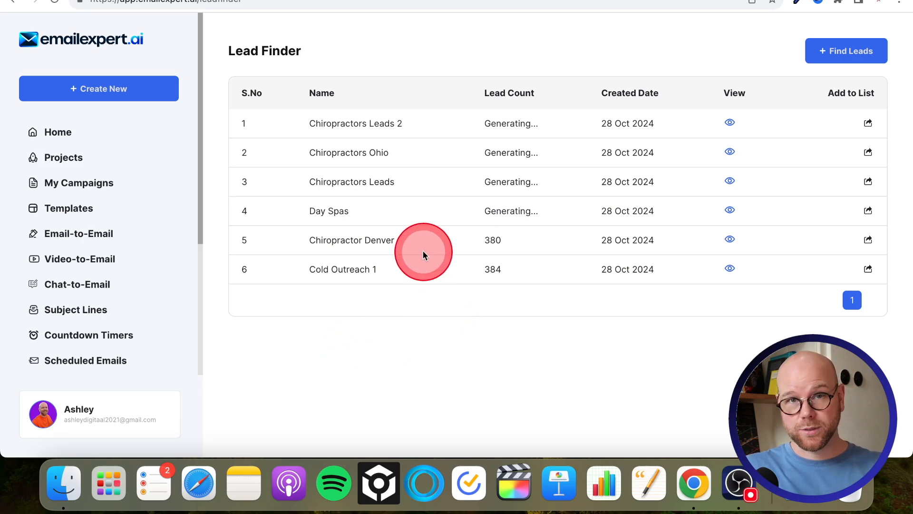
pyautogui.moveTo(290, 326)
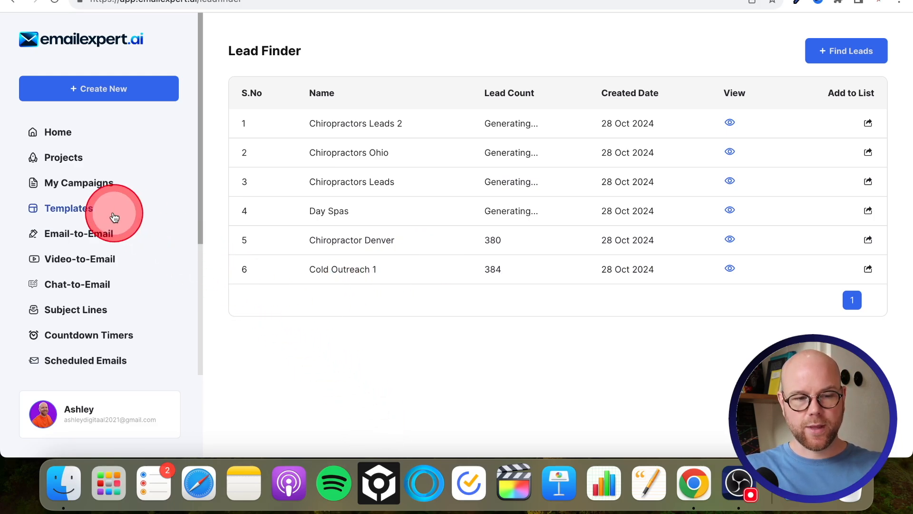
# Open the email templates and filter to Cold Outreach, then Affiliate templates
pyautogui.click(68, 207)
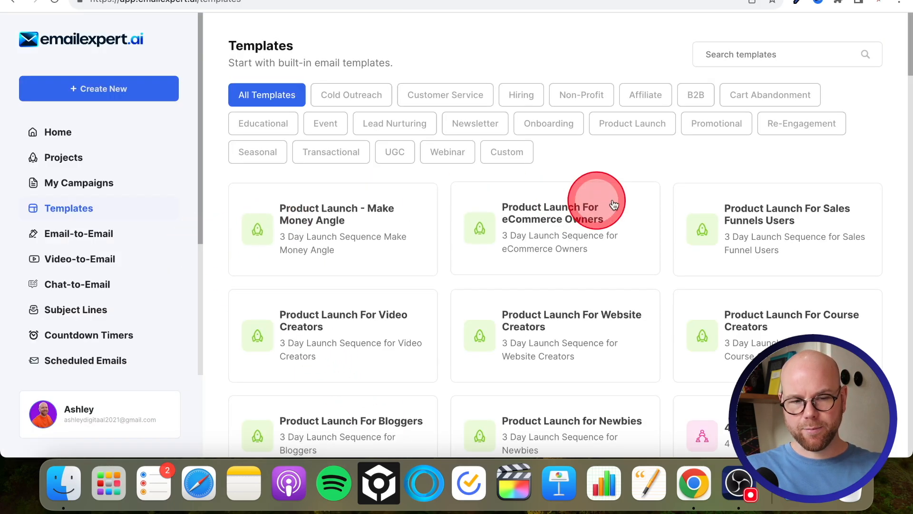
pyautogui.moveTo(582, 154)
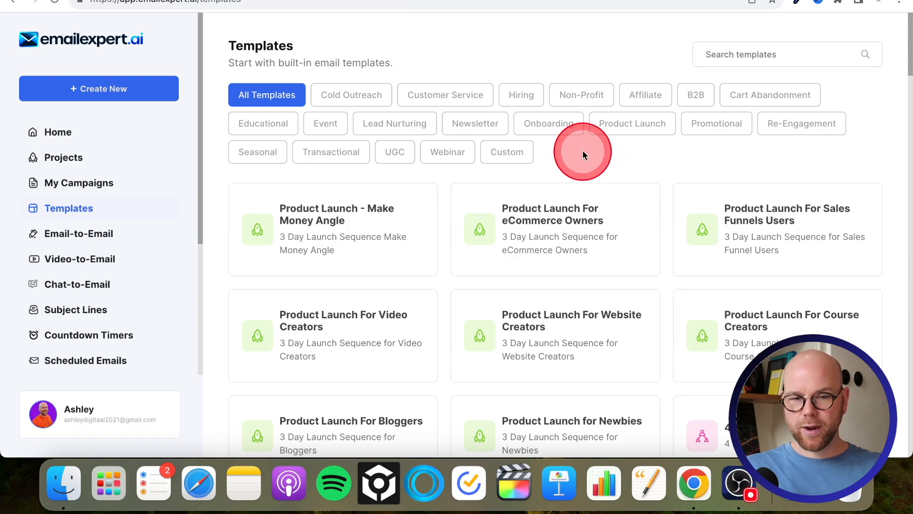
pyautogui.click(351, 94)
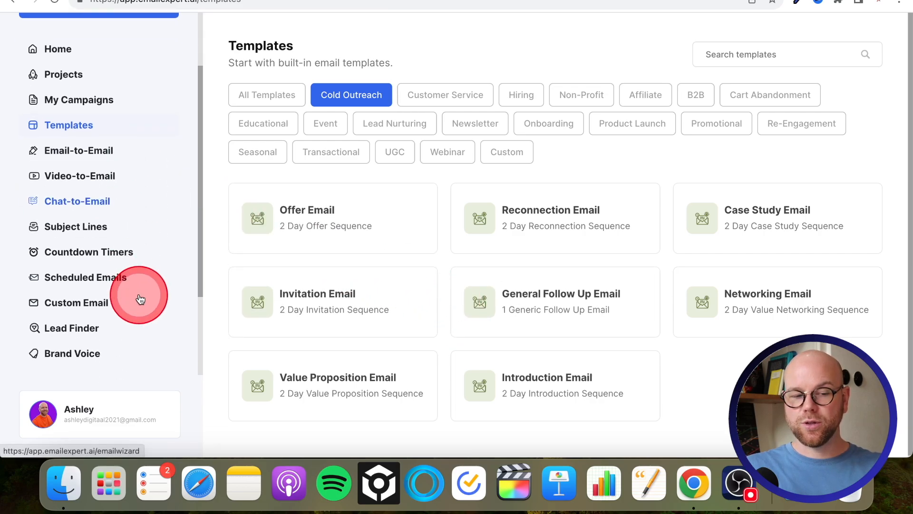
pyautogui.moveTo(407, 285)
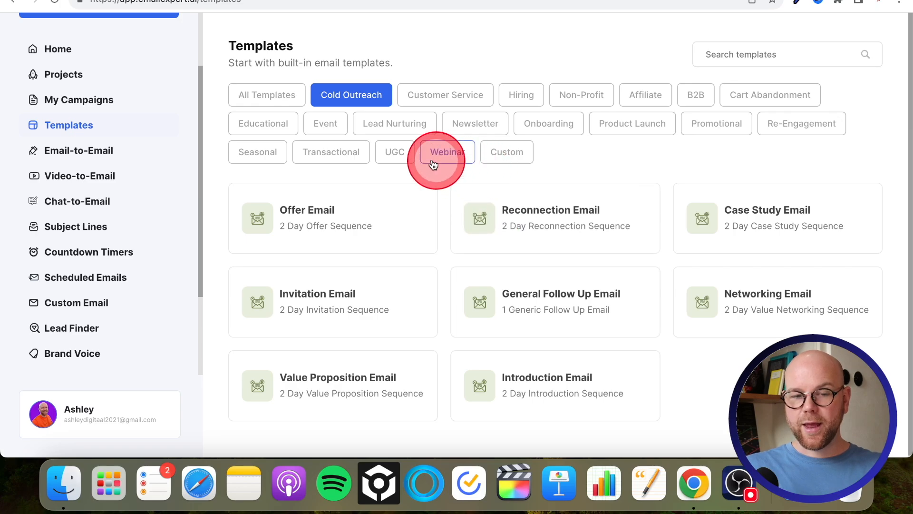
pyautogui.moveTo(570, 161)
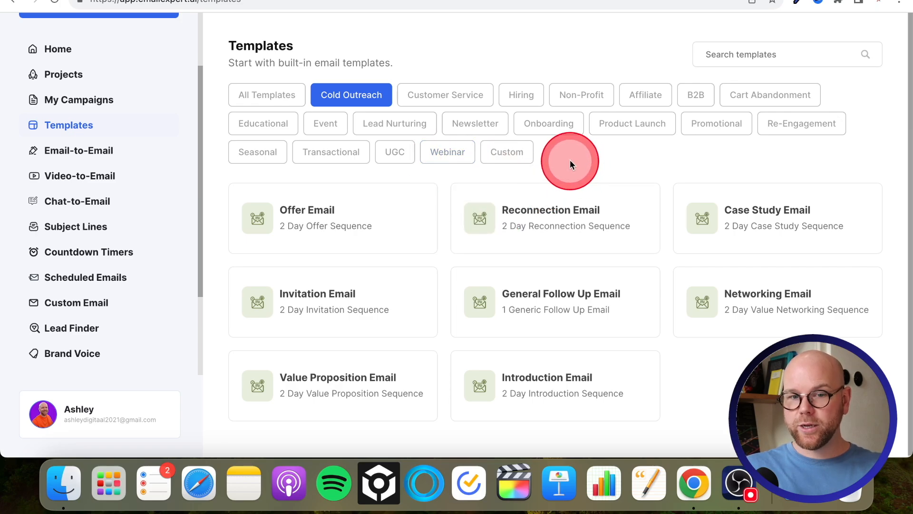
pyautogui.moveTo(620, 162)
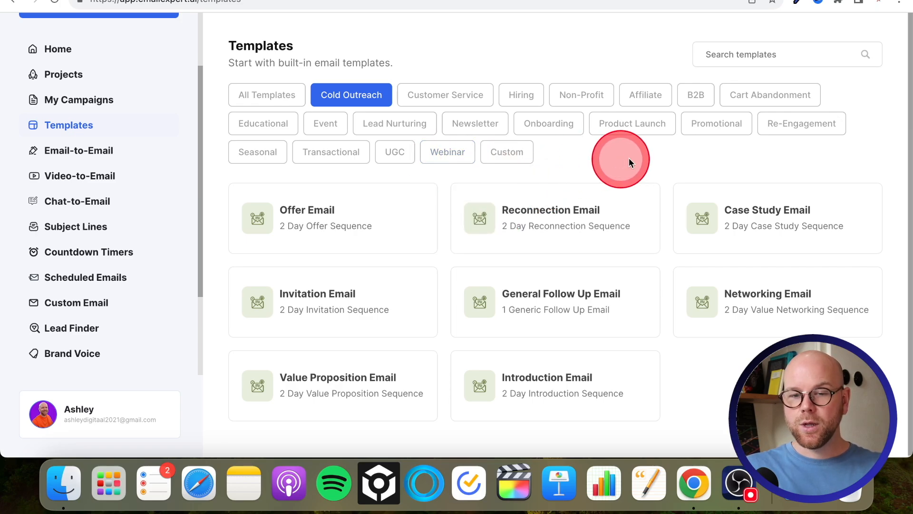
pyautogui.click(645, 94)
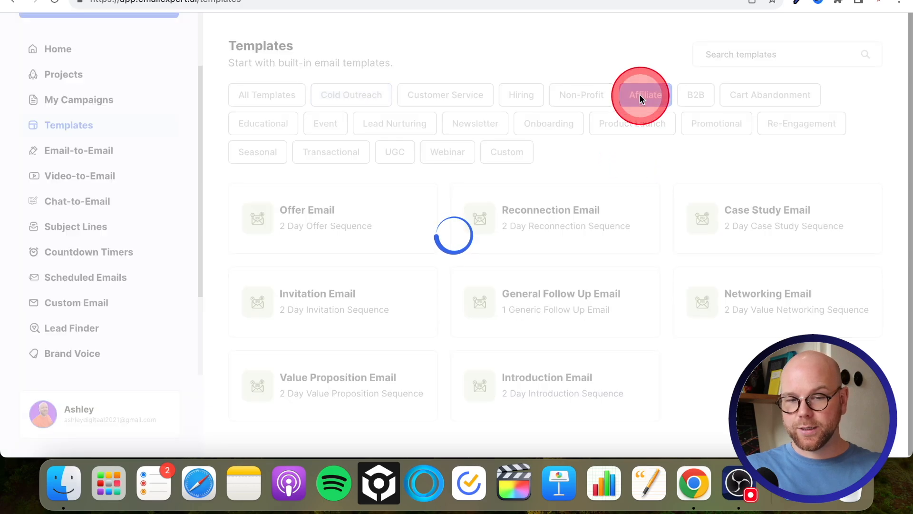
pyautogui.click(645, 94)
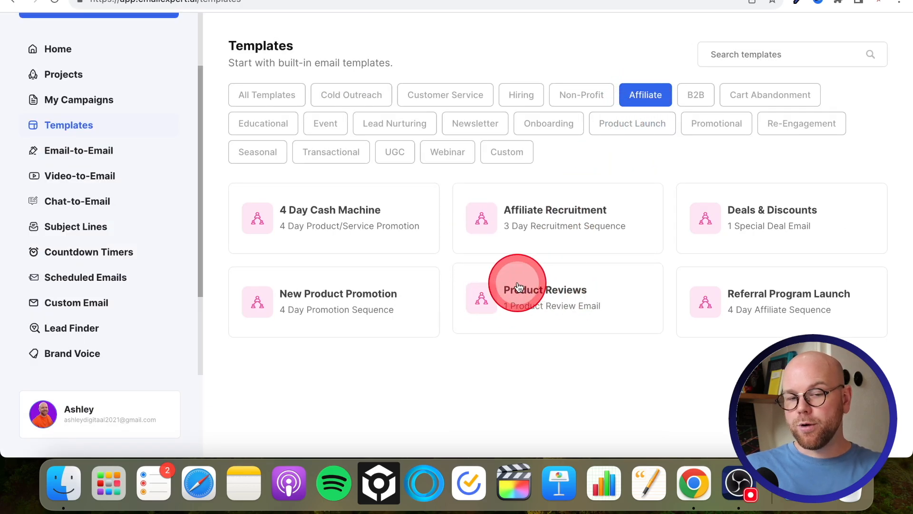
pyautogui.moveTo(573, 171)
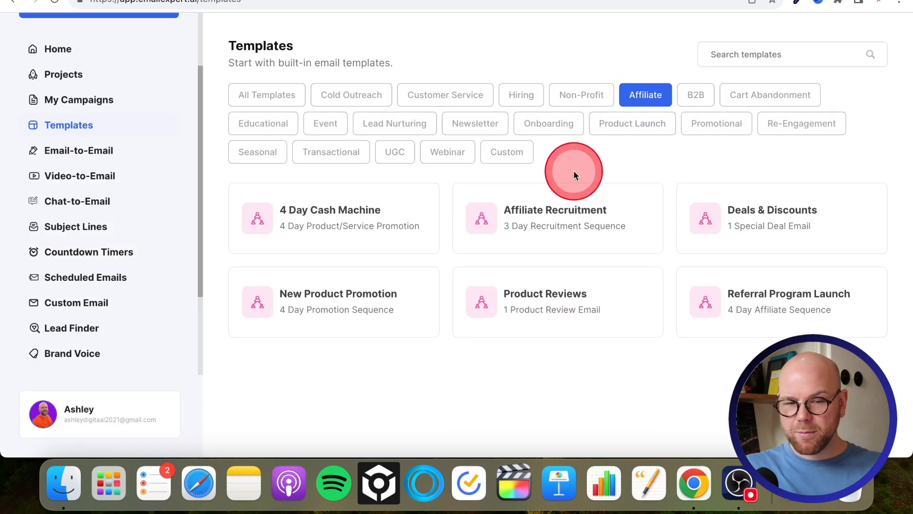
pyautogui.moveTo(329, 177)
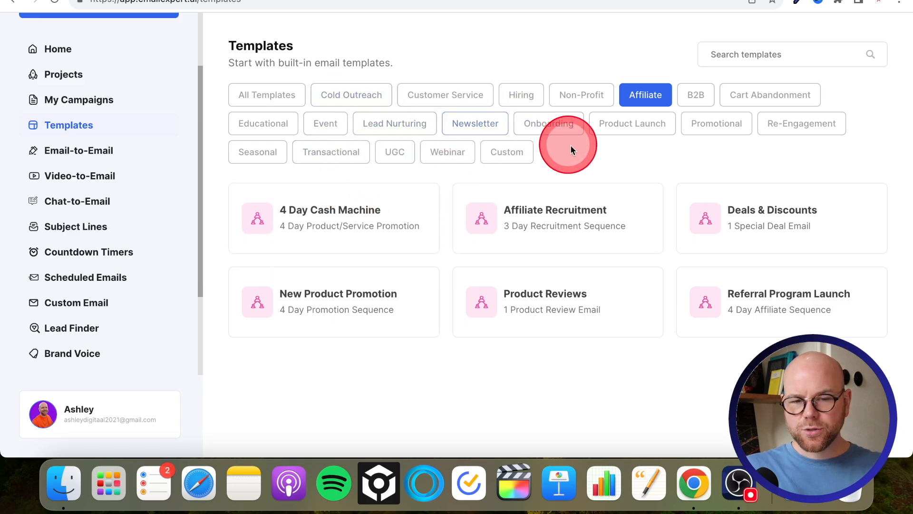
# Filter the templates to Promotional, then B2B, then Webinar categories
pyautogui.click(716, 122)
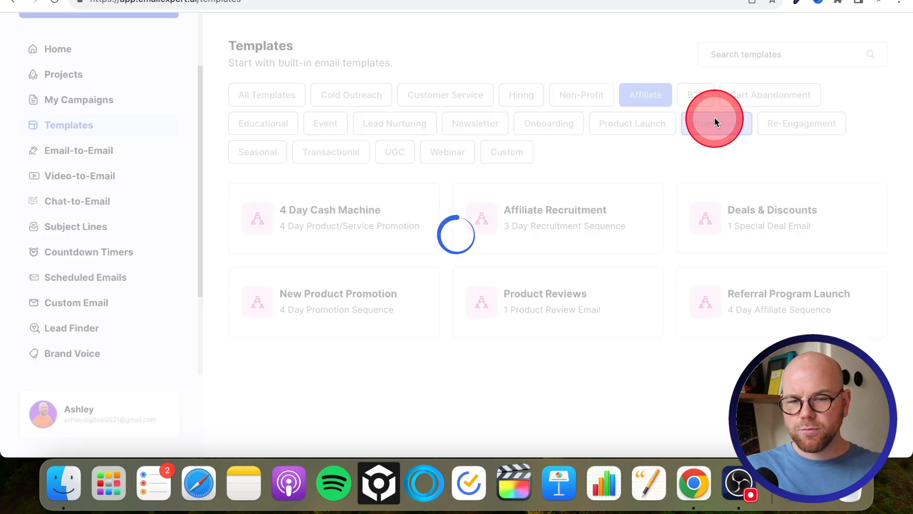
pyautogui.click(716, 123)
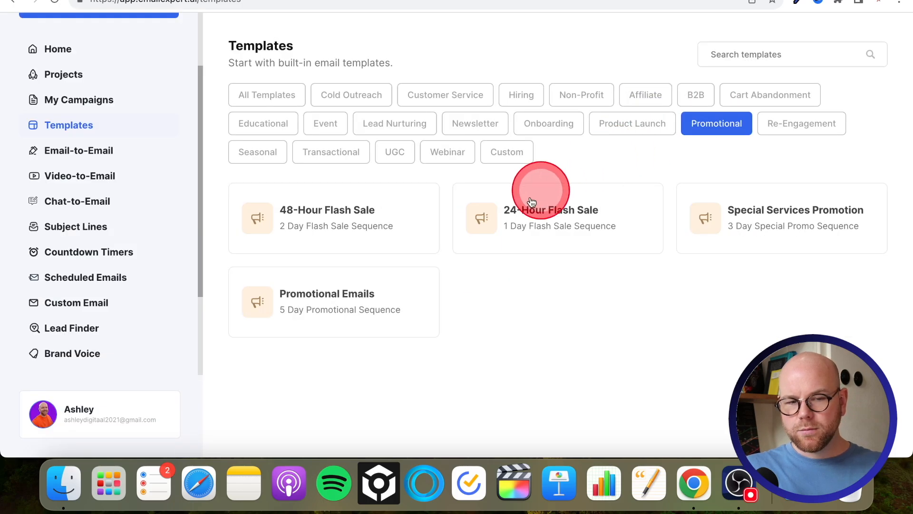
pyautogui.moveTo(716, 152)
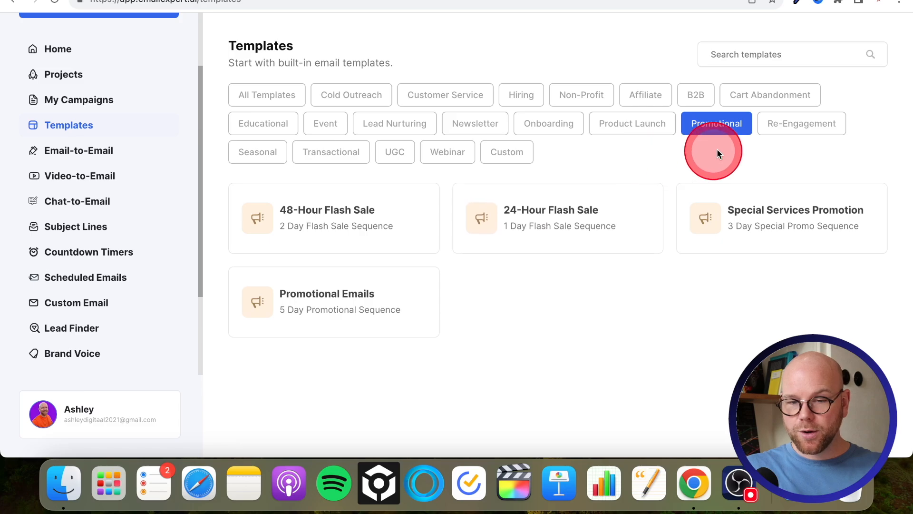
pyautogui.click(695, 94)
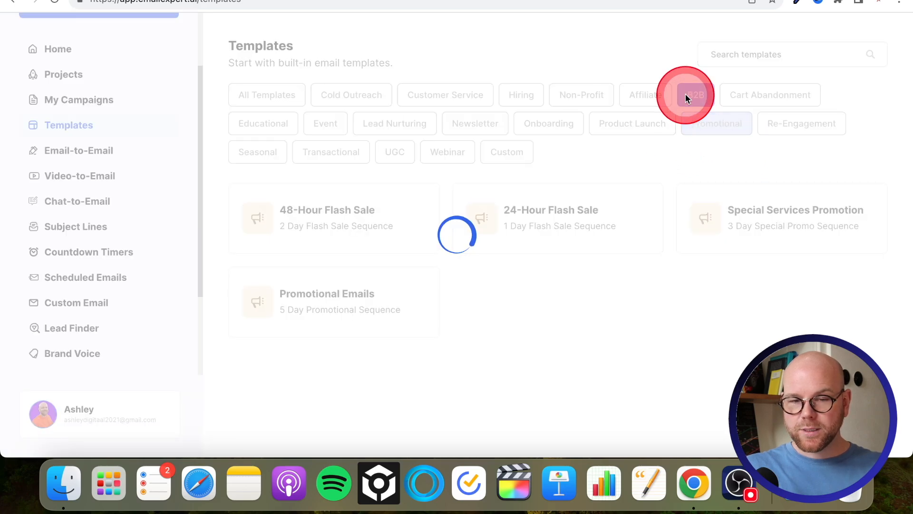
pyautogui.click(695, 94)
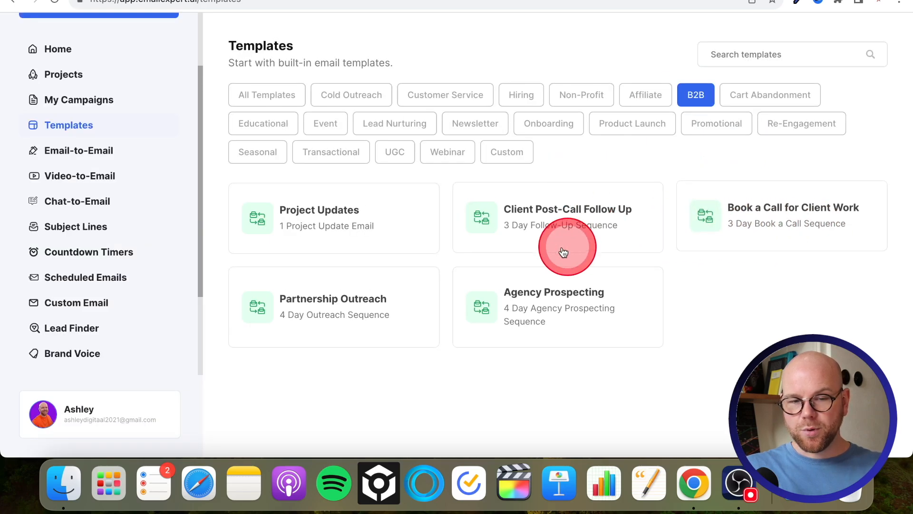
pyautogui.moveTo(287, 204)
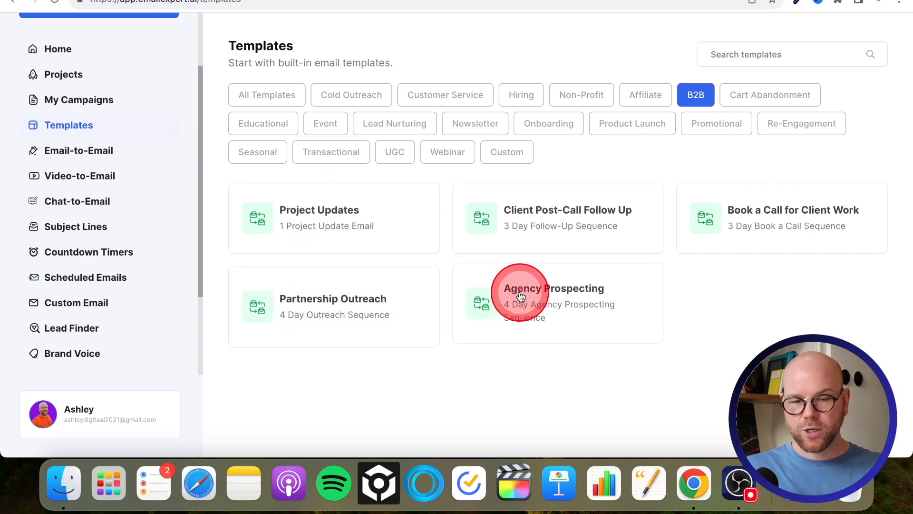
pyautogui.moveTo(558, 312)
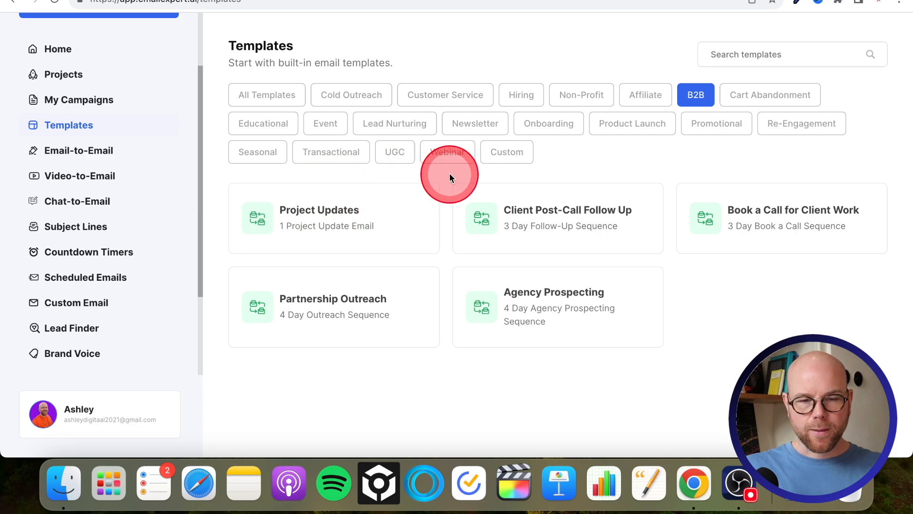
pyautogui.click(447, 151)
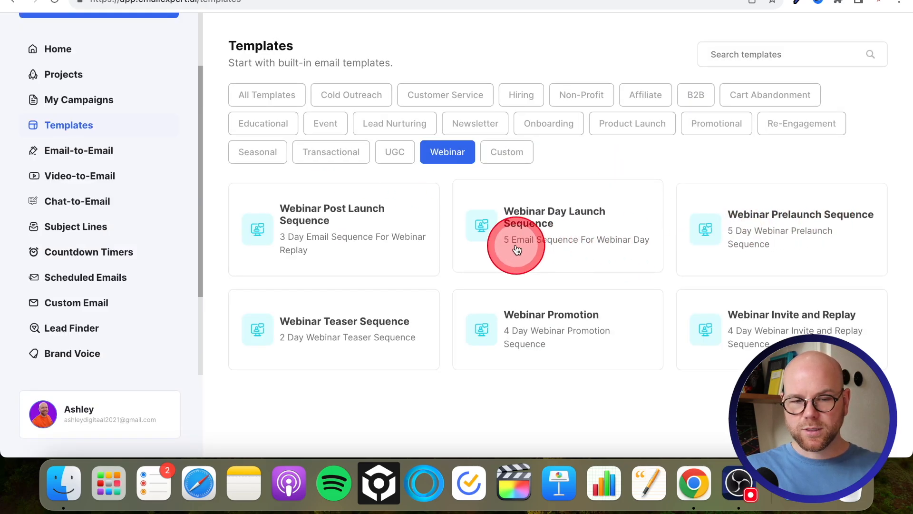
pyautogui.moveTo(699, 321)
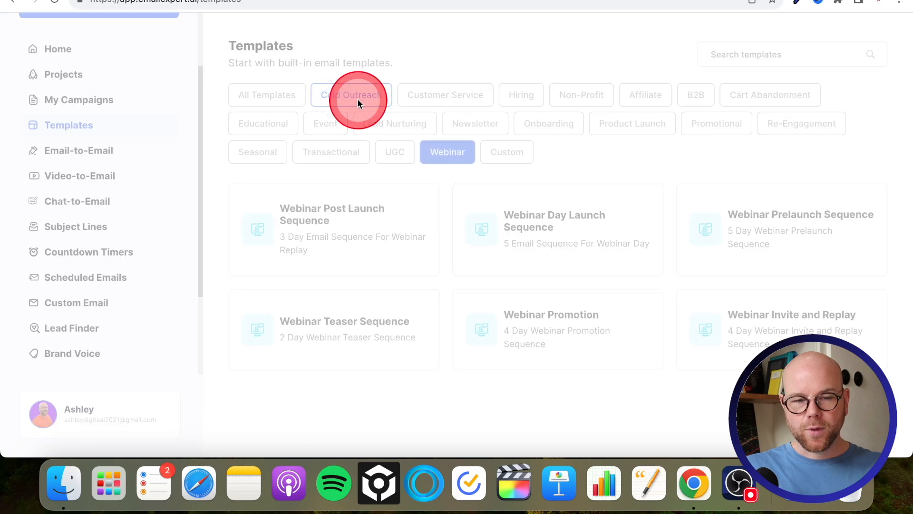
# Filter to Cold Outreach and review templates like Offer Email and Case Study Email
pyautogui.click(350, 95)
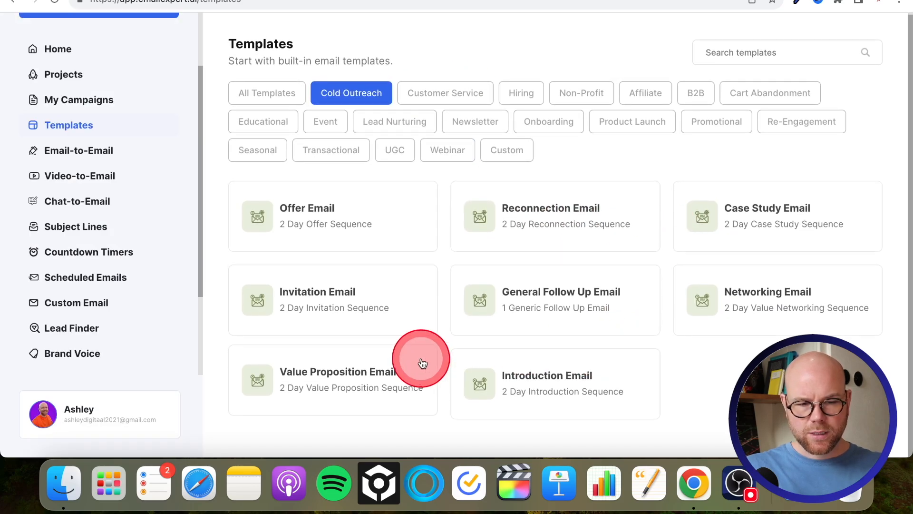
pyautogui.moveTo(769, 214)
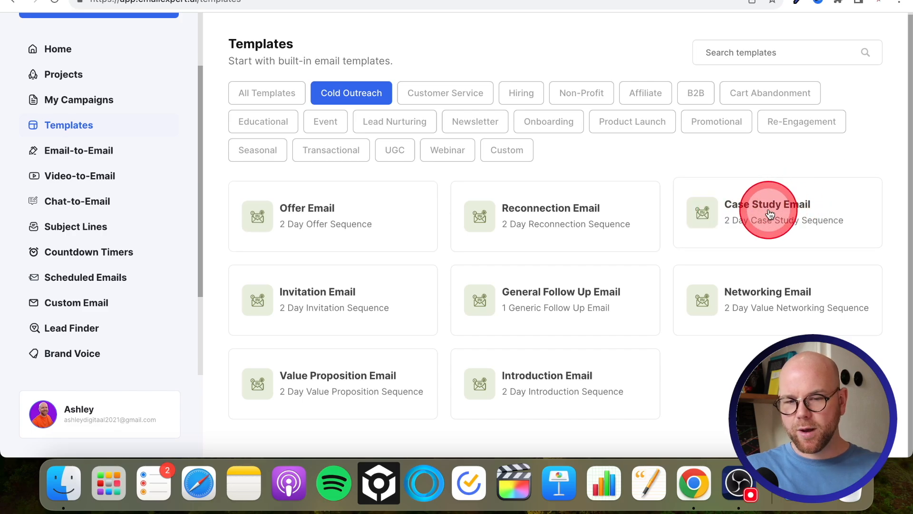
pyautogui.moveTo(724, 179)
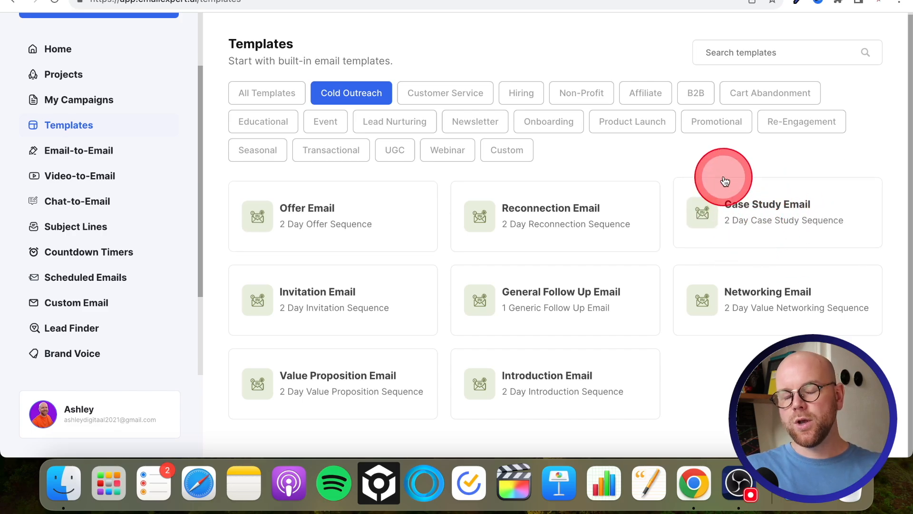
pyautogui.moveTo(714, 163)
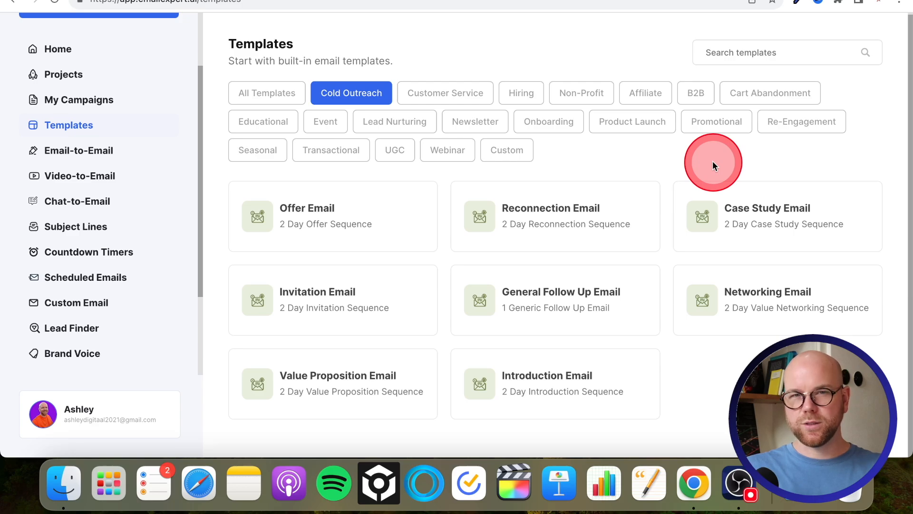
pyautogui.moveTo(672, 169)
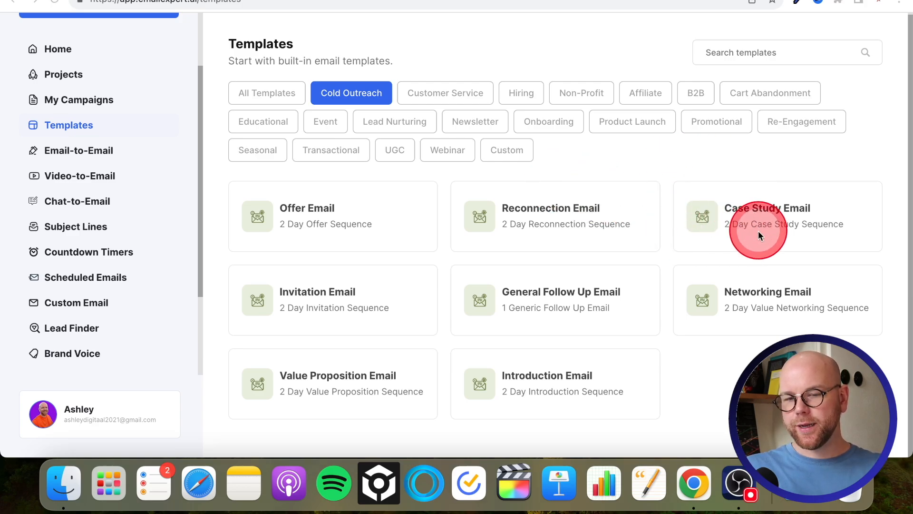
pyautogui.moveTo(749, 241)
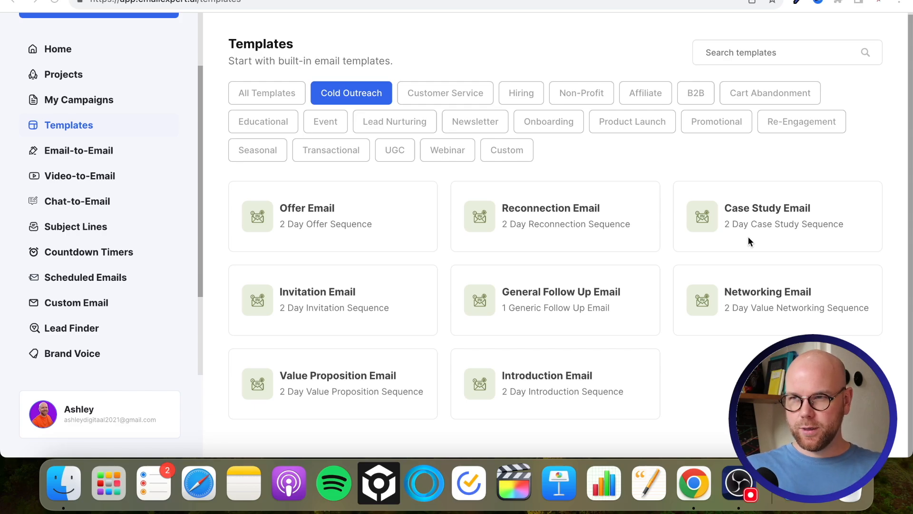
pyautogui.click(743, 242)
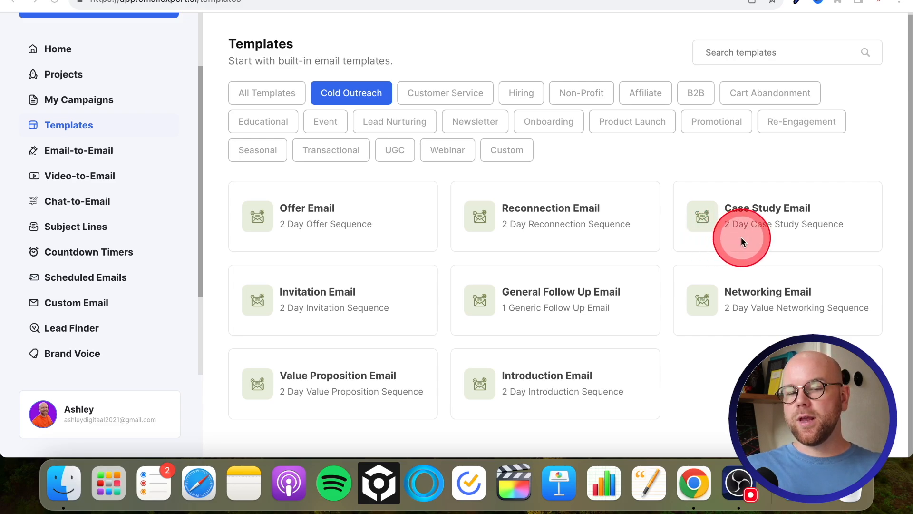
pyautogui.moveTo(590, 154)
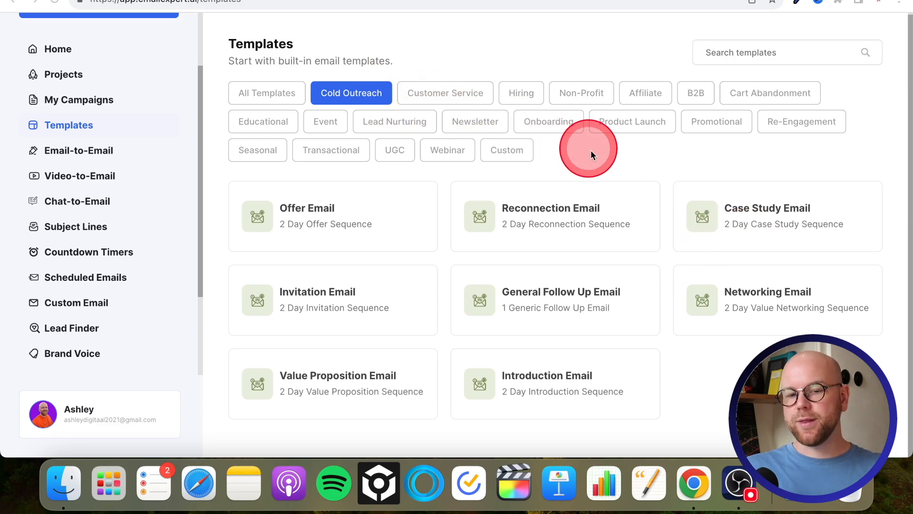
pyautogui.moveTo(745, 241)
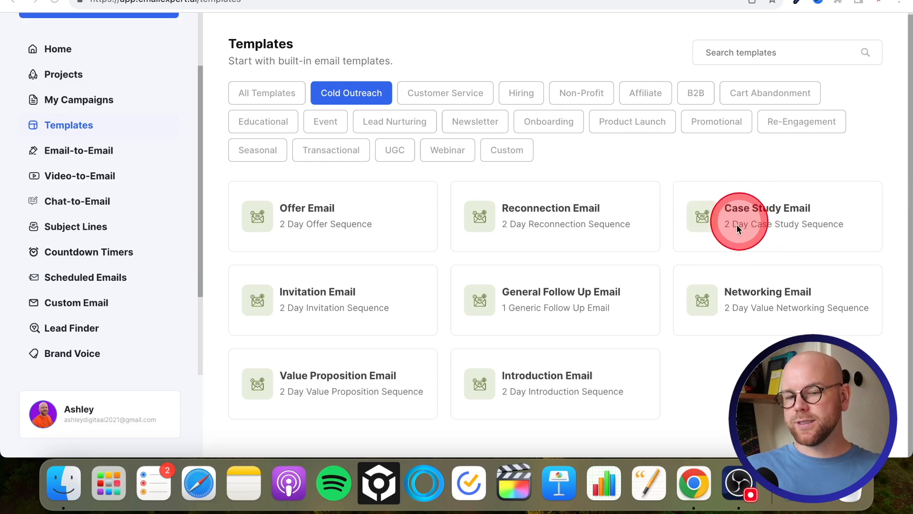
pyautogui.moveTo(737, 236)
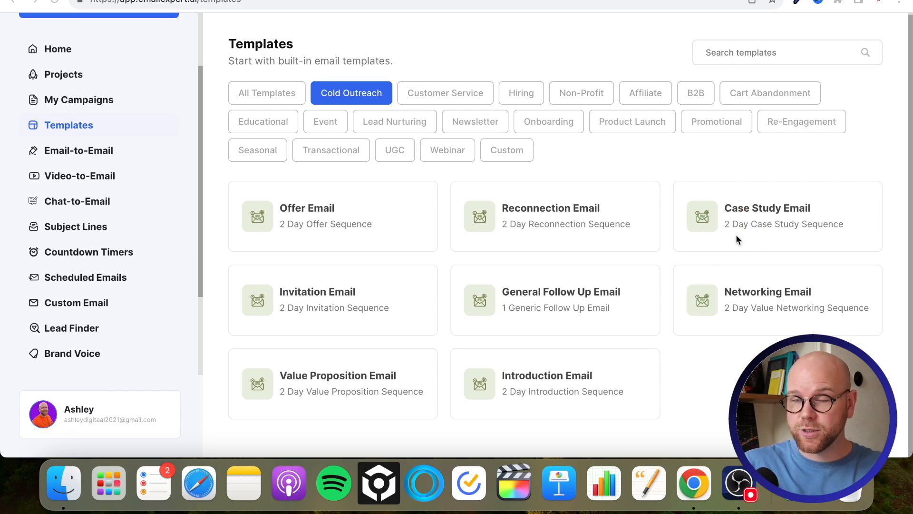
pyautogui.click(753, 244)
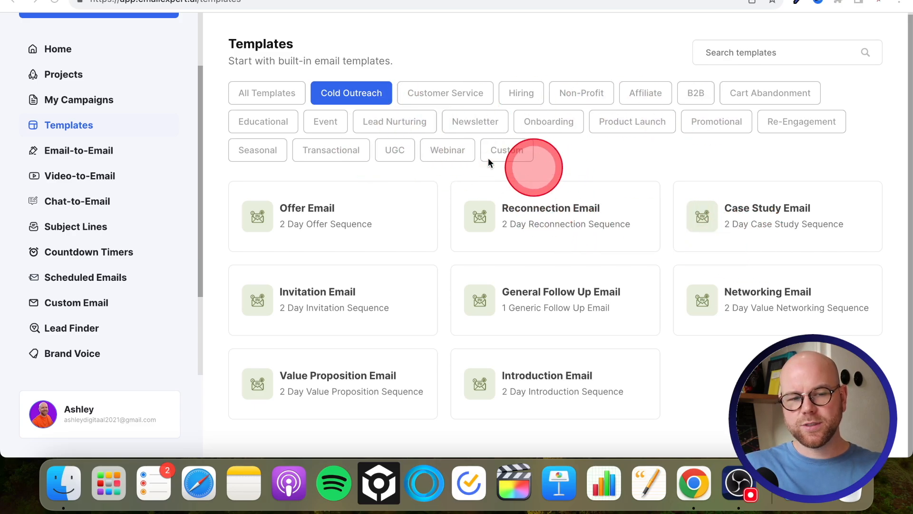
# Open the Email-to-Email rewriter with its title, content, brand voice and tone fields
pyautogui.click(78, 151)
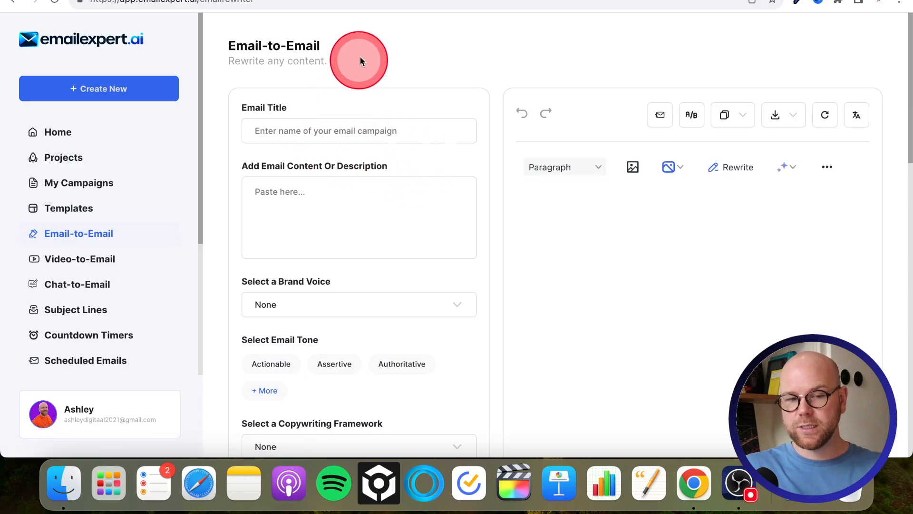
pyautogui.moveTo(416, 162)
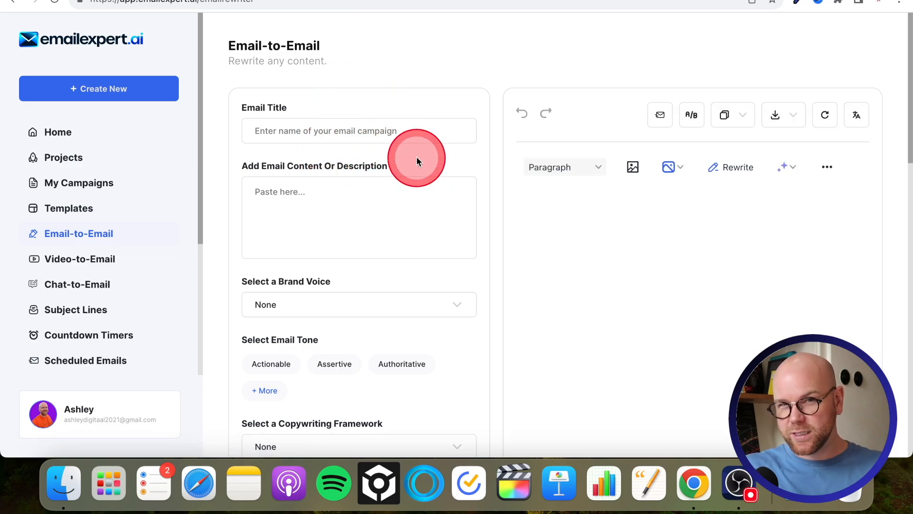
pyautogui.moveTo(237, 76)
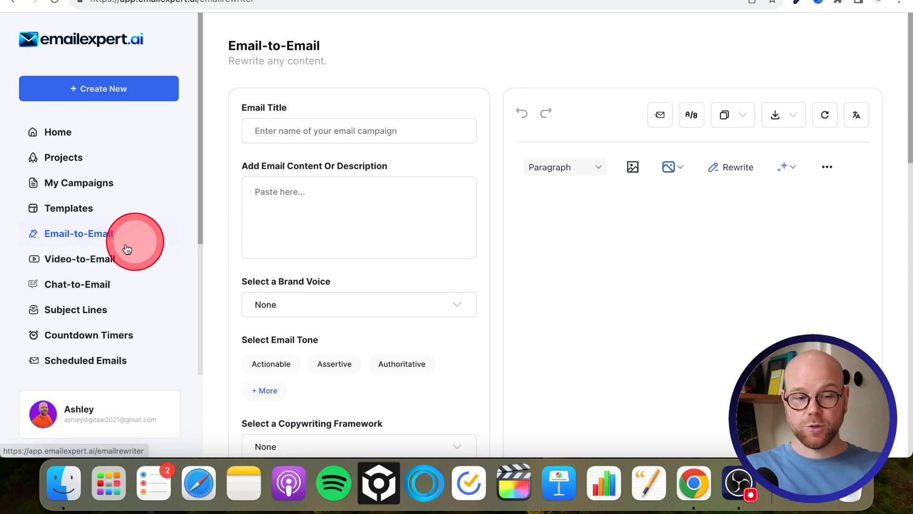
# Visit Video-to-Email, return to the dashboard, then start the Chat-to-Email wizard
pyautogui.click(80, 258)
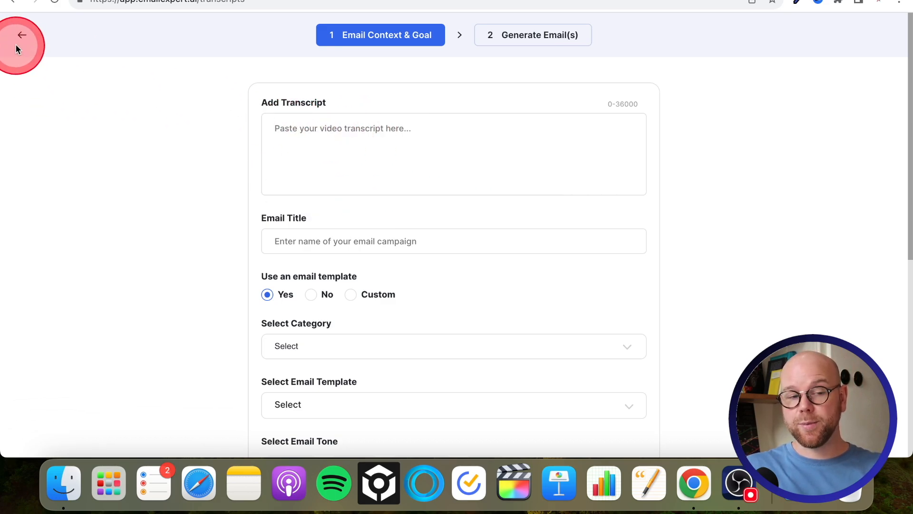
pyautogui.click(22, 46)
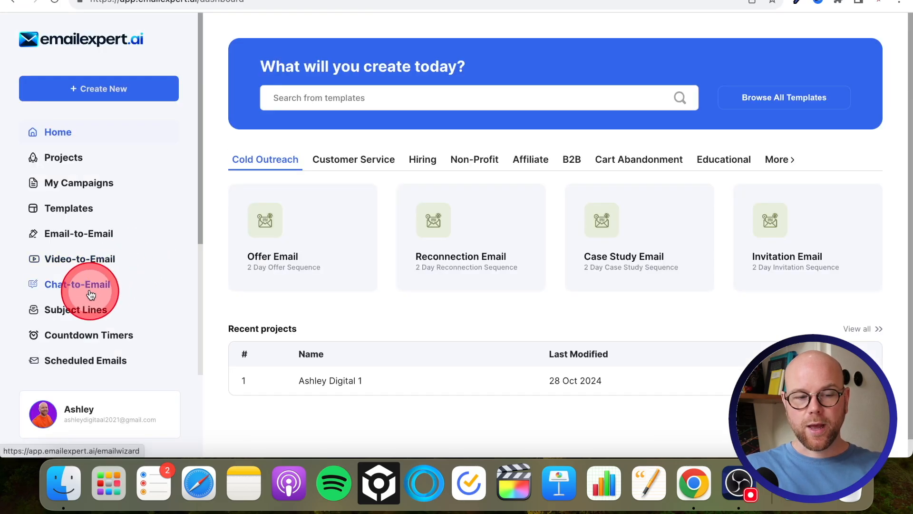
pyautogui.click(77, 285)
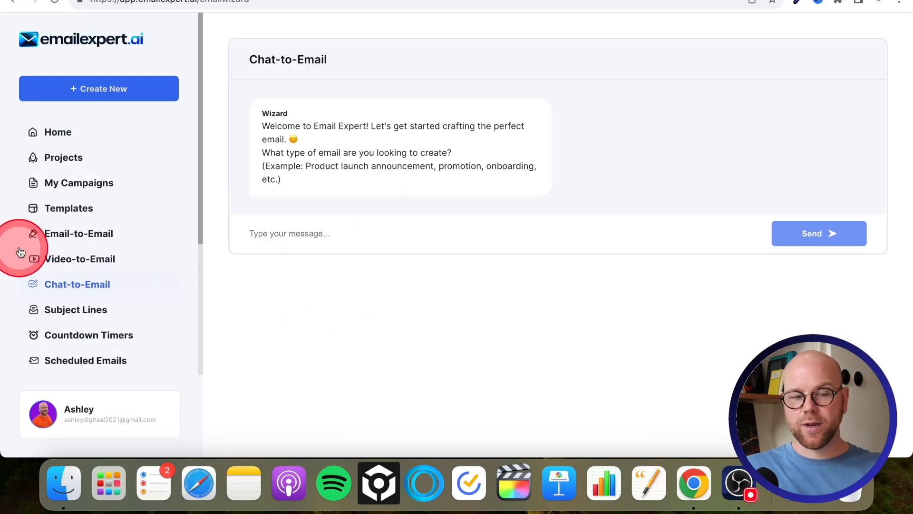
pyautogui.moveTo(80, 258)
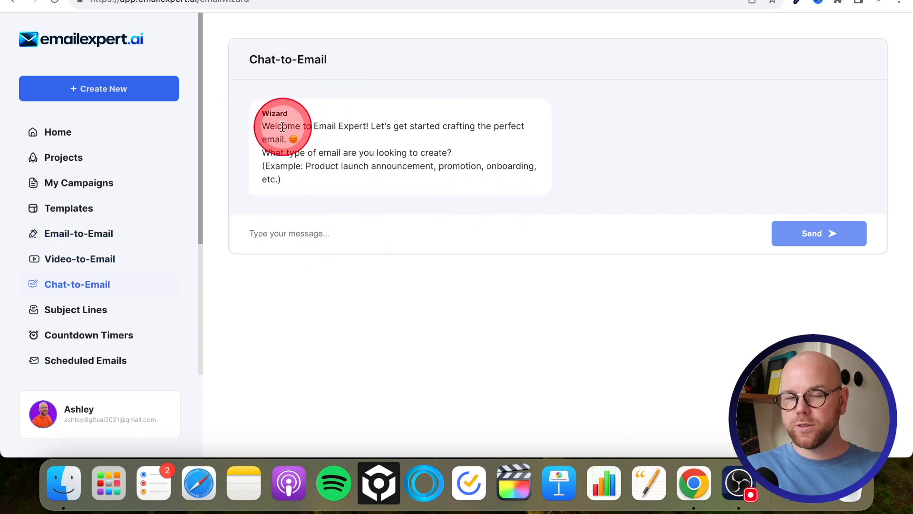
pyautogui.moveTo(335, 101)
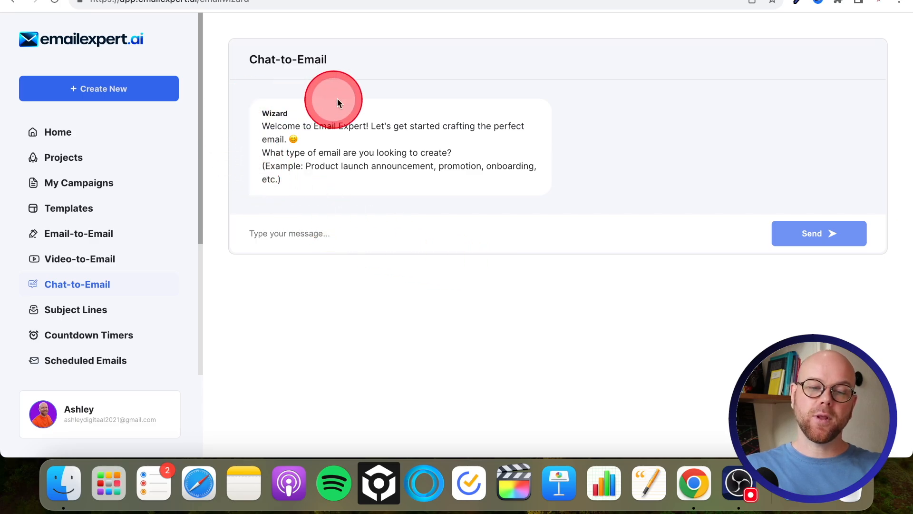
pyautogui.moveTo(387, 270)
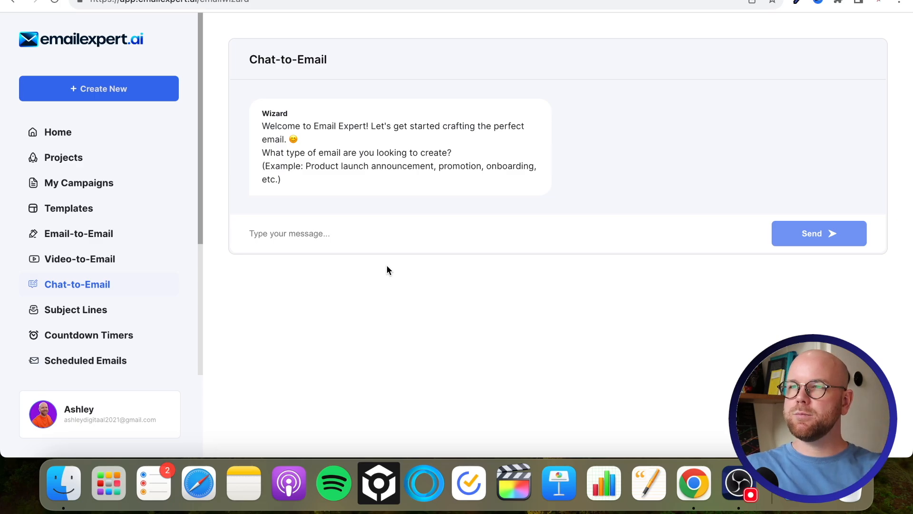
pyautogui.click(355, 235)
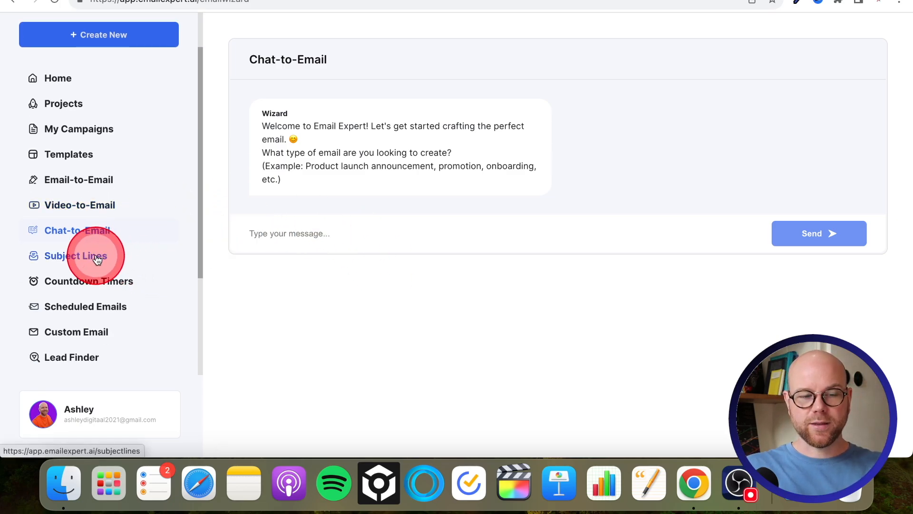
# Show the bonus page's 1000+ Email Subject Line Swipes offer card
pyautogui.click(74, 255)
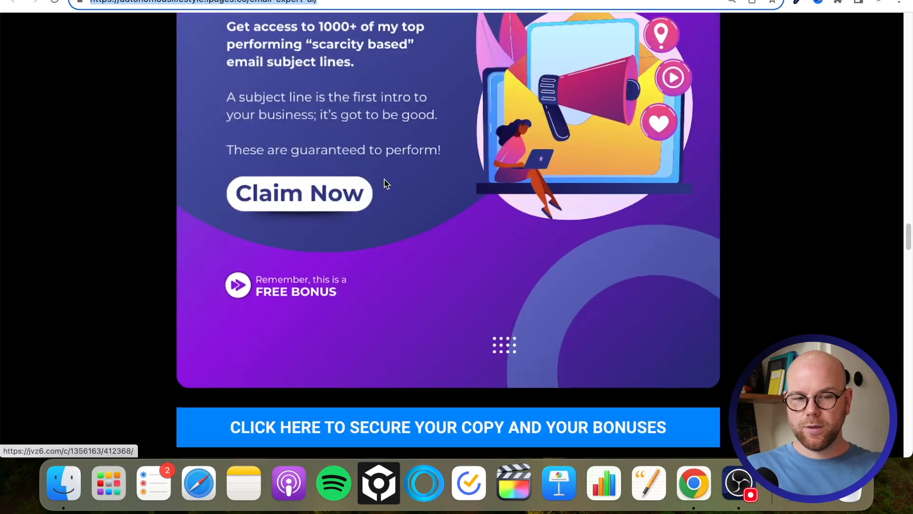
pyautogui.scroll(3)
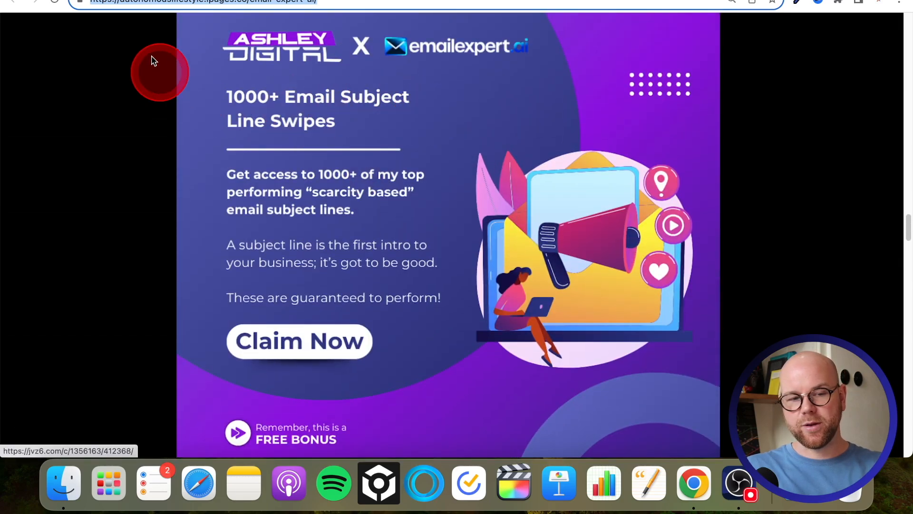
# Scroll through the Subject Lines generator, then open the empty Countdown Timers page
pyautogui.click(299, 342)
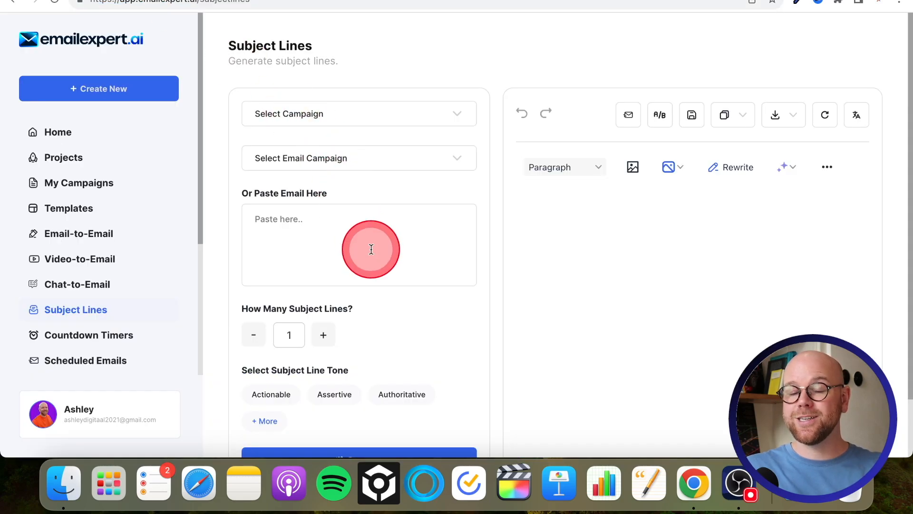
pyautogui.scroll(-3)
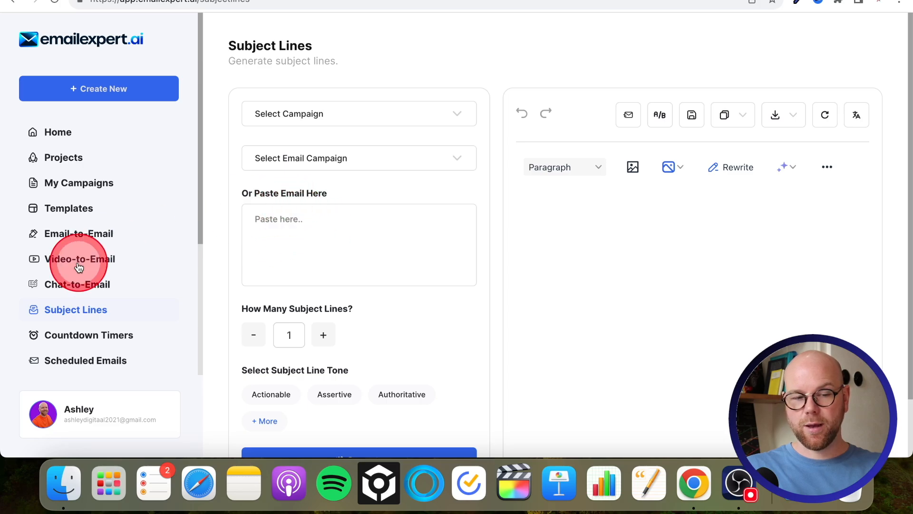
pyautogui.moveTo(317, 181)
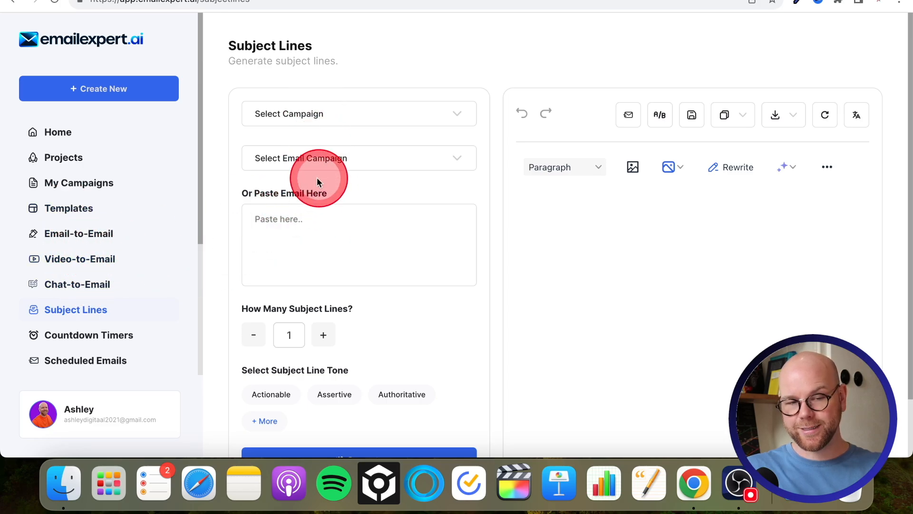
pyautogui.moveTo(394, 276)
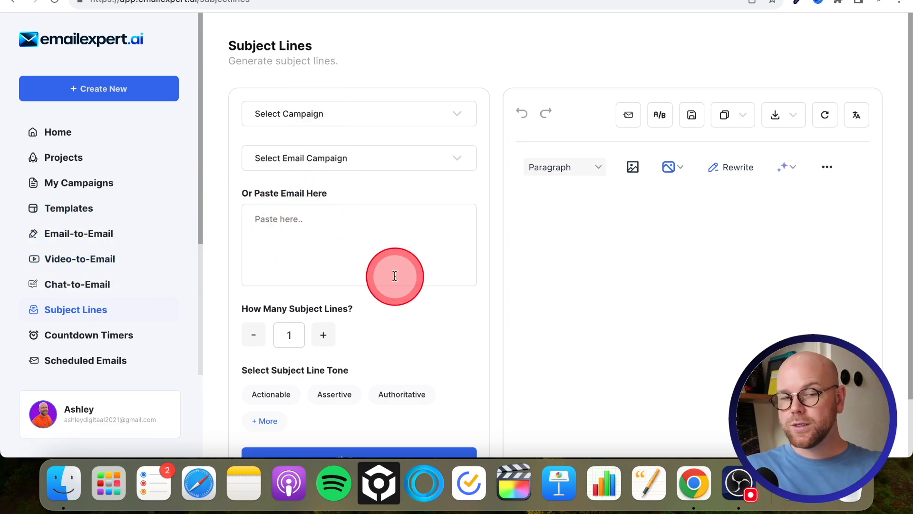
pyautogui.click(88, 335)
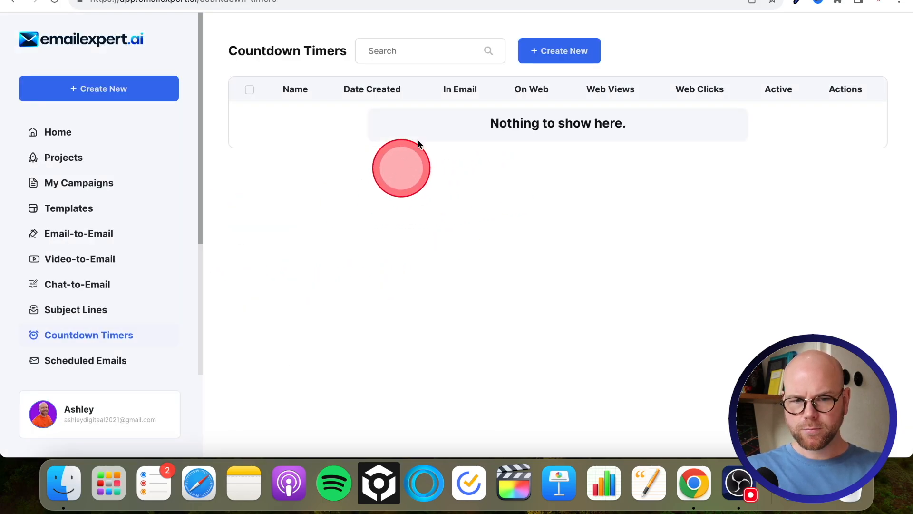
pyautogui.click(558, 51)
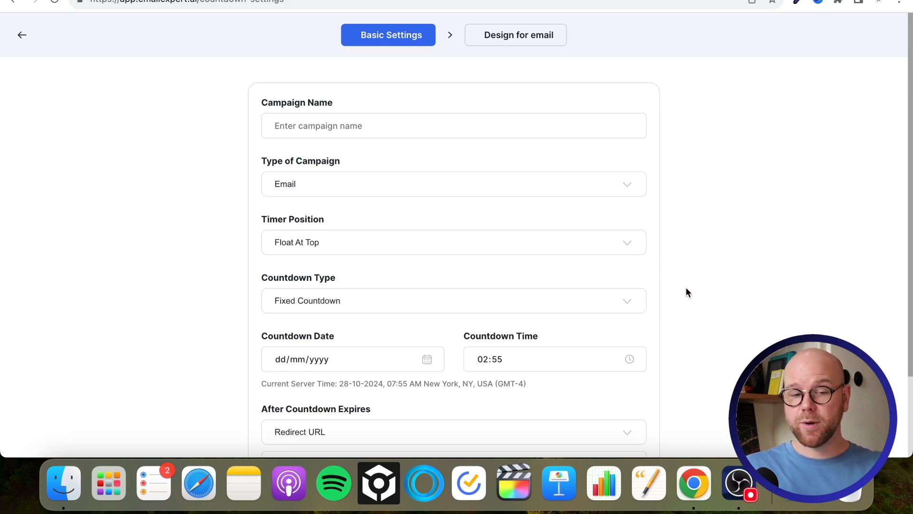
pyautogui.click(698, 318)
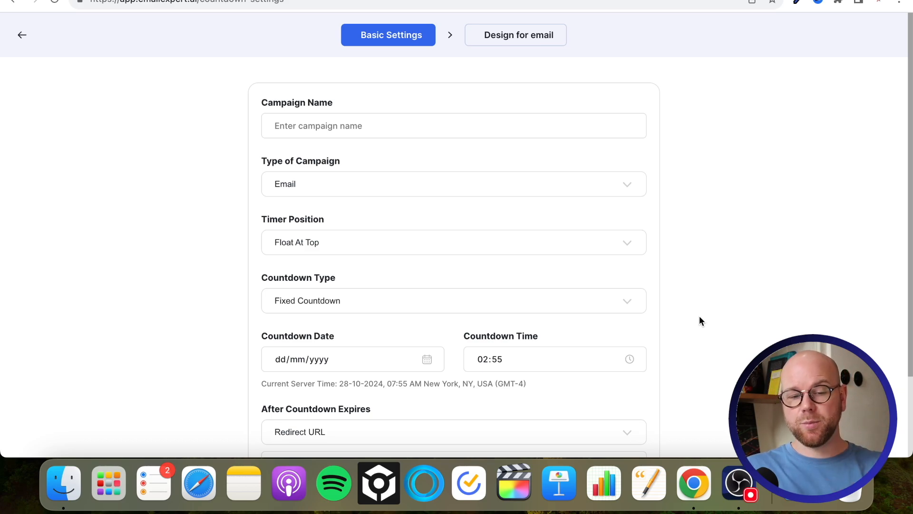
pyautogui.click(22, 35)
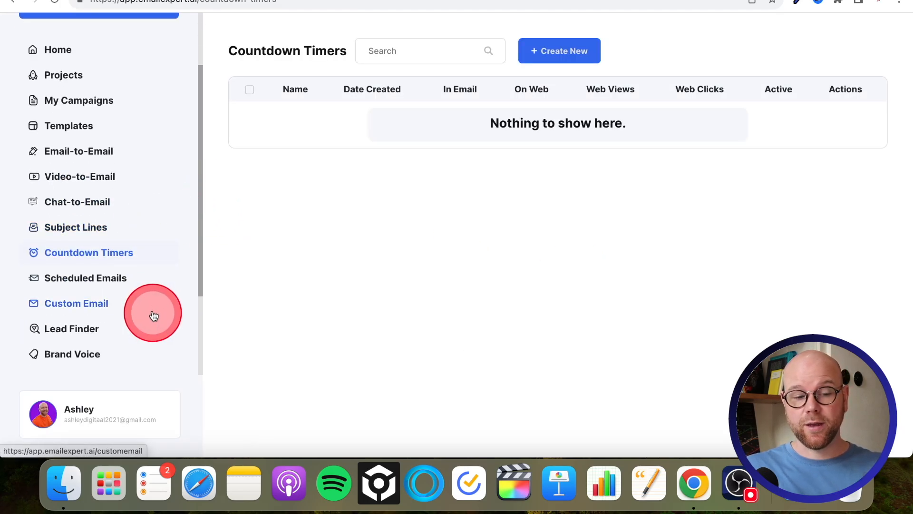
# Open Scheduled Emails and confirm no emails are scheduled
pyautogui.click(85, 278)
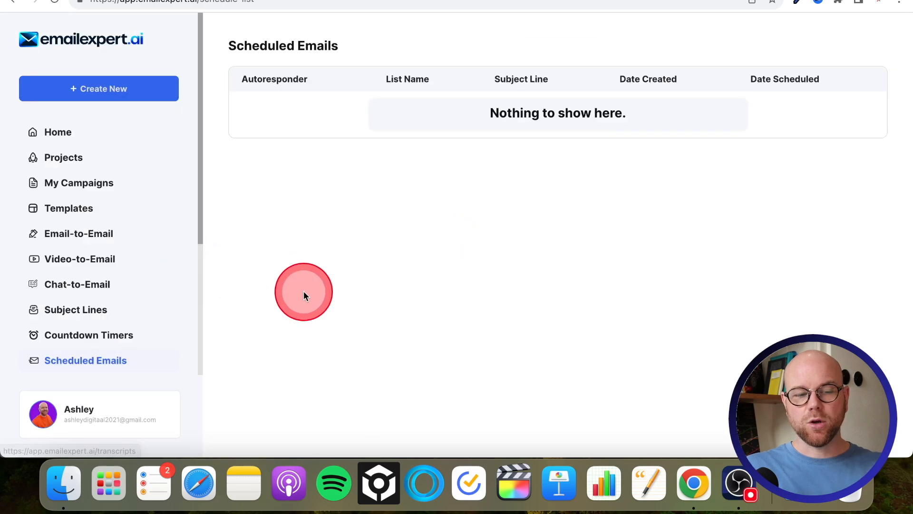
pyautogui.moveTo(261, 194)
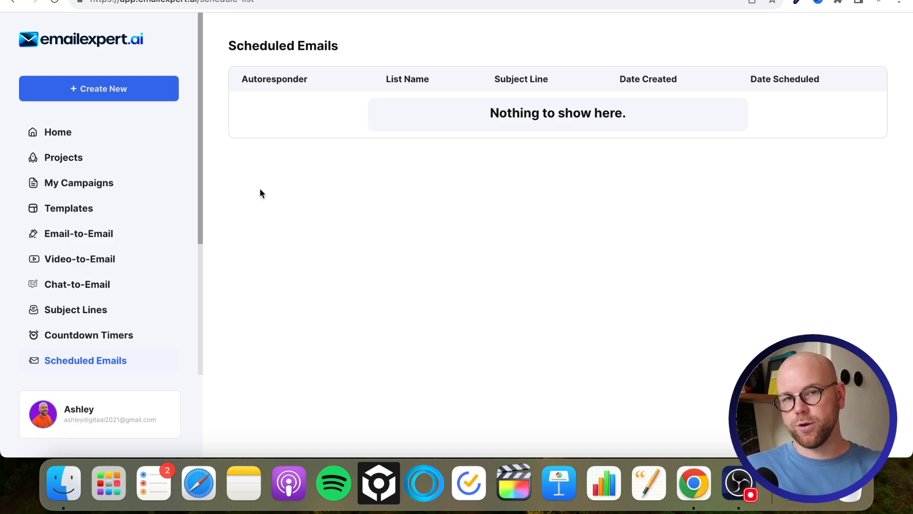
pyautogui.click(268, 182)
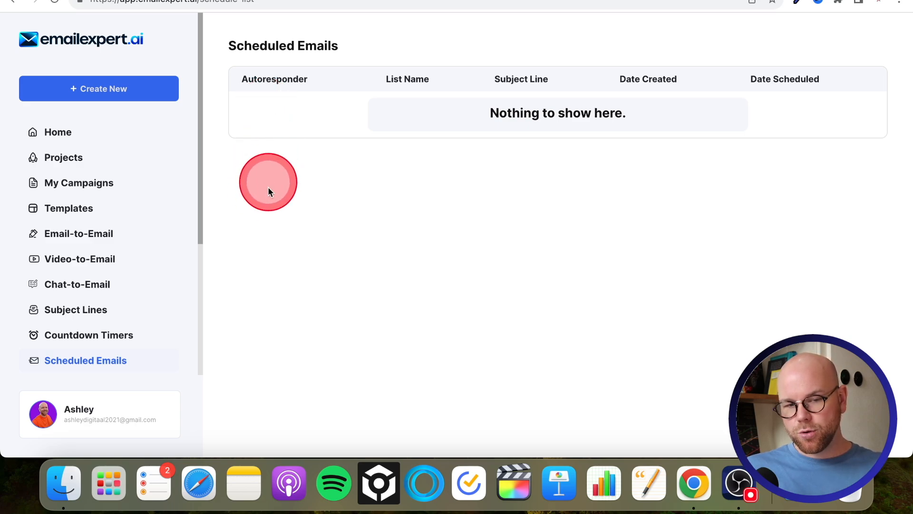
pyautogui.moveTo(267, 115)
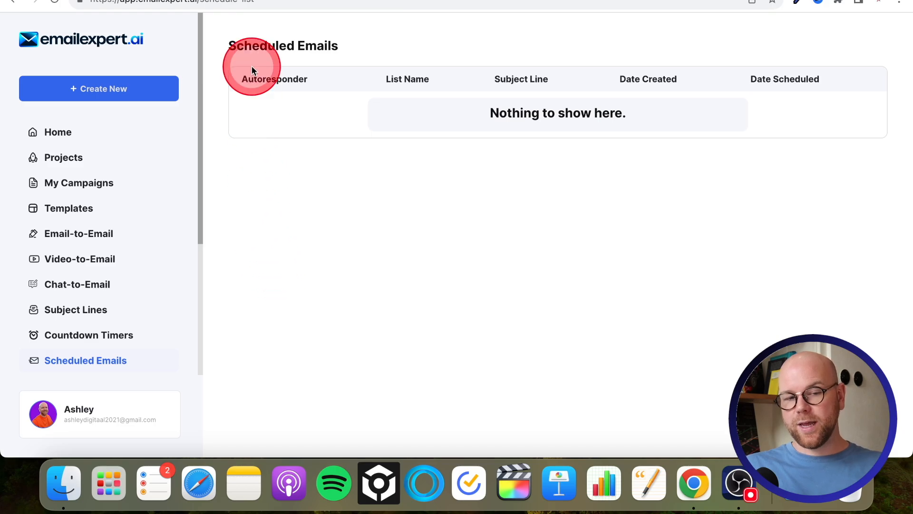
# Scroll the sidebar to Custom Email to reach the Brand Voices list
pyautogui.scroll(-3)
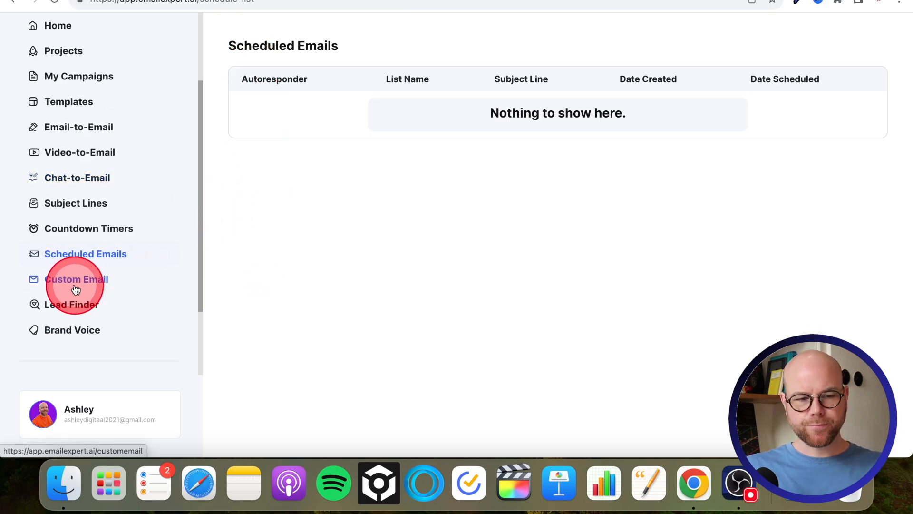
pyautogui.click(76, 279)
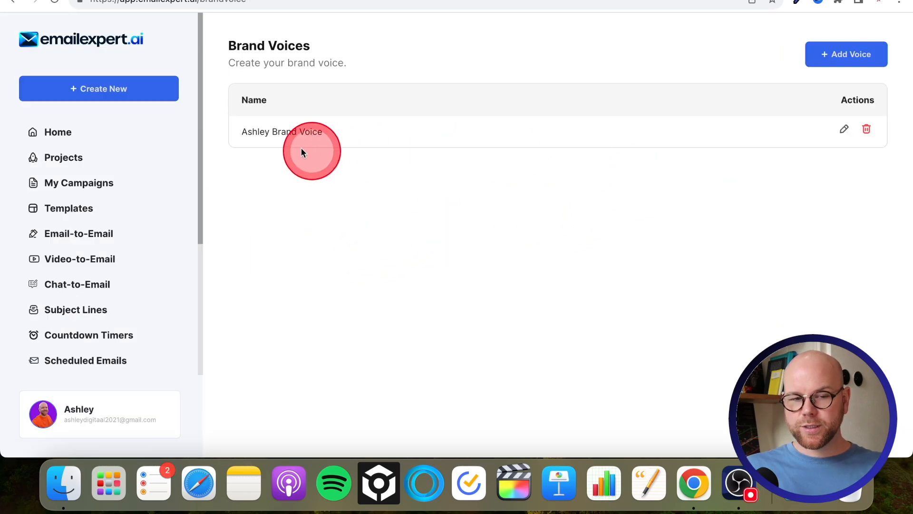
pyautogui.moveTo(846, 54)
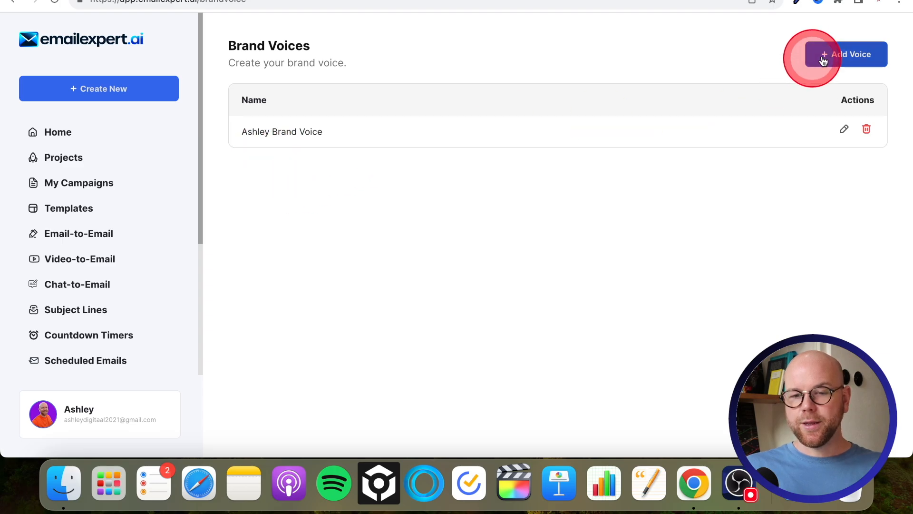
# Start a new brand voice and review its empty name, email, company, business and audience fields
pyautogui.click(846, 54)
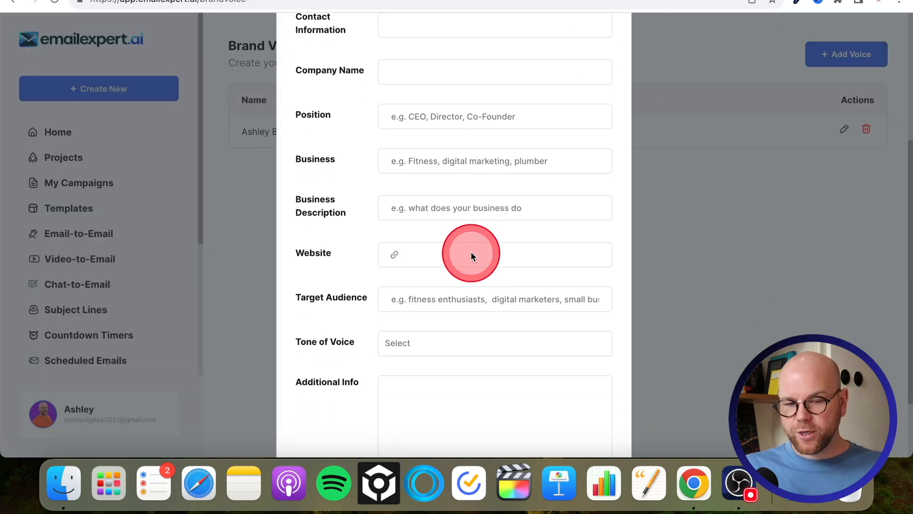
pyautogui.scroll(-3)
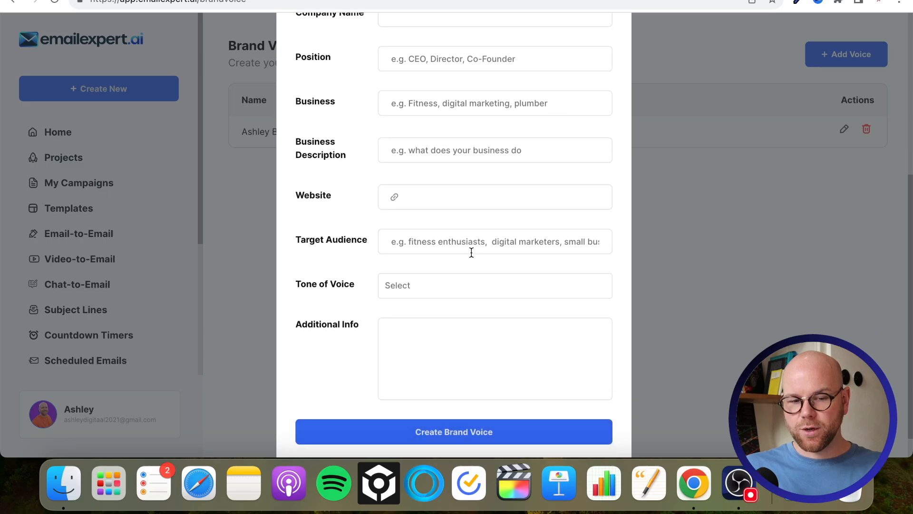
pyautogui.click(402, 241)
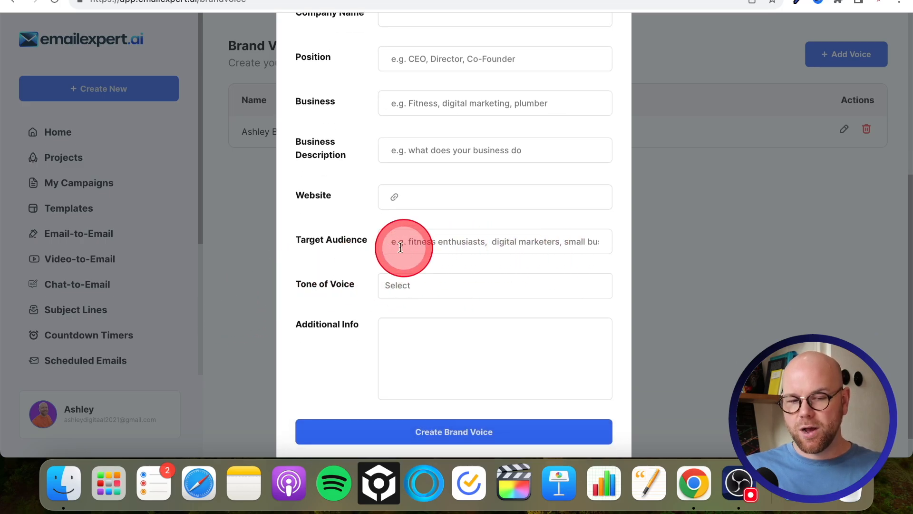
pyautogui.scroll(3)
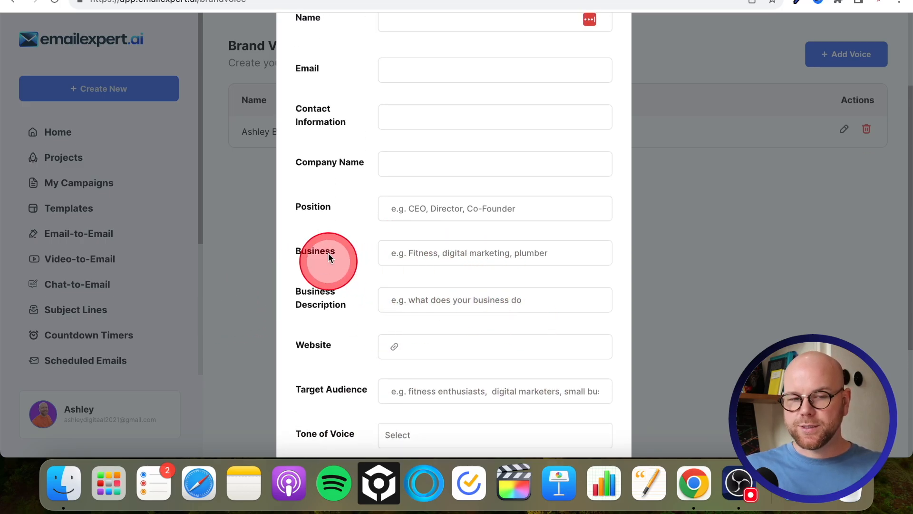
pyautogui.scroll(3)
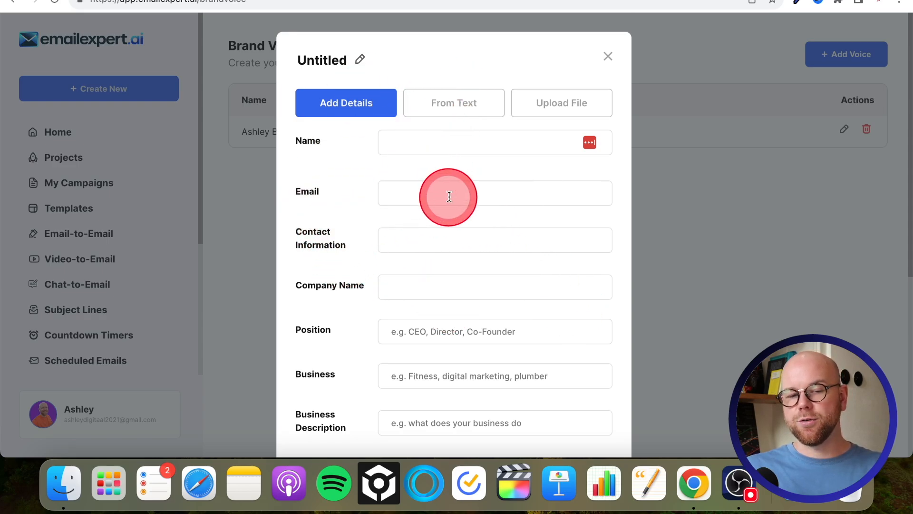
pyautogui.moveTo(357, 262)
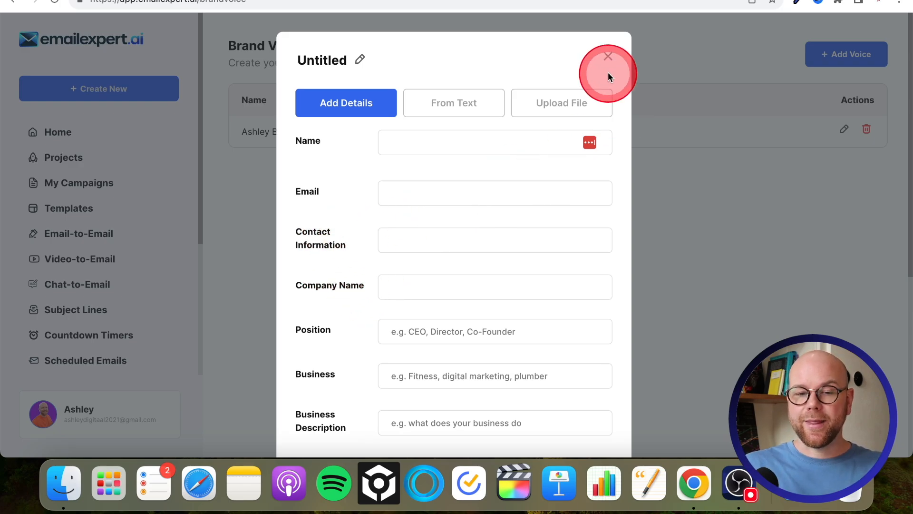
# Close the unsaved brand voice form, check Settings > Integrations, then go back Home
pyautogui.click(607, 56)
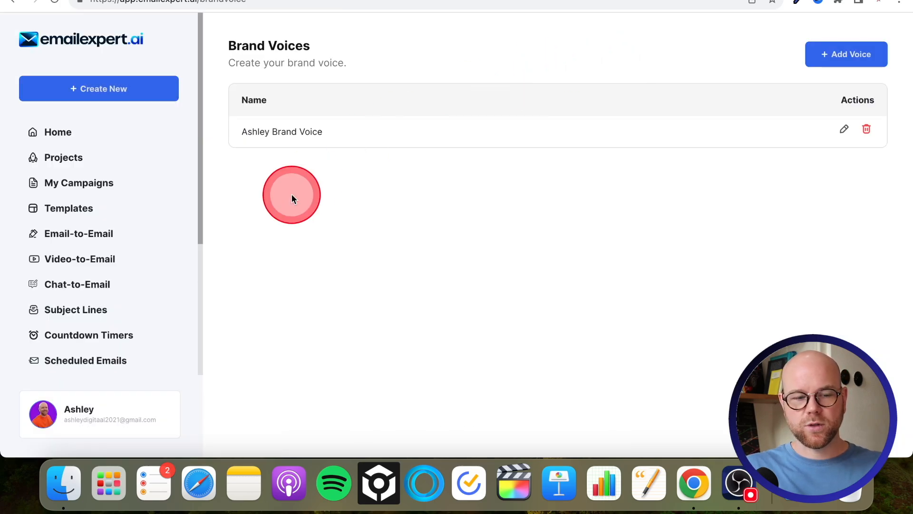
pyautogui.scroll(-3)
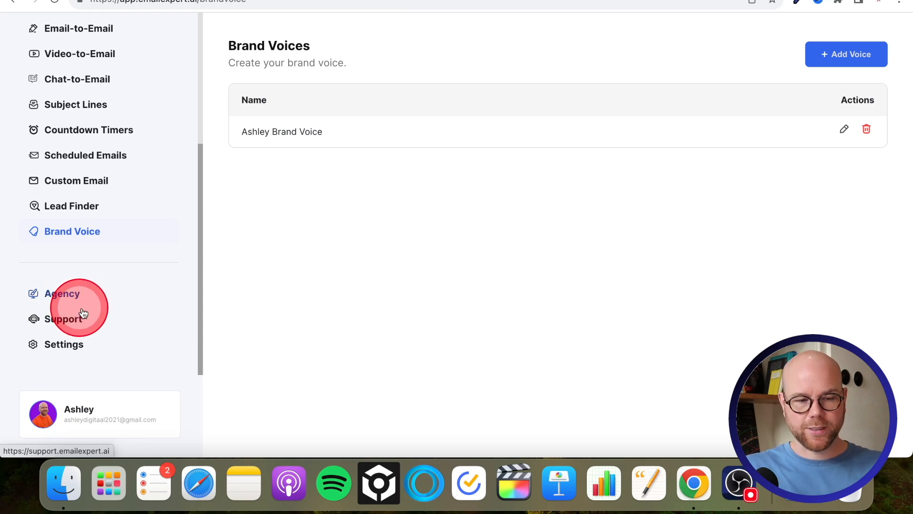
pyautogui.click(64, 343)
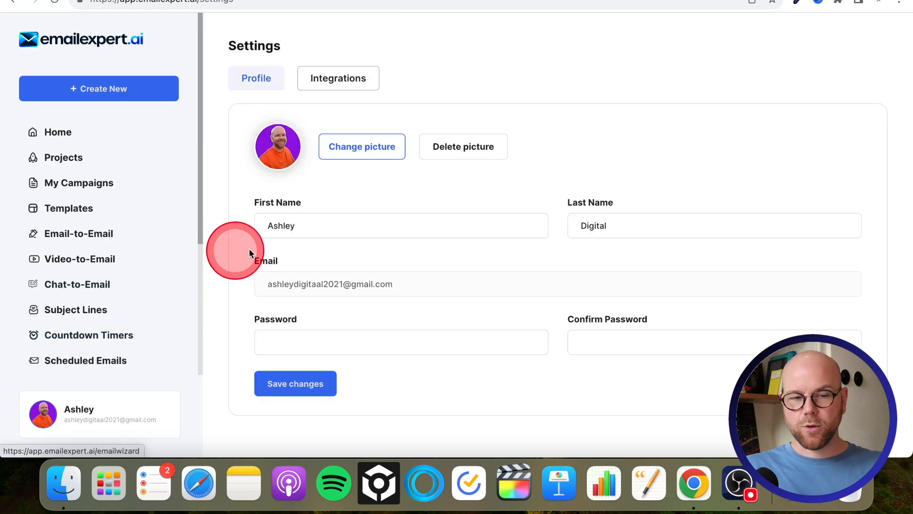
pyautogui.click(338, 78)
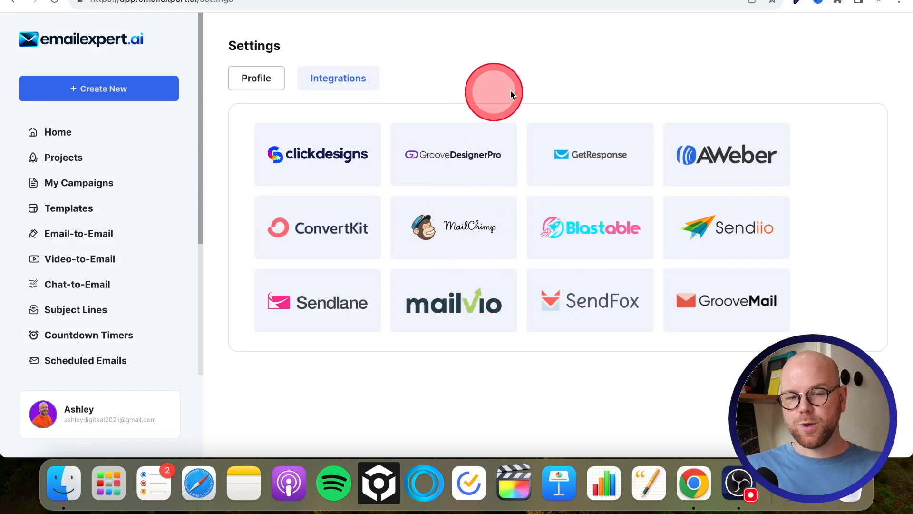
pyautogui.moveTo(500, 61)
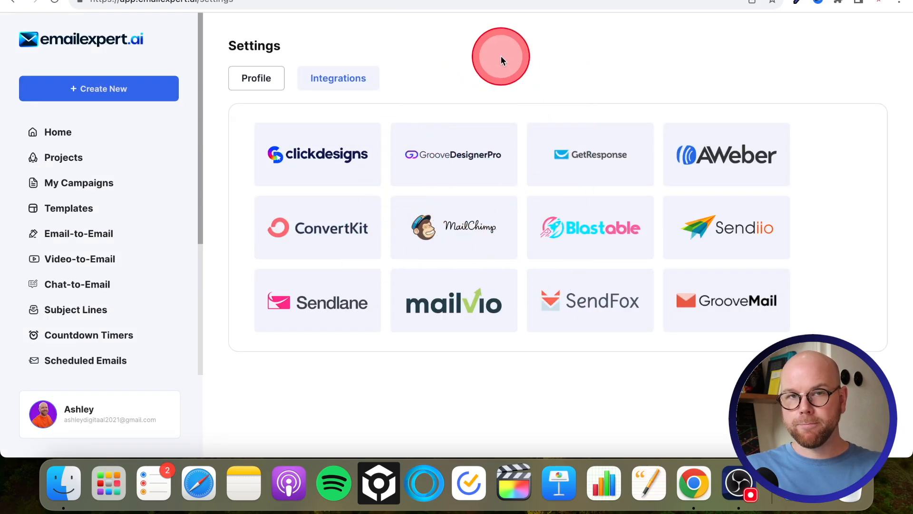
pyautogui.click(57, 131)
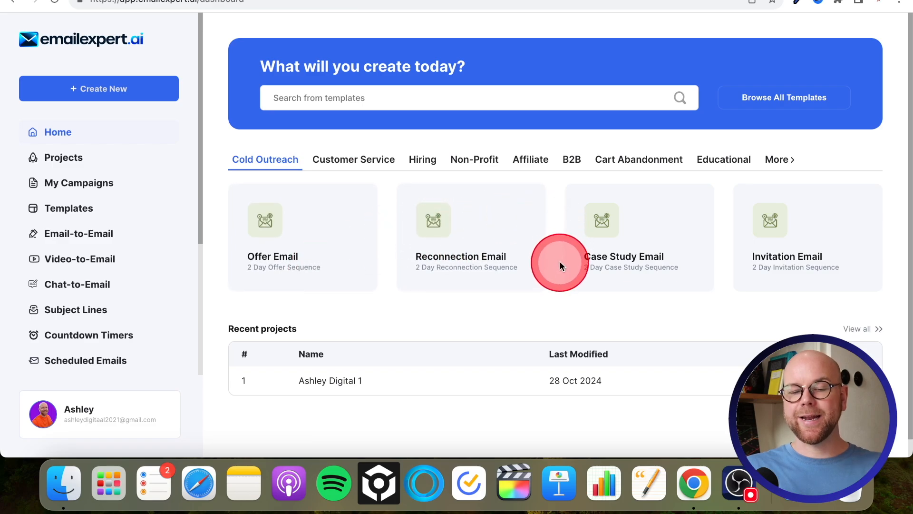
pyautogui.moveTo(550, 226)
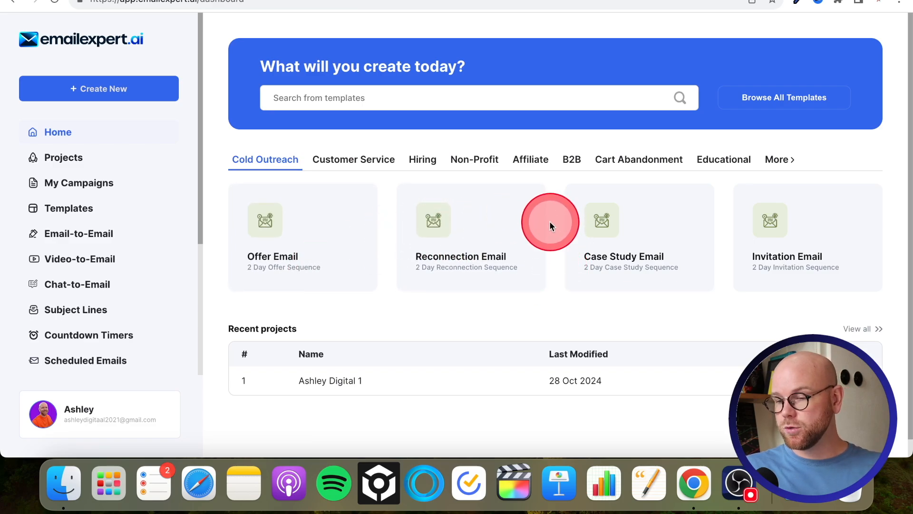
pyautogui.moveTo(327, 3)
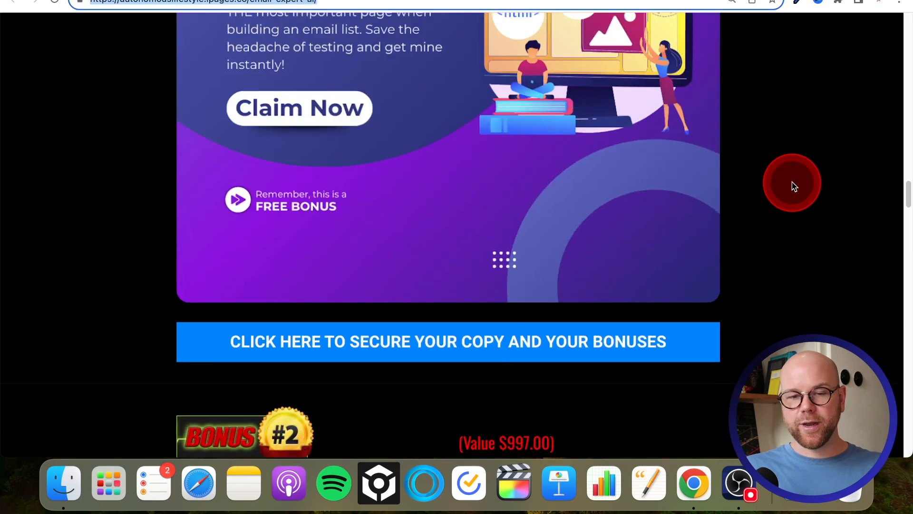
# Scroll the Ashley Digital bonus page to Pricing/Funnel Details showing Email Expert Pro at $37–$67
pyautogui.scroll(-3)
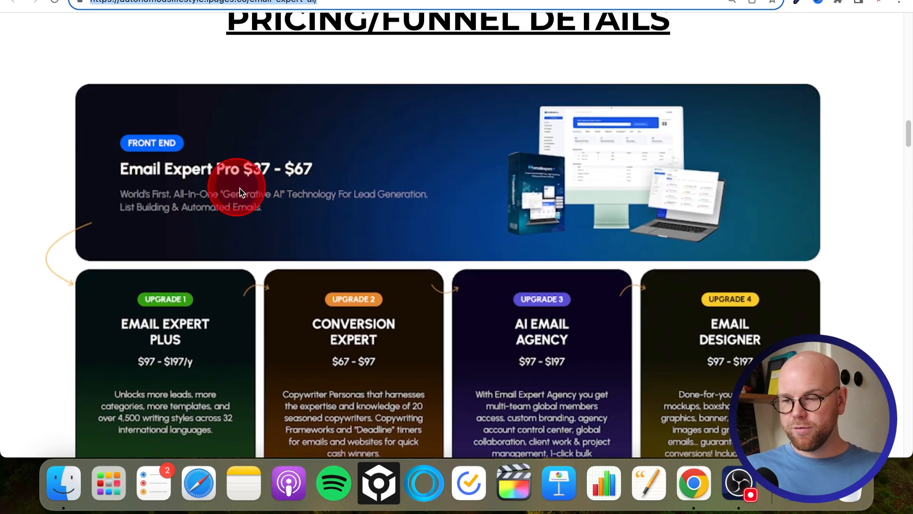
pyautogui.moveTo(309, 174)
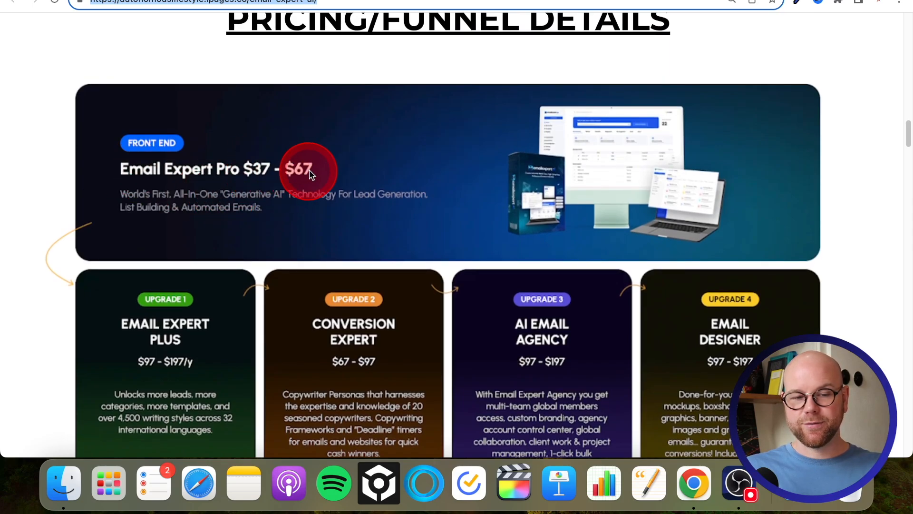
pyautogui.moveTo(268, 163)
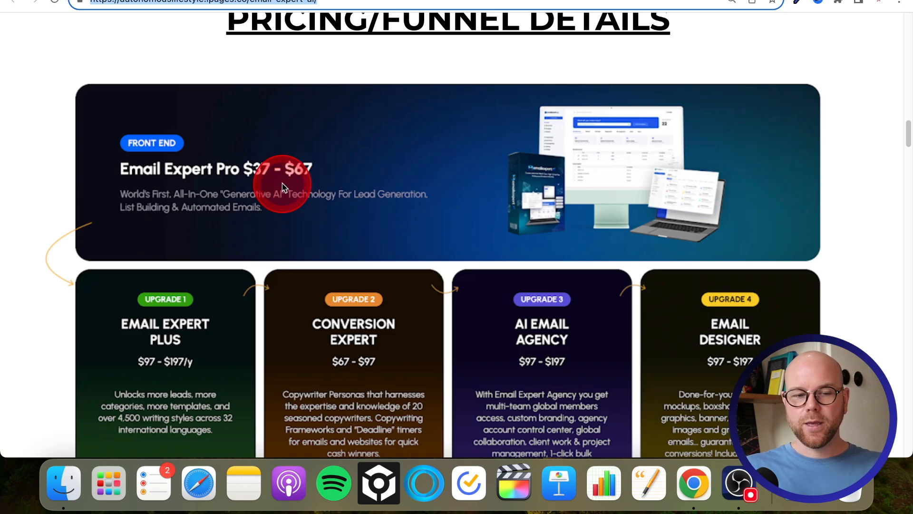
pyautogui.moveTo(303, 163)
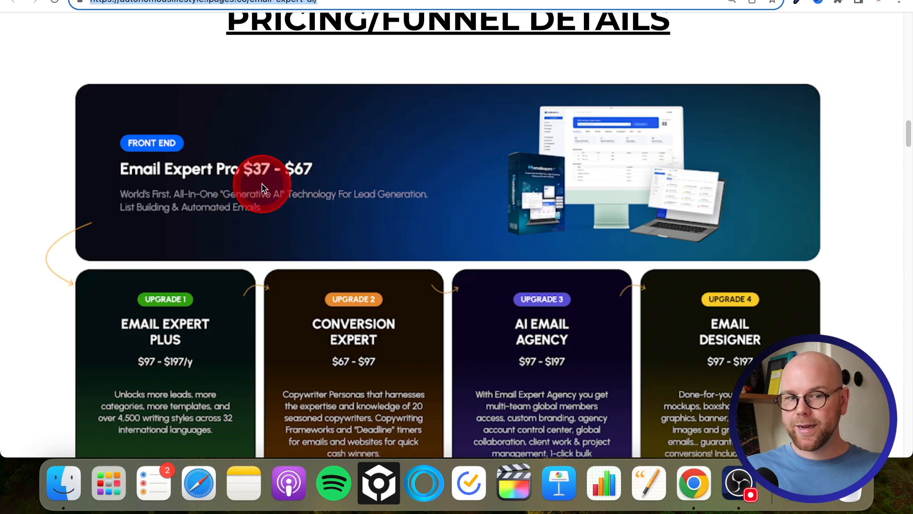
pyautogui.moveTo(192, 187)
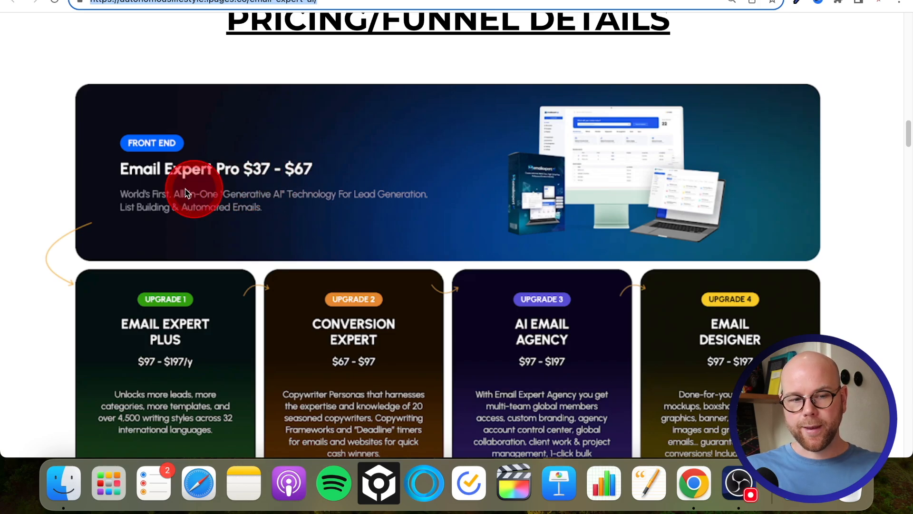
# Bring the four upgrade cards into view, starting with Email Expert Plus at $97–$197/y
pyautogui.scroll(-3)
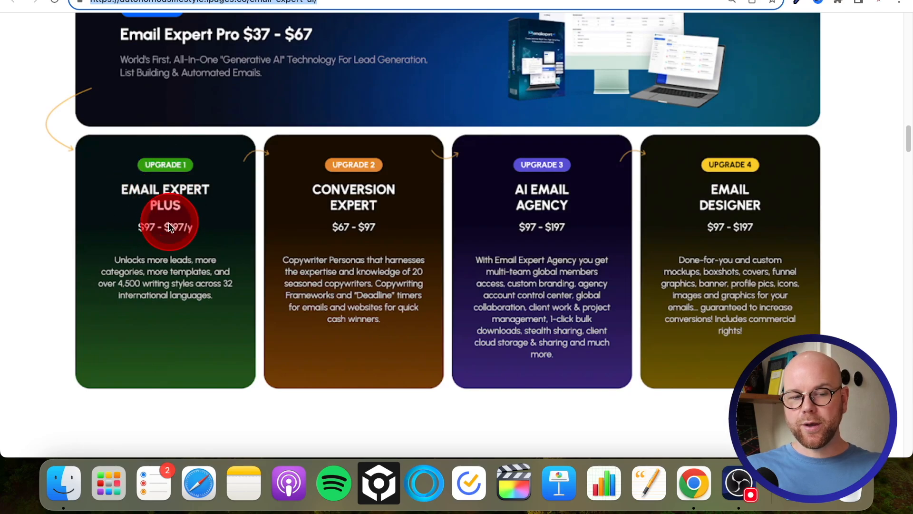
pyautogui.moveTo(186, 243)
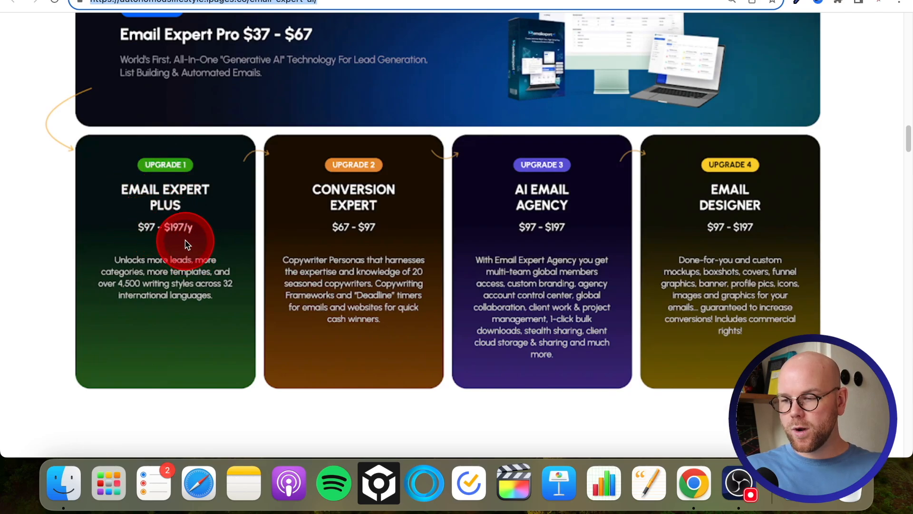
pyautogui.scroll(3)
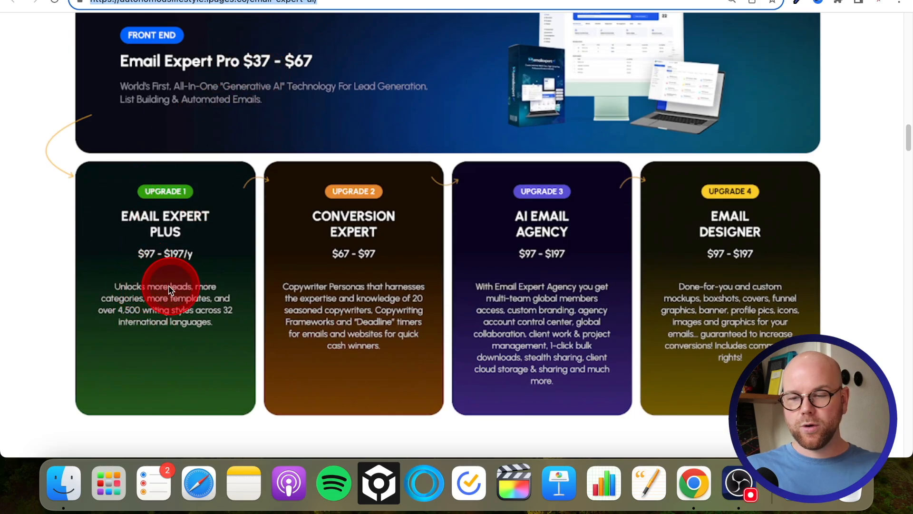
pyautogui.moveTo(198, 306)
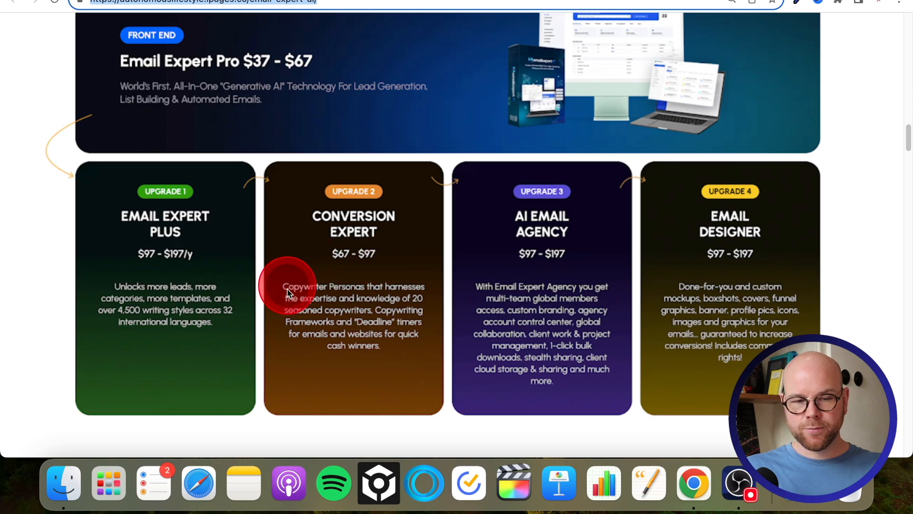
pyautogui.moveTo(329, 293)
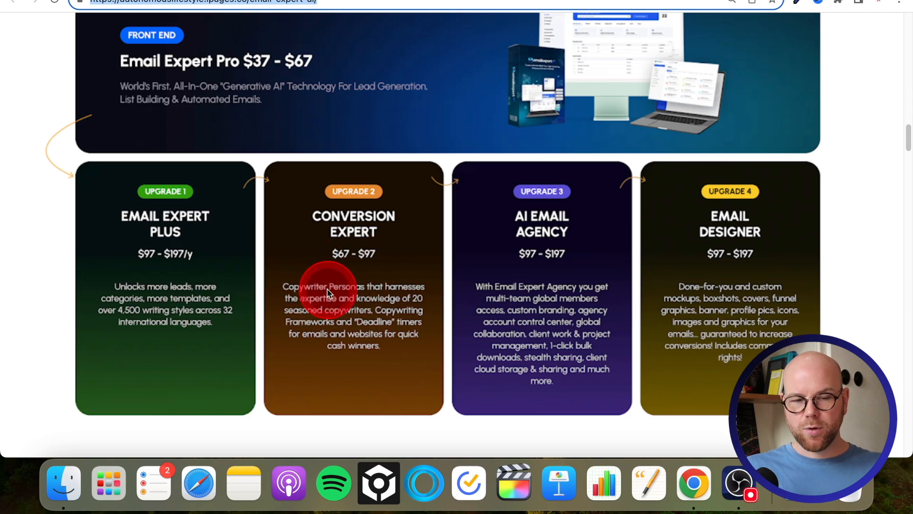
pyautogui.moveTo(344, 305)
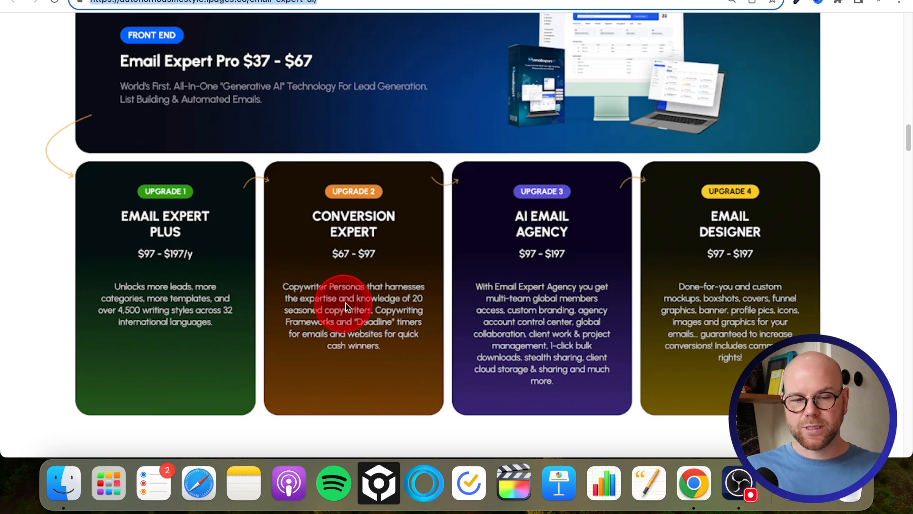
pyautogui.moveTo(376, 326)
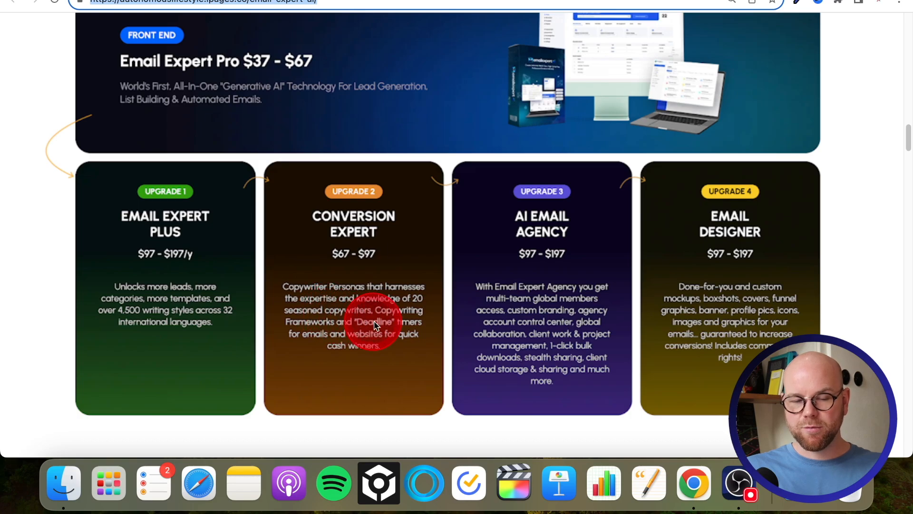
pyautogui.moveTo(516, 207)
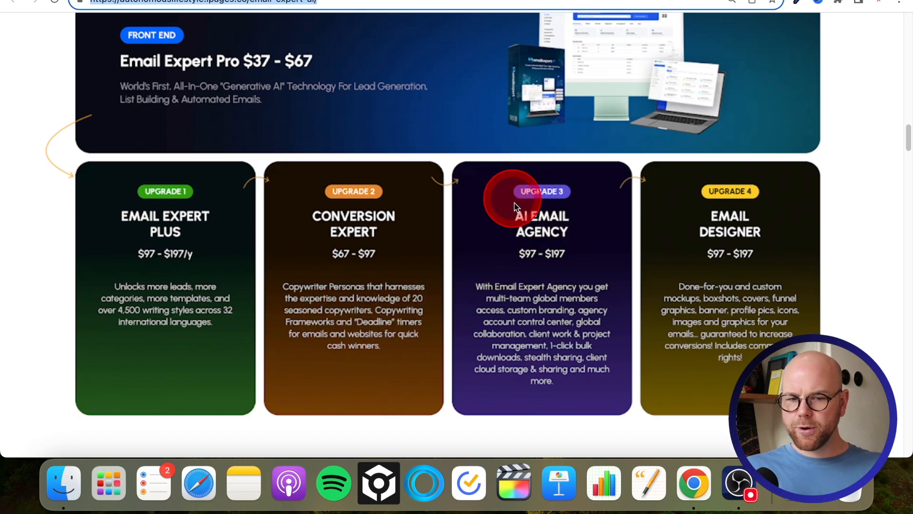
pyautogui.moveTo(524, 262)
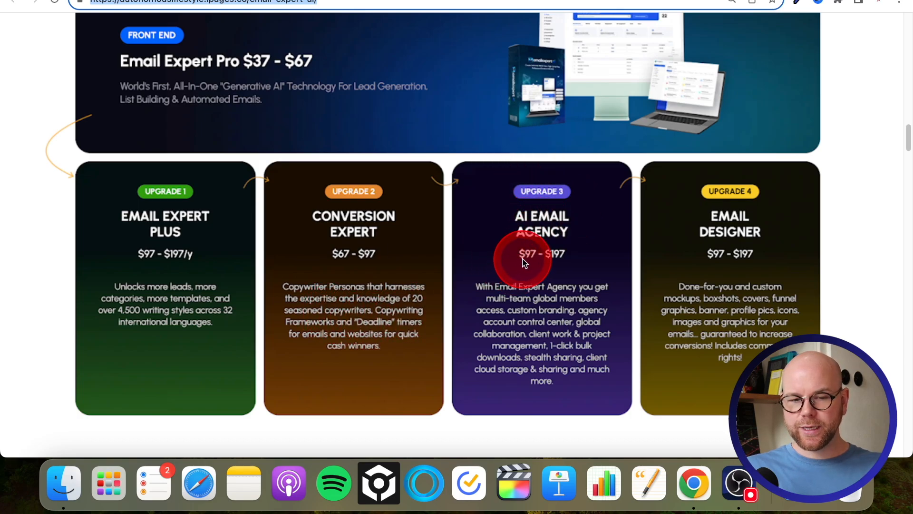
pyautogui.moveTo(502, 298)
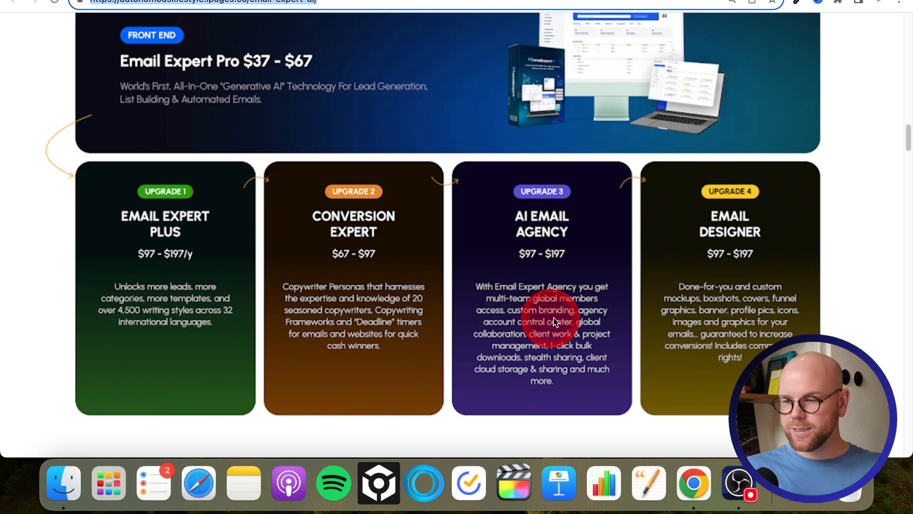
pyautogui.moveTo(499, 330)
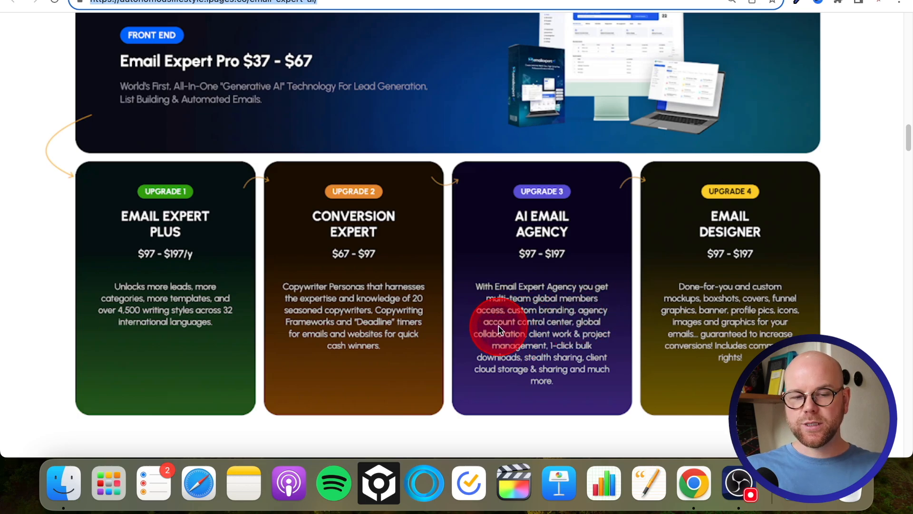
pyautogui.moveTo(514, 341)
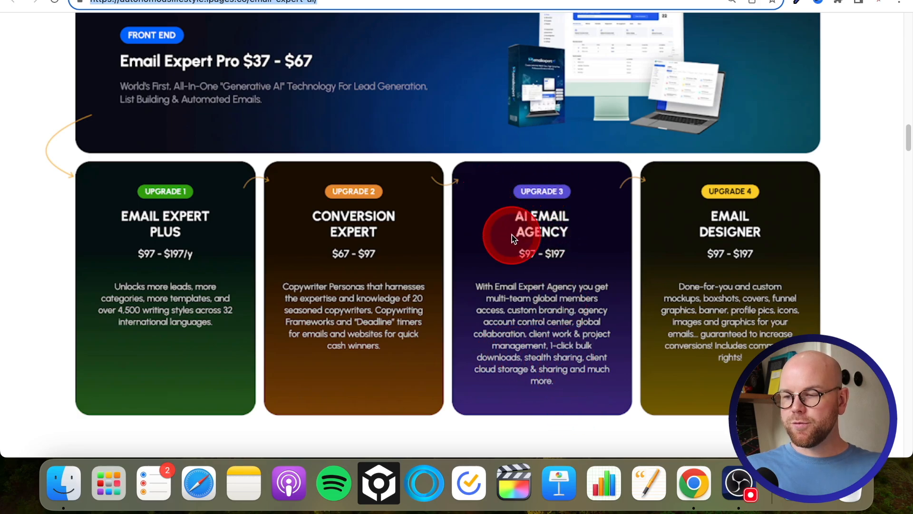
pyautogui.moveTo(652, 188)
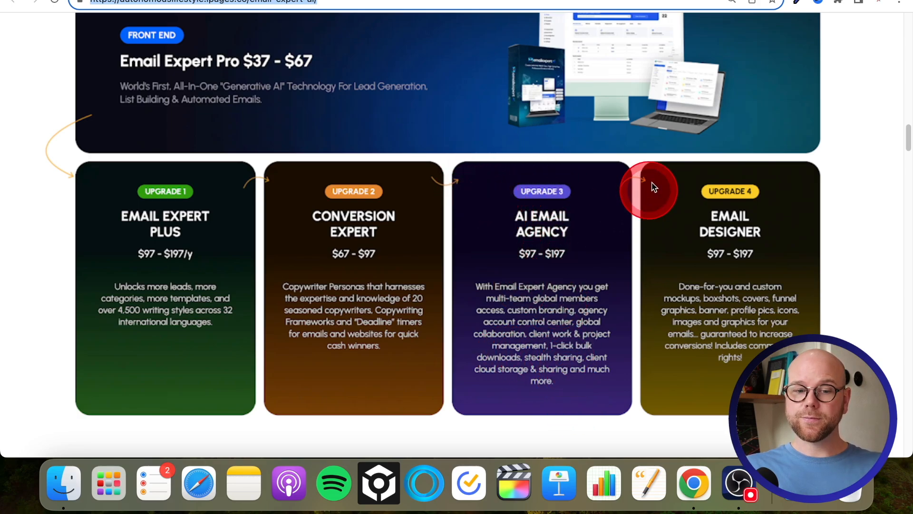
pyautogui.moveTo(550, 228)
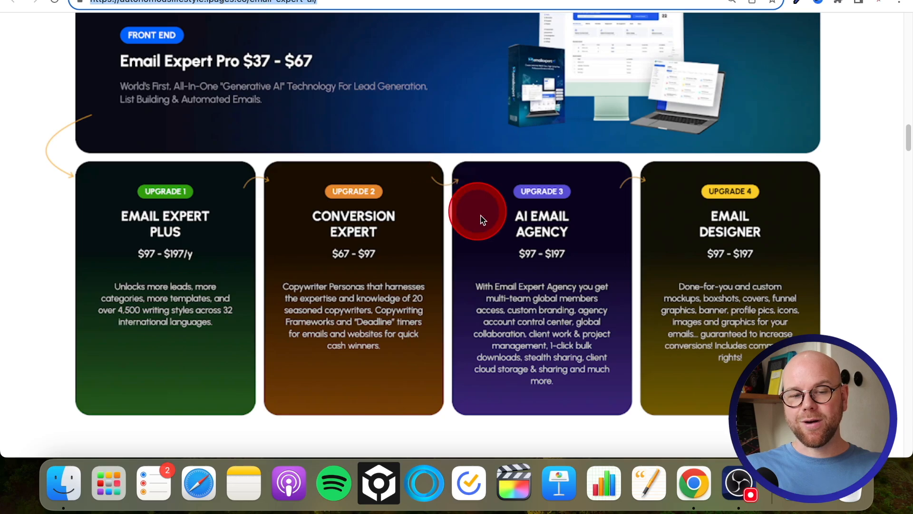
pyautogui.moveTo(483, 256)
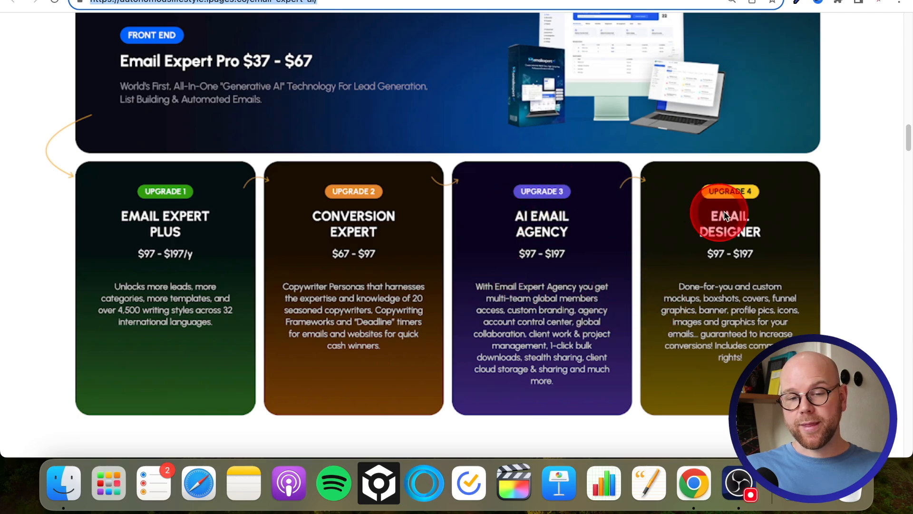
pyautogui.moveTo(709, 275)
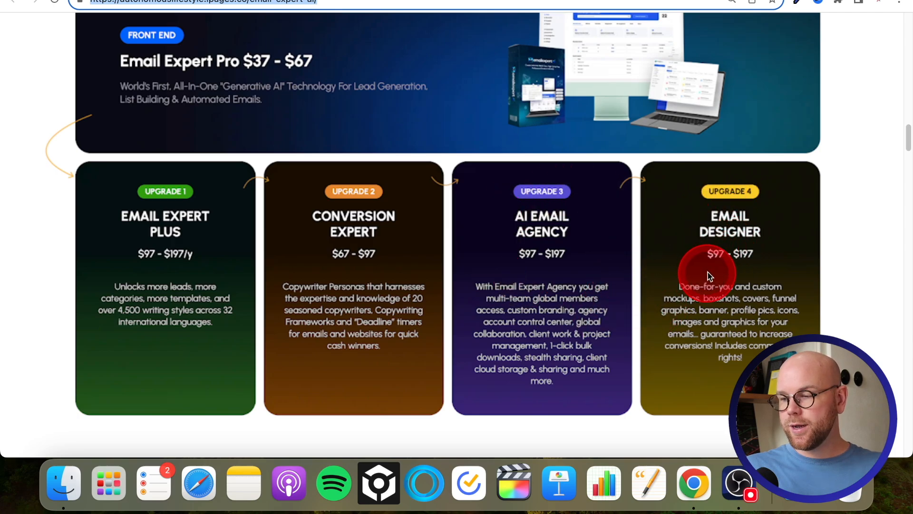
pyautogui.moveTo(693, 291)
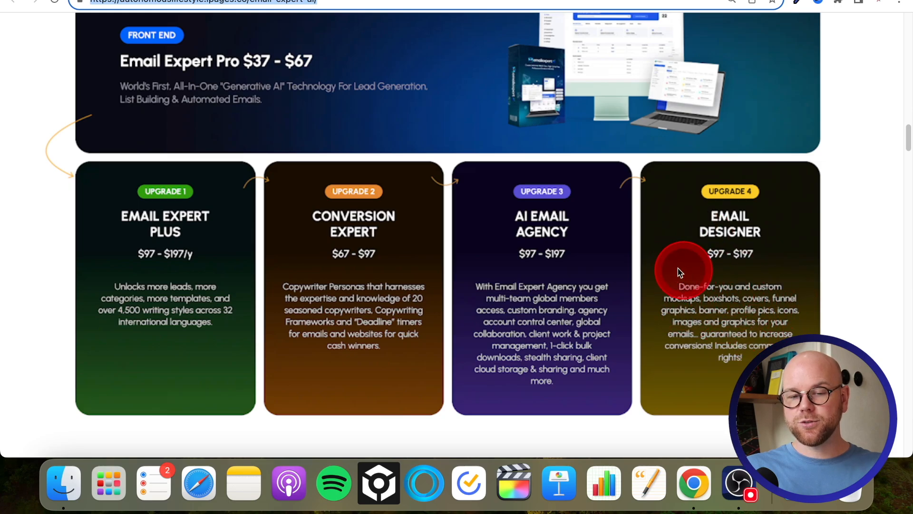
pyautogui.moveTo(695, 269)
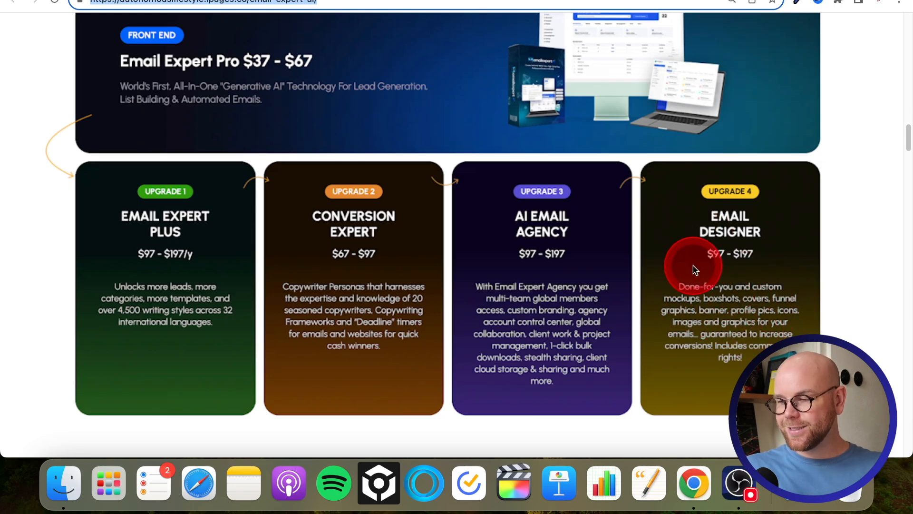
pyautogui.moveTo(675, 264)
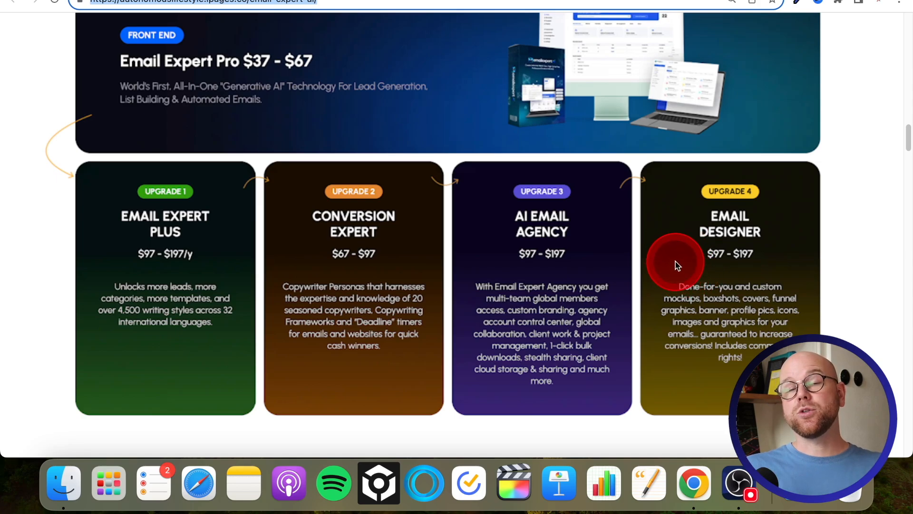
pyautogui.moveTo(670, 257)
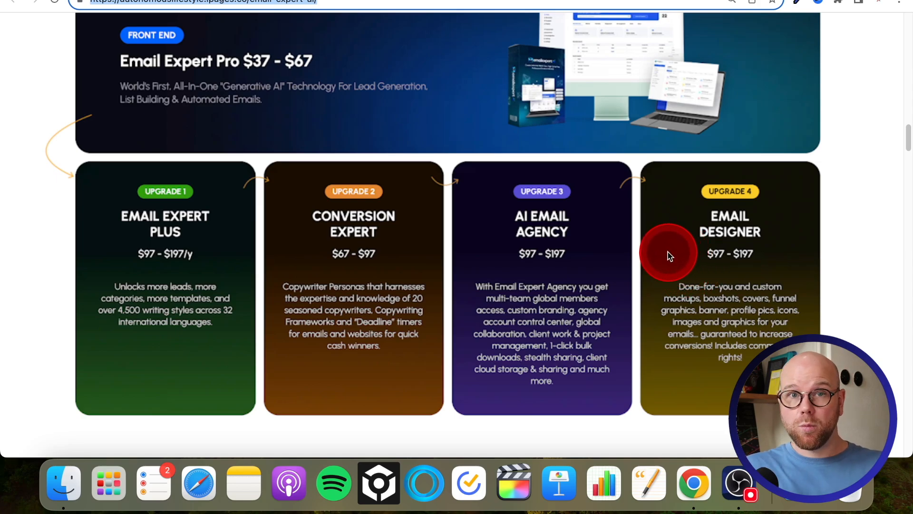